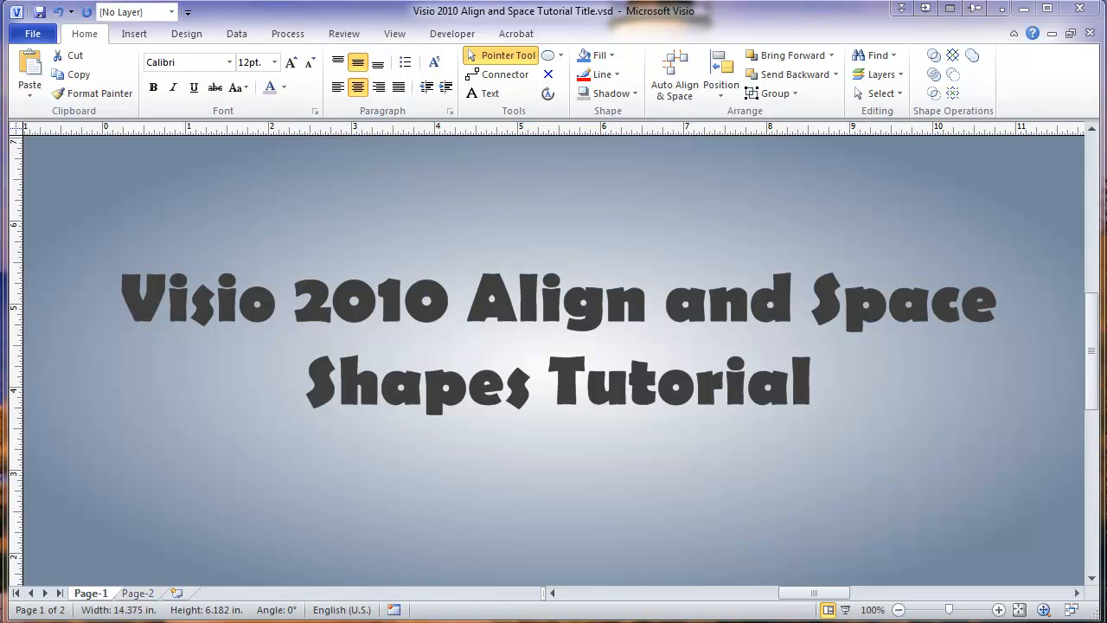
{"action": "mouse_move", "coordinate": [626, 436]}
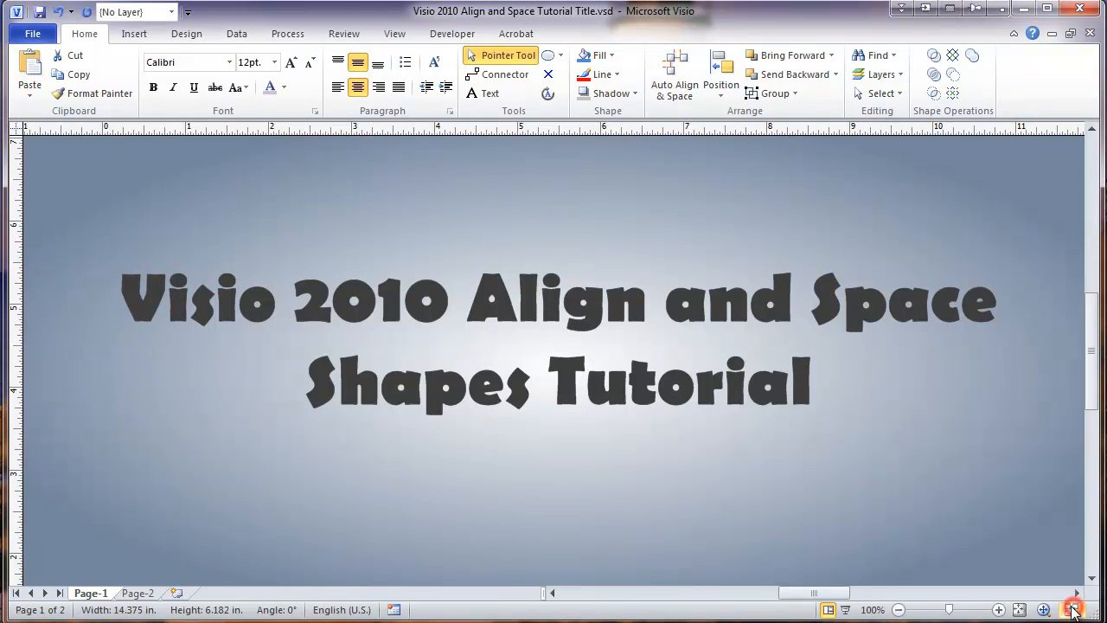
Switch from the tutorial title document to the blank Drawing3 via Switch Windows
{"action": "left_click", "coordinate": [1072, 609]}
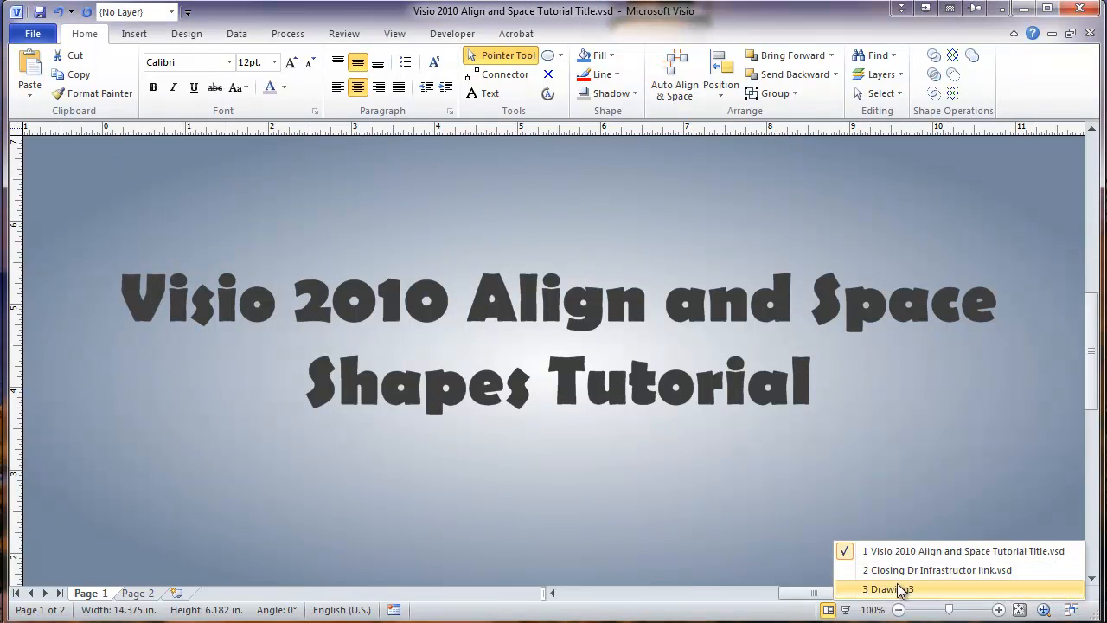
{"action": "left_click", "coordinate": [883, 588]}
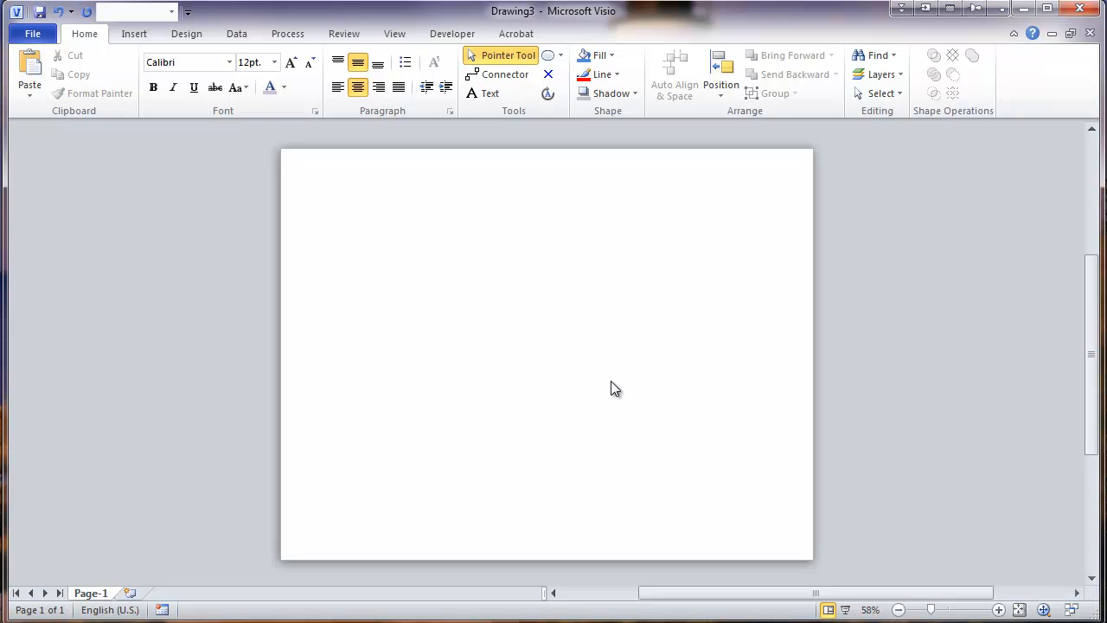
{"action": "mouse_move", "coordinate": [327, 235]}
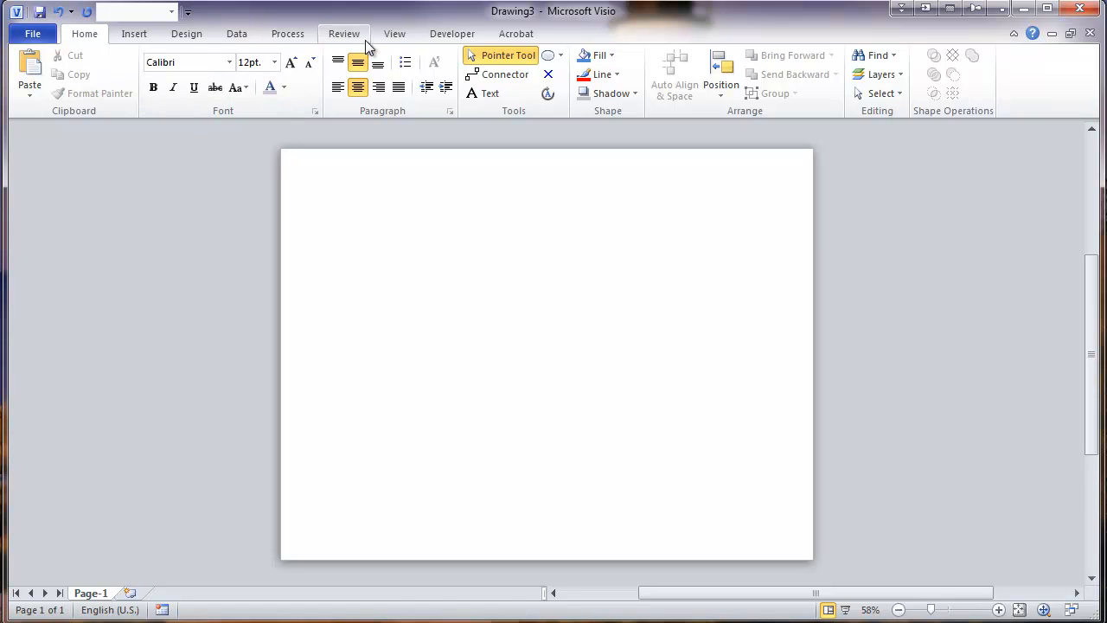
Turn on Ruler, Grid and Guides in the View tab's Show group for Drawing3
{"action": "left_click", "coordinate": [394, 33]}
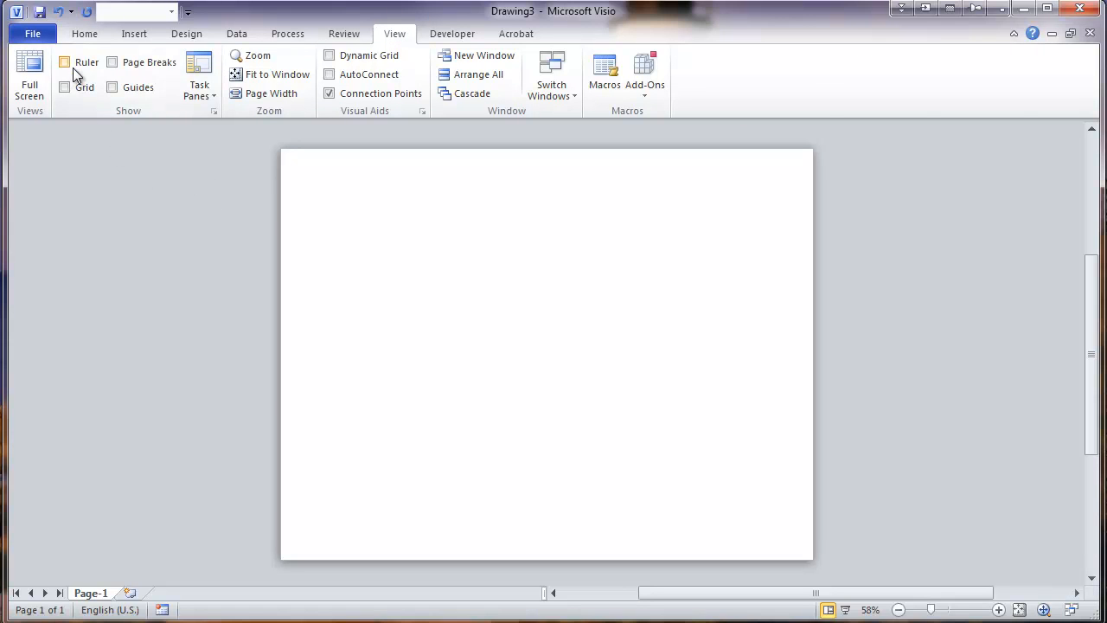
{"action": "left_click", "coordinate": [65, 62]}
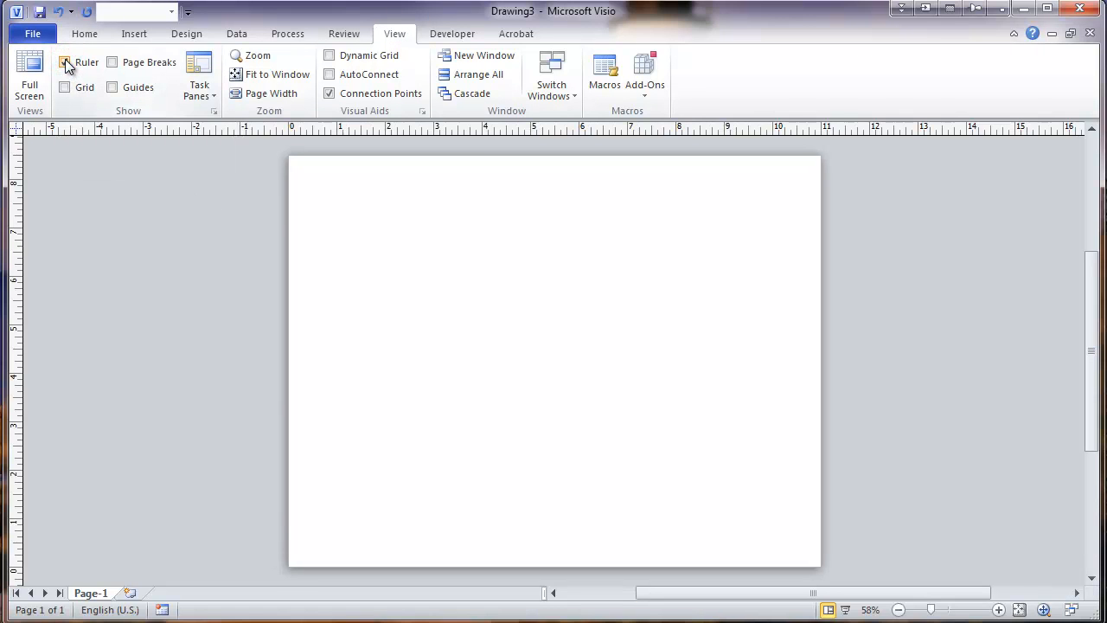
{"action": "left_click", "coordinate": [66, 63]}
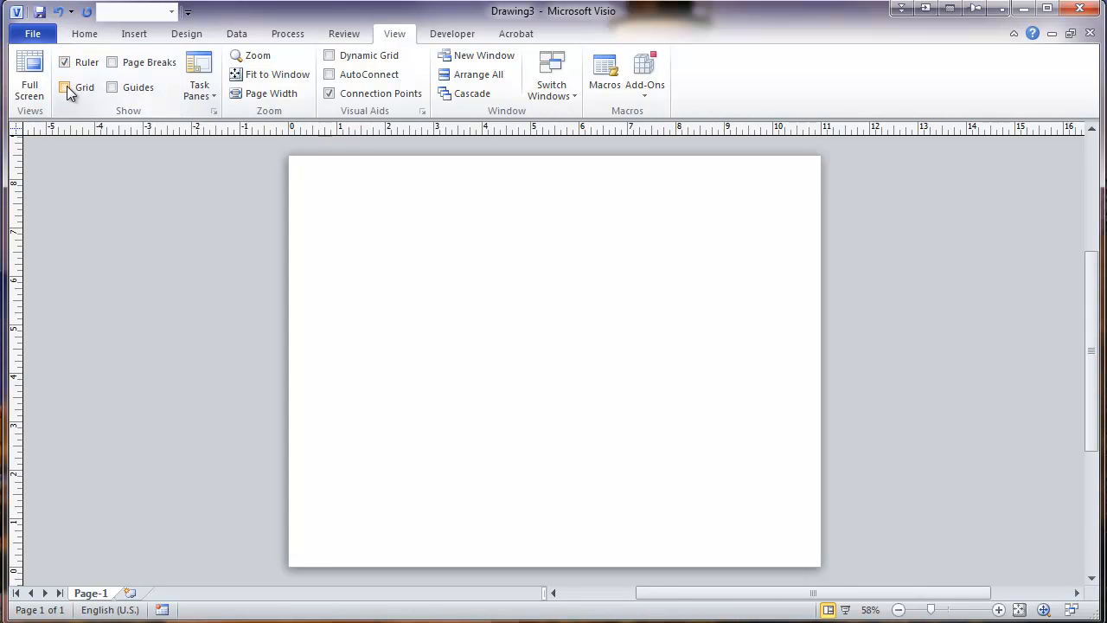
{"action": "left_click", "coordinate": [66, 87]}
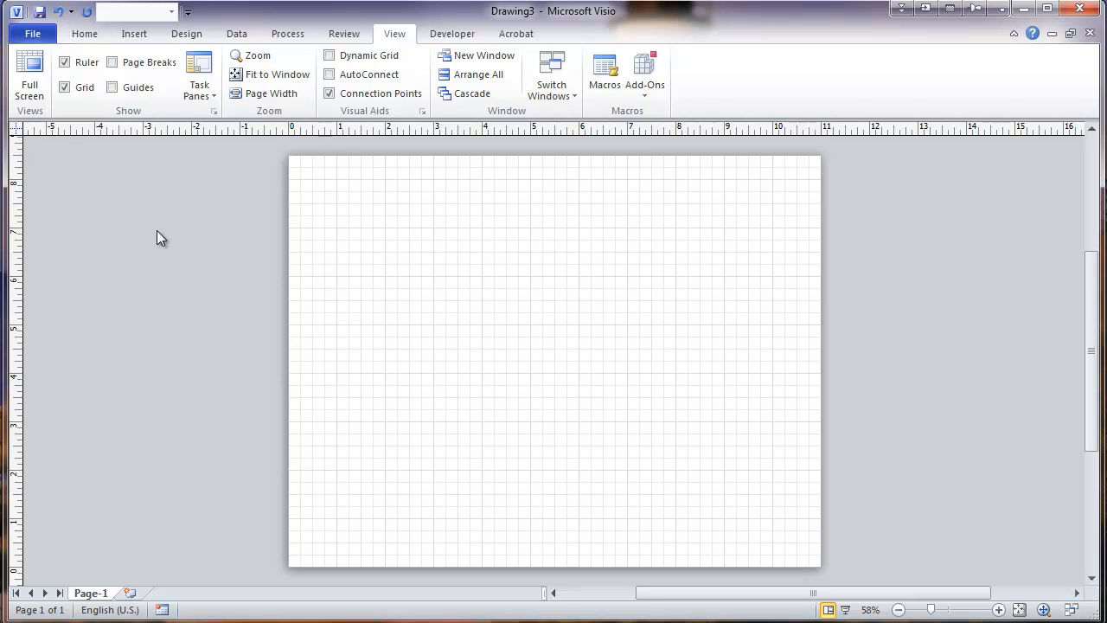
{"action": "left_click", "coordinate": [113, 86]}
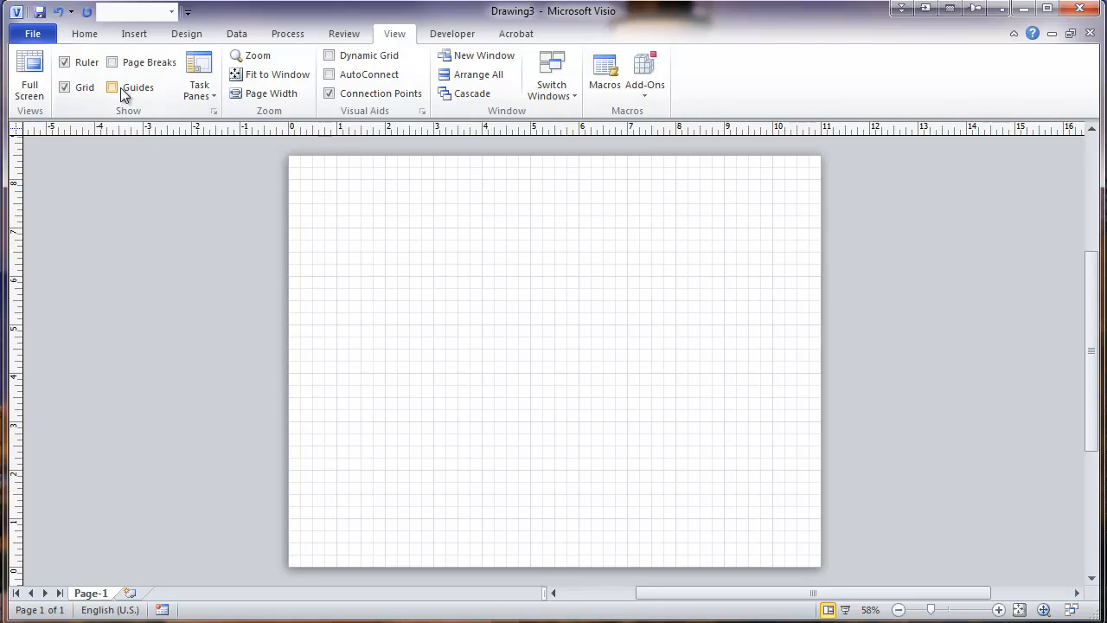
{"action": "mouse_move", "coordinate": [115, 94]}
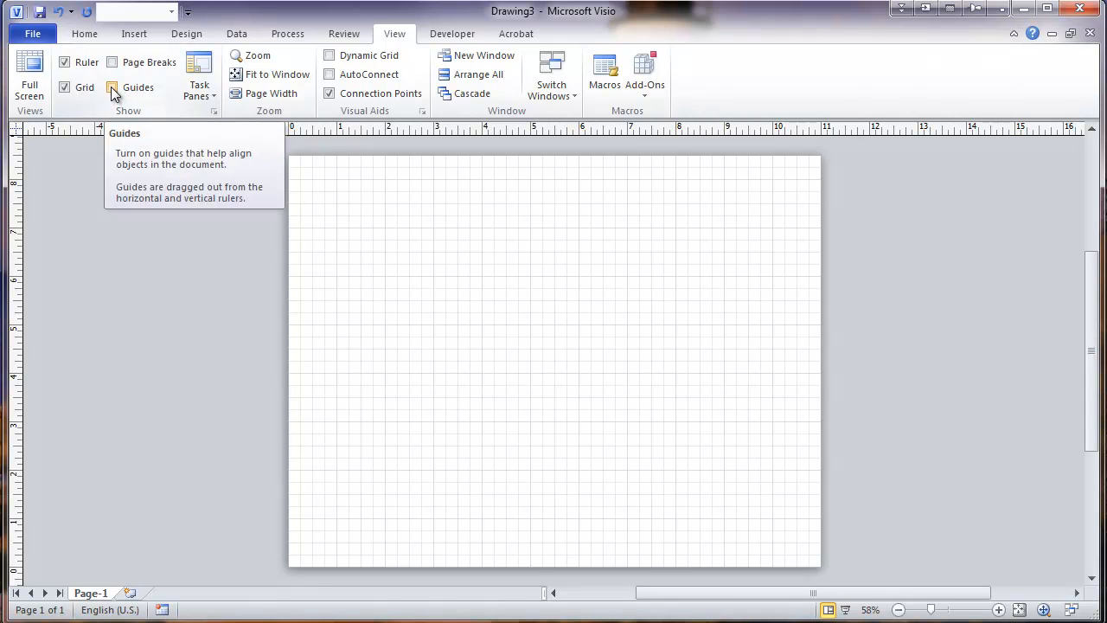
{"action": "left_click", "coordinate": [111, 86]}
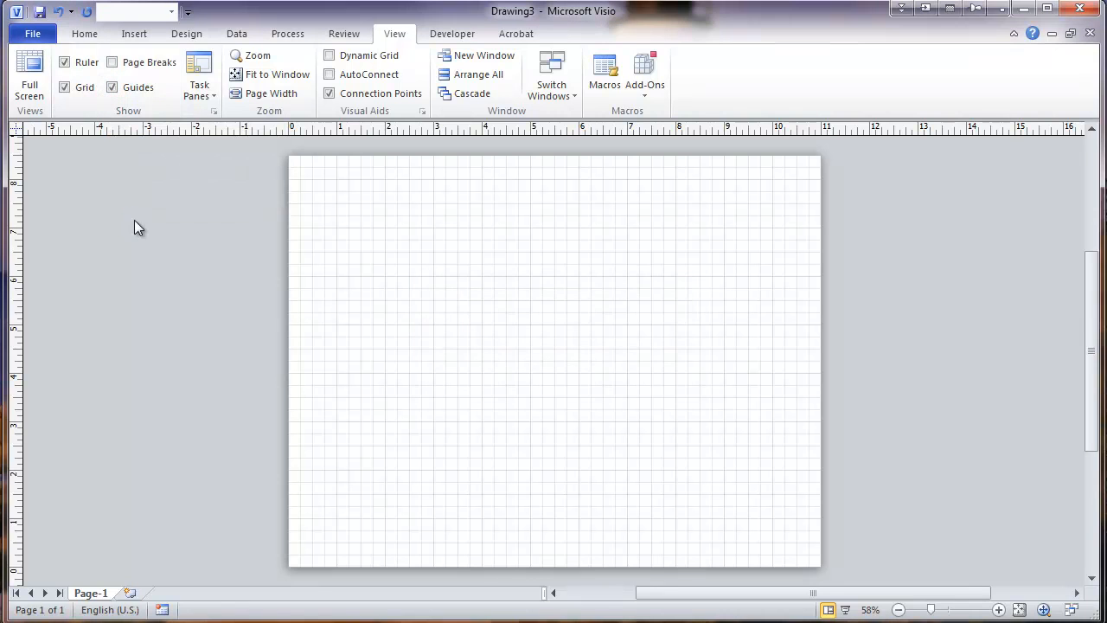
{"action": "mouse_move", "coordinate": [134, 177]}
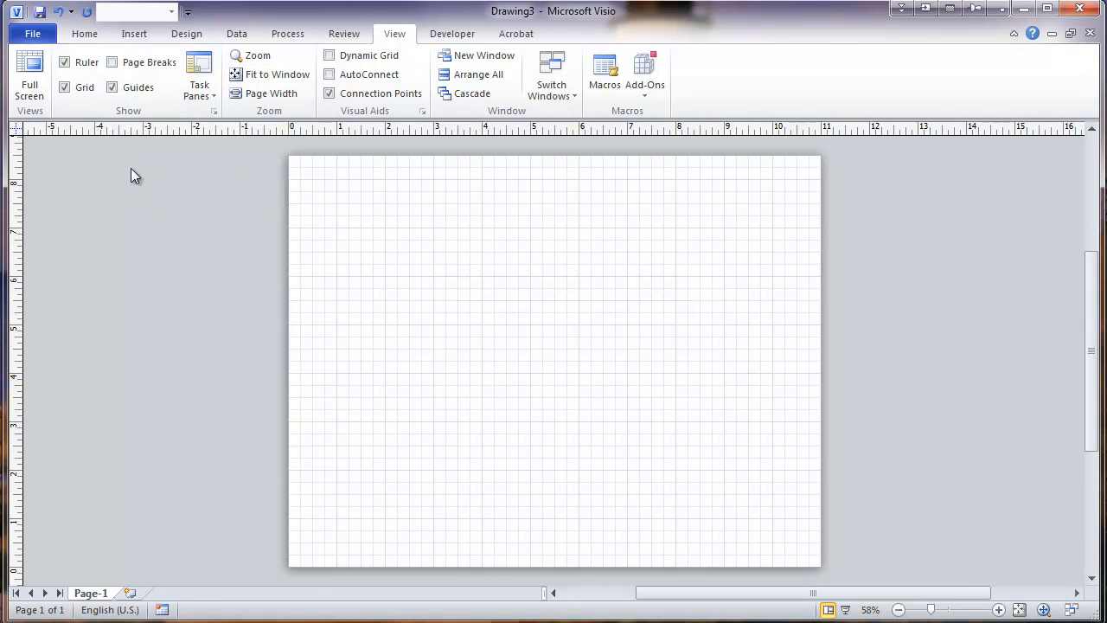
{"action": "mouse_move", "coordinate": [281, 183]}
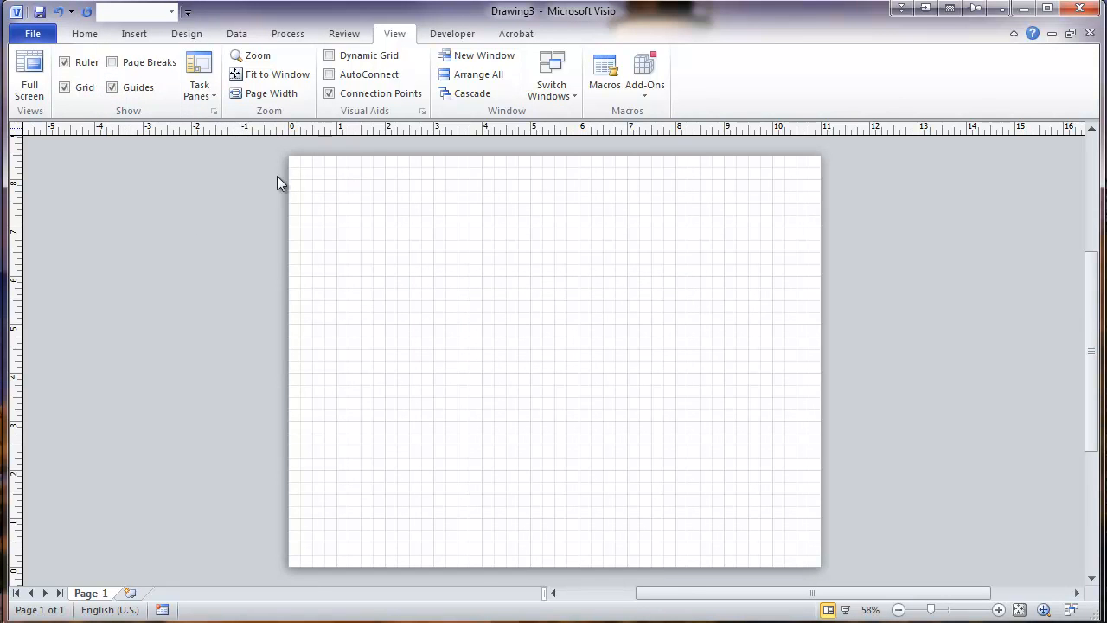
{"action": "mouse_move", "coordinate": [273, 133]}
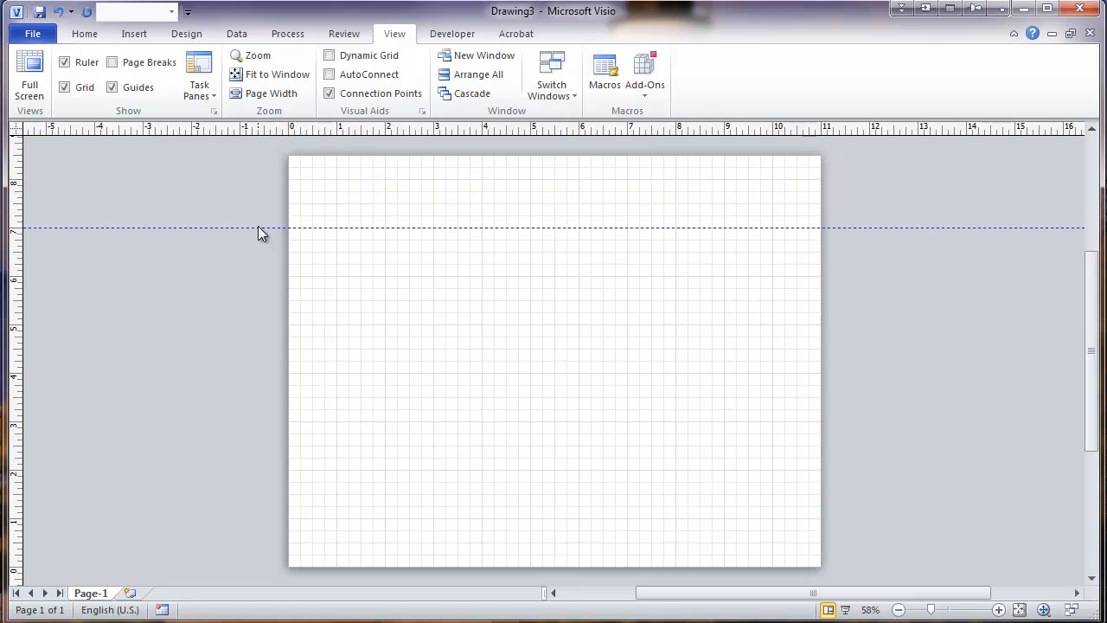
{"action": "left_click", "coordinate": [259, 228]}
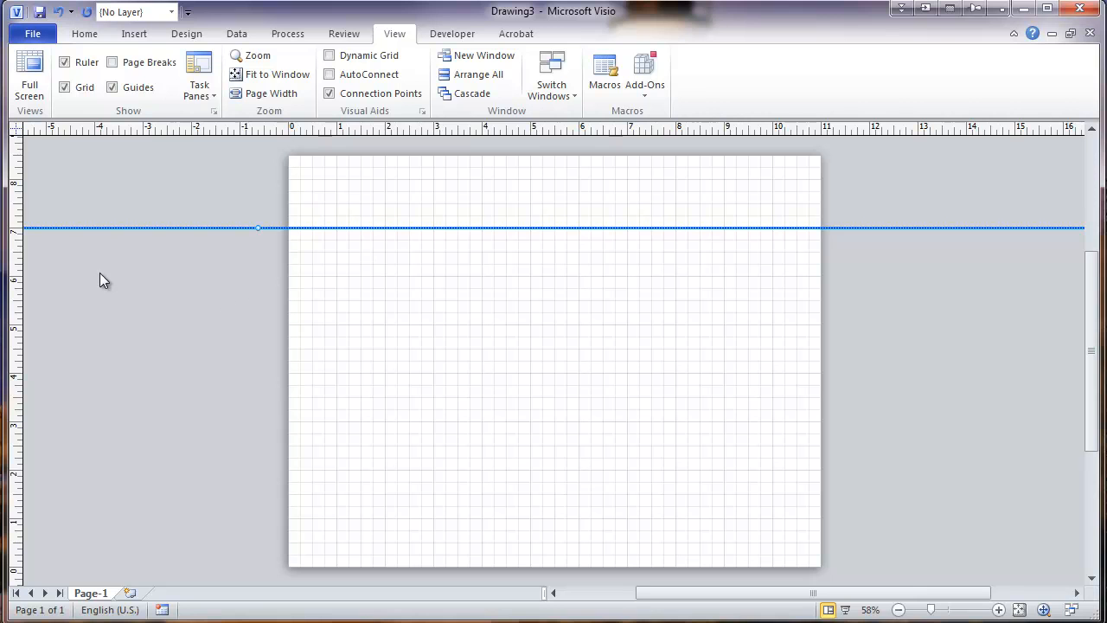
{"action": "mouse_move", "coordinate": [436, 259]}
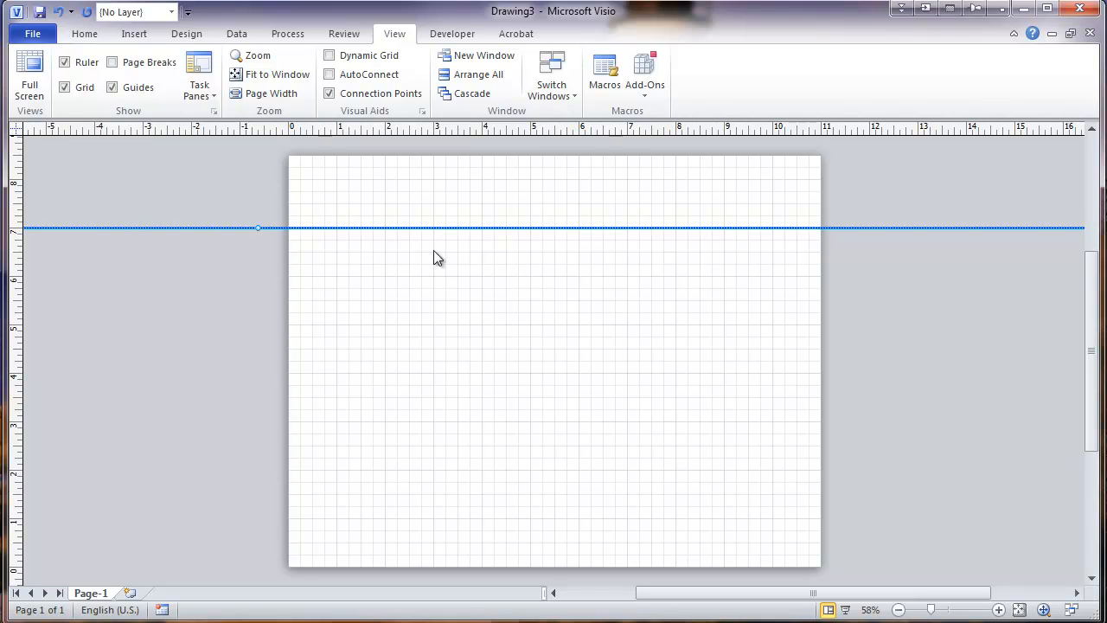
{"action": "mouse_move", "coordinate": [221, 238]}
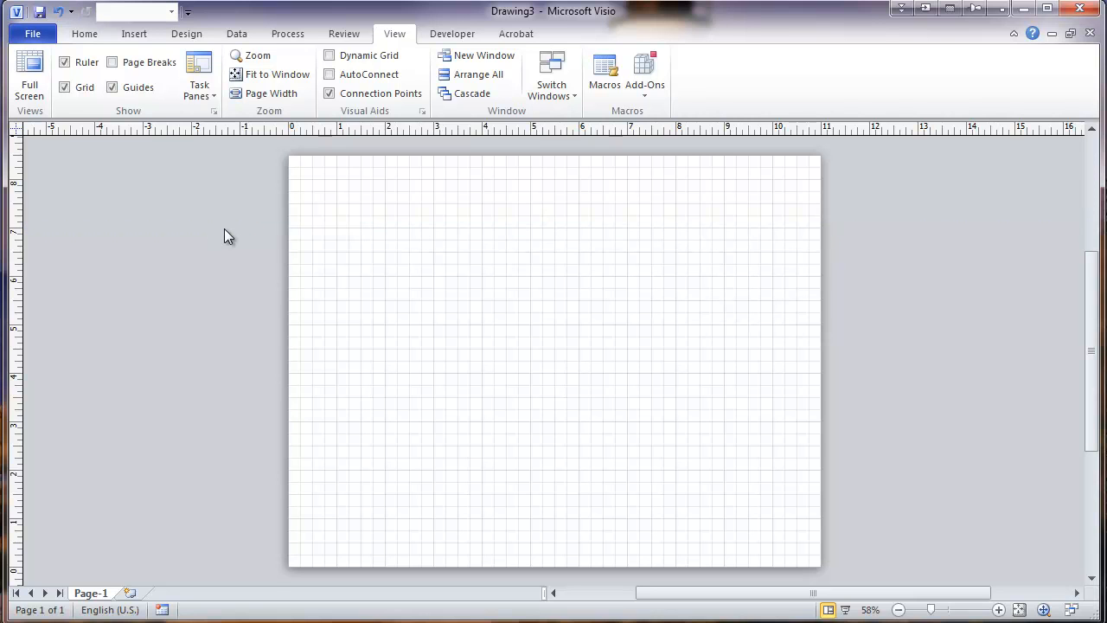
{"action": "mouse_move", "coordinate": [255, 181]}
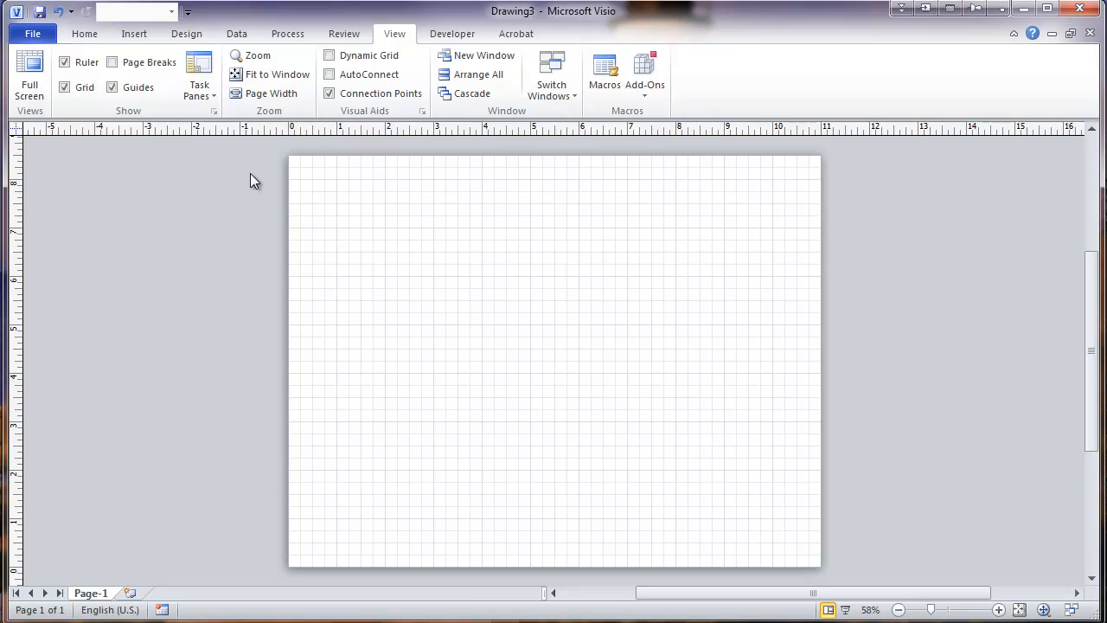
{"action": "mouse_move", "coordinate": [239, 197]}
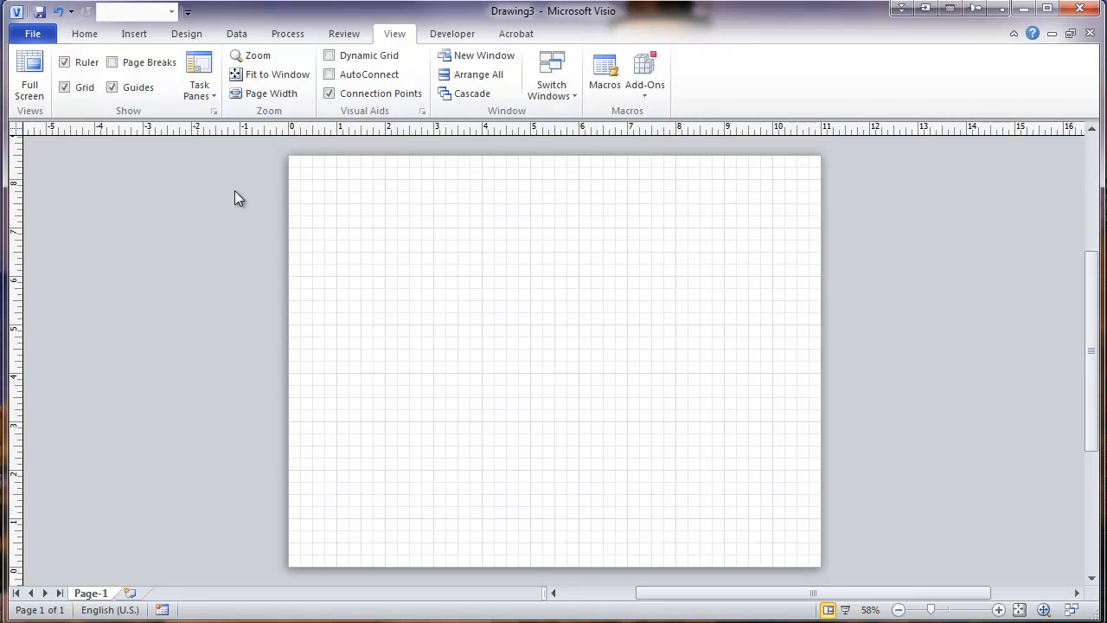
{"action": "mouse_move", "coordinate": [229, 277]}
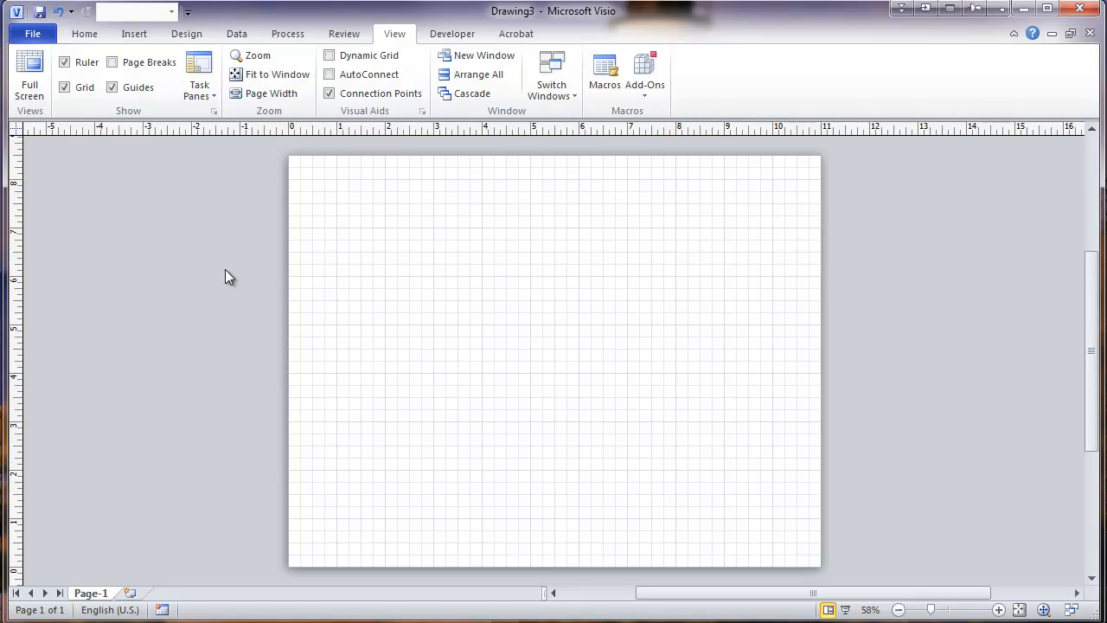
{"action": "mouse_move", "coordinate": [256, 226]}
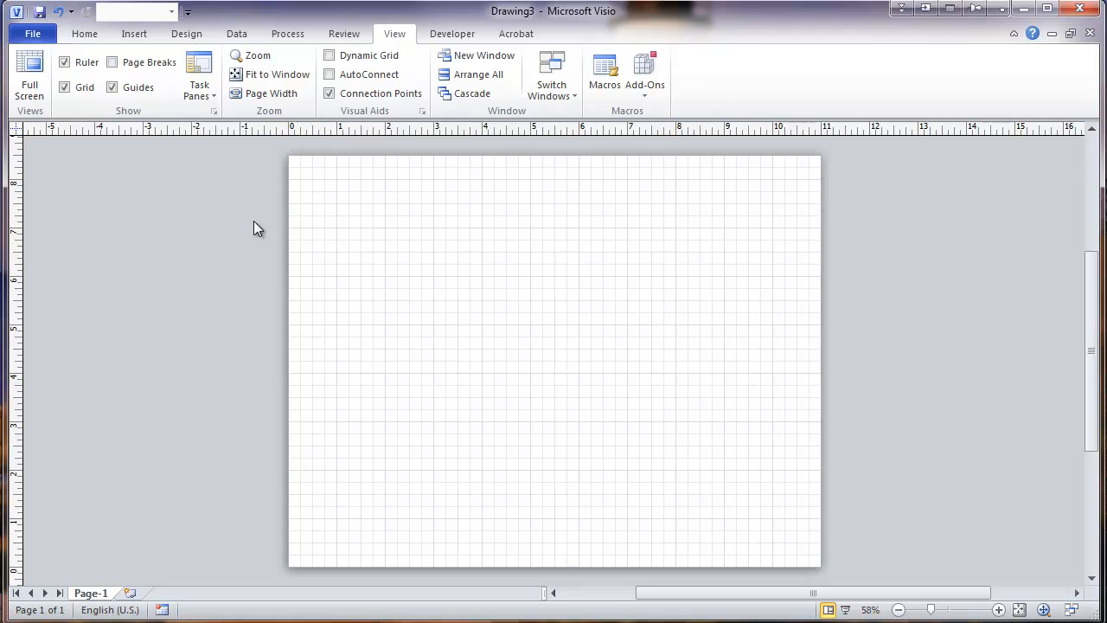
{"action": "mouse_move", "coordinate": [261, 283]}
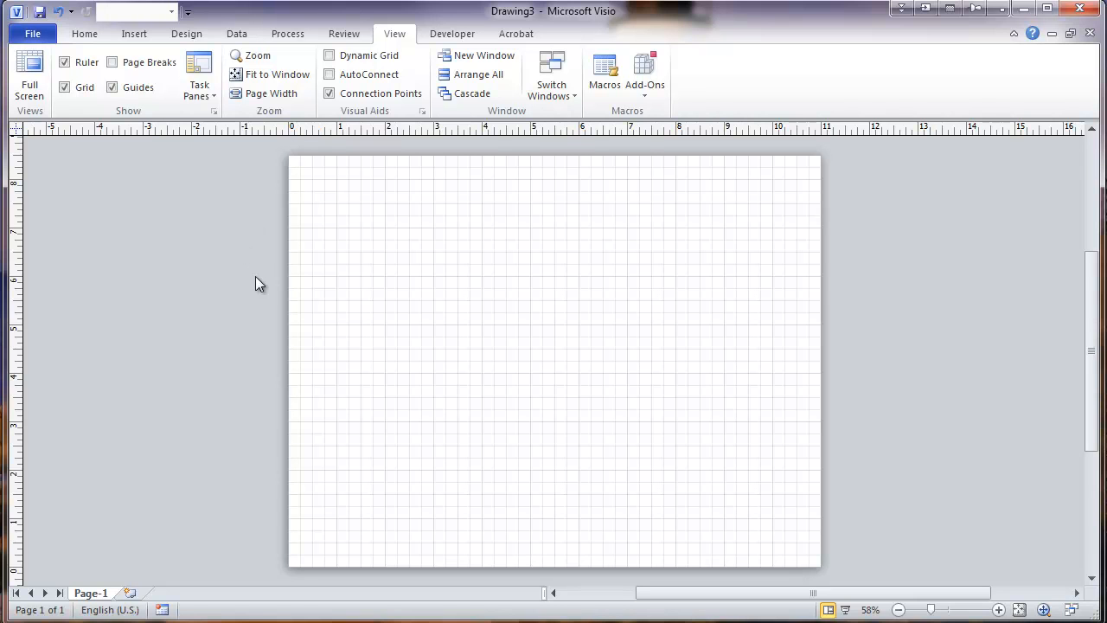
{"action": "mouse_move", "coordinate": [346, 284]}
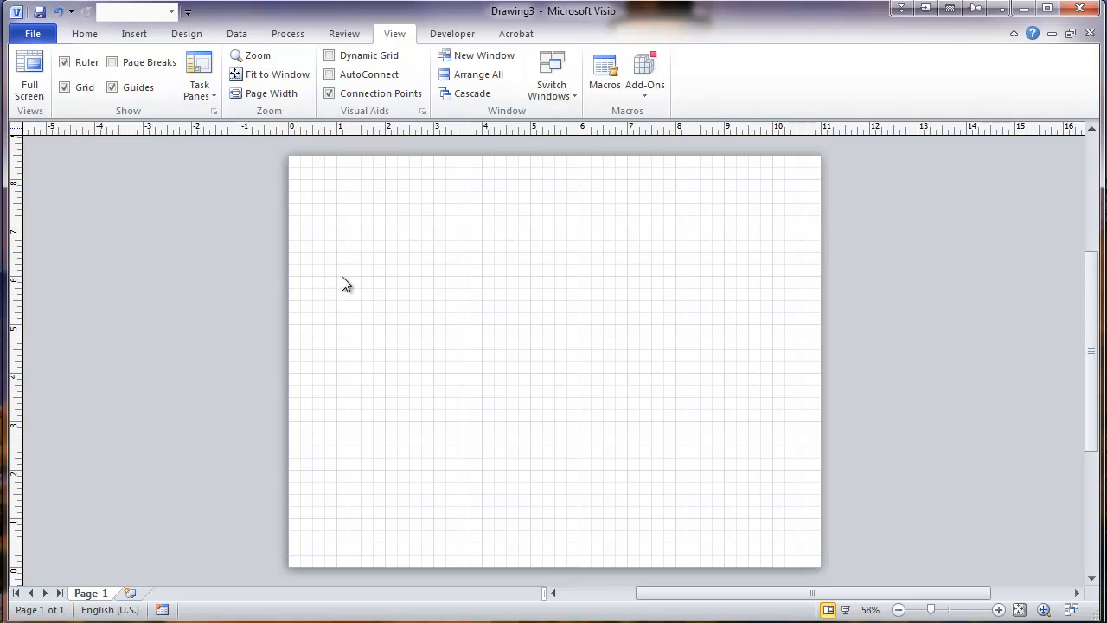
{"action": "mouse_move", "coordinate": [381, 270]}
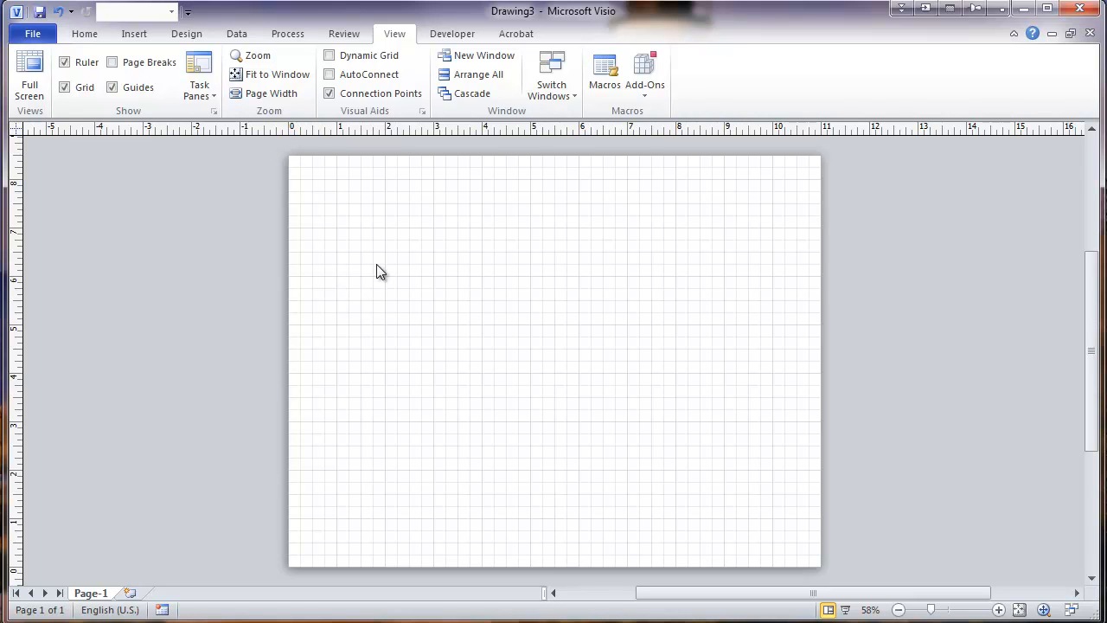
{"action": "mouse_move", "coordinate": [387, 216]}
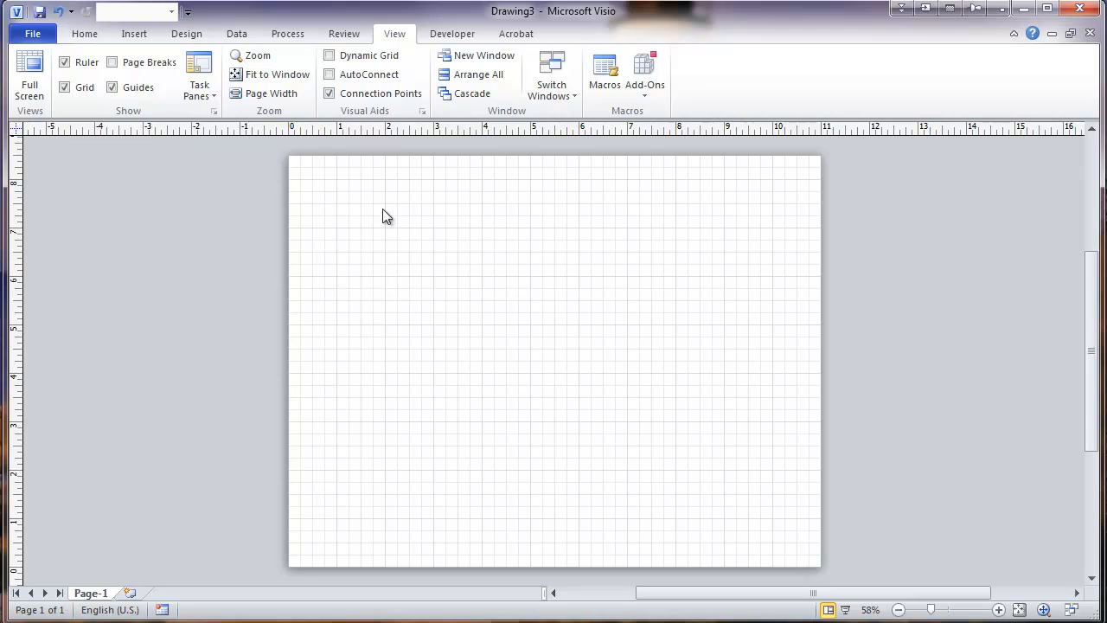
{"action": "mouse_move", "coordinate": [397, 176]}
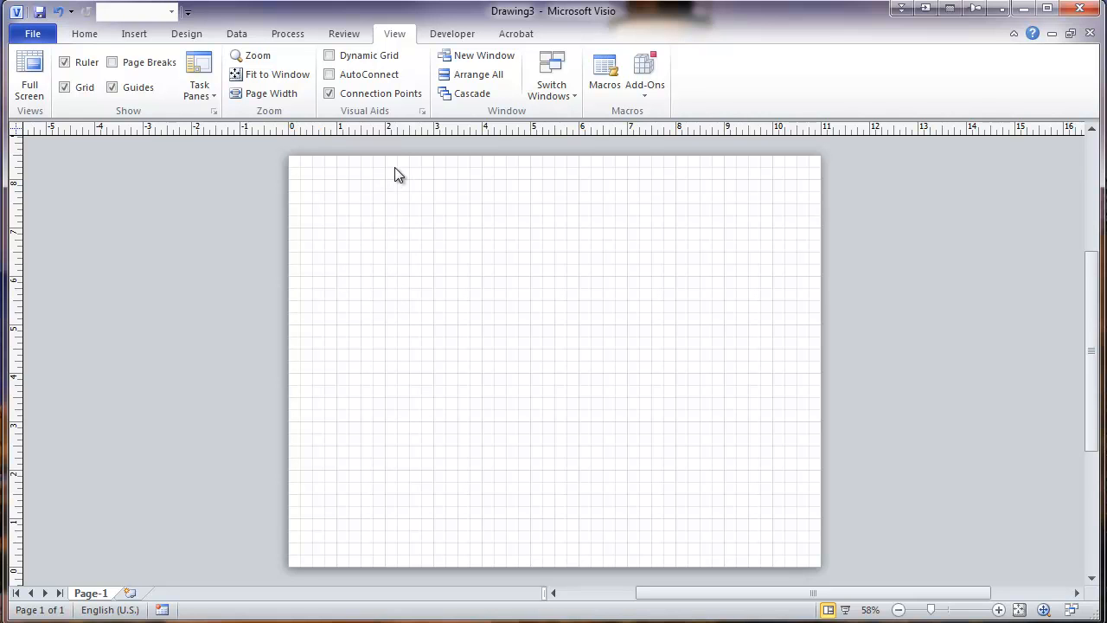
{"action": "mouse_move", "coordinate": [374, 261]}
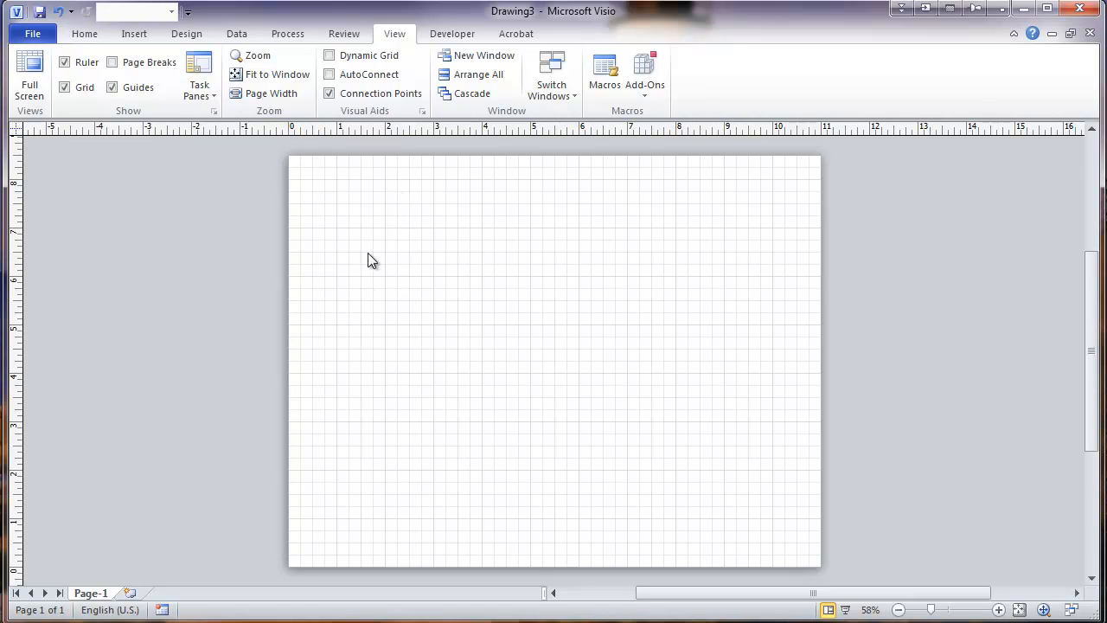
{"action": "mouse_move", "coordinate": [366, 194]}
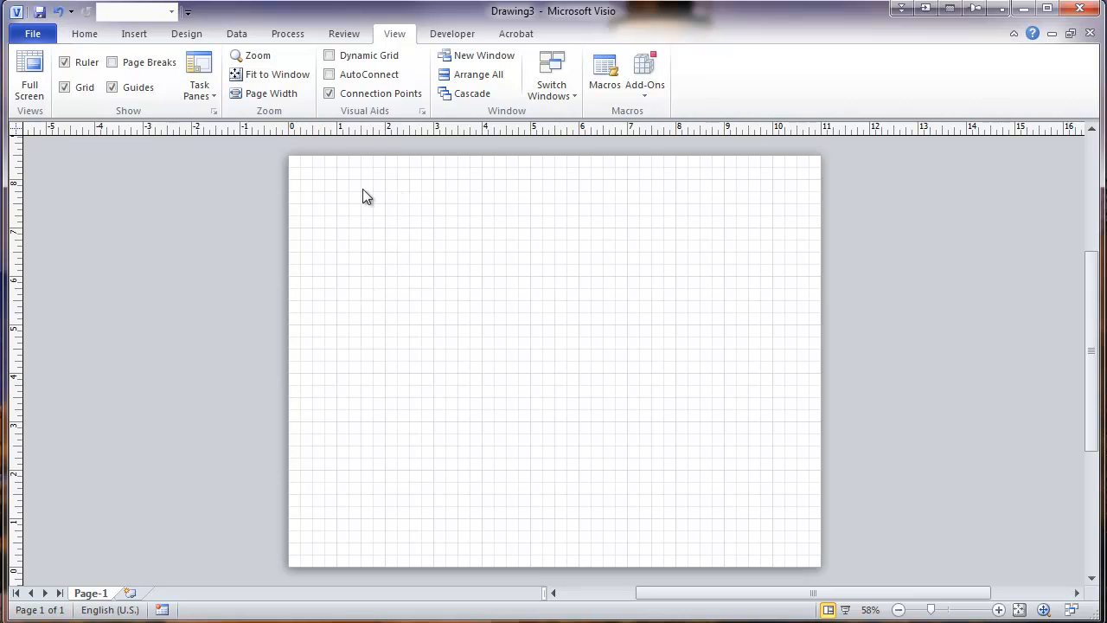
Draw a 7 × 1 inch rectangle across the upper middle of the page and deselect it
{"action": "left_click", "coordinate": [83, 34]}
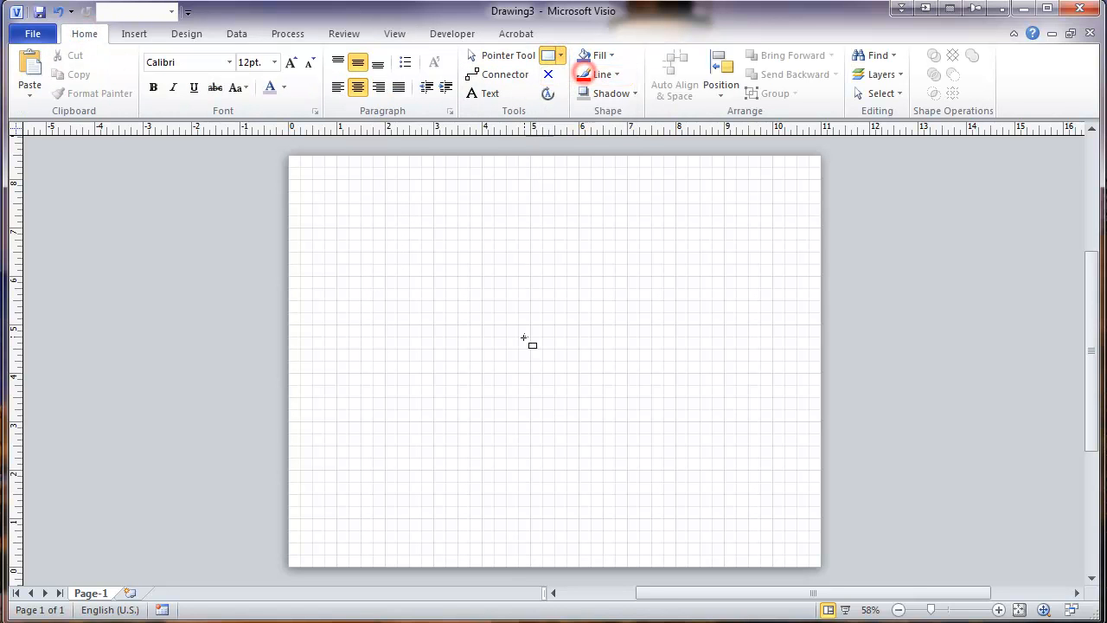
{"action": "left_click_drag", "start_coordinate": [388, 280], "coordinate": [481, 301]}
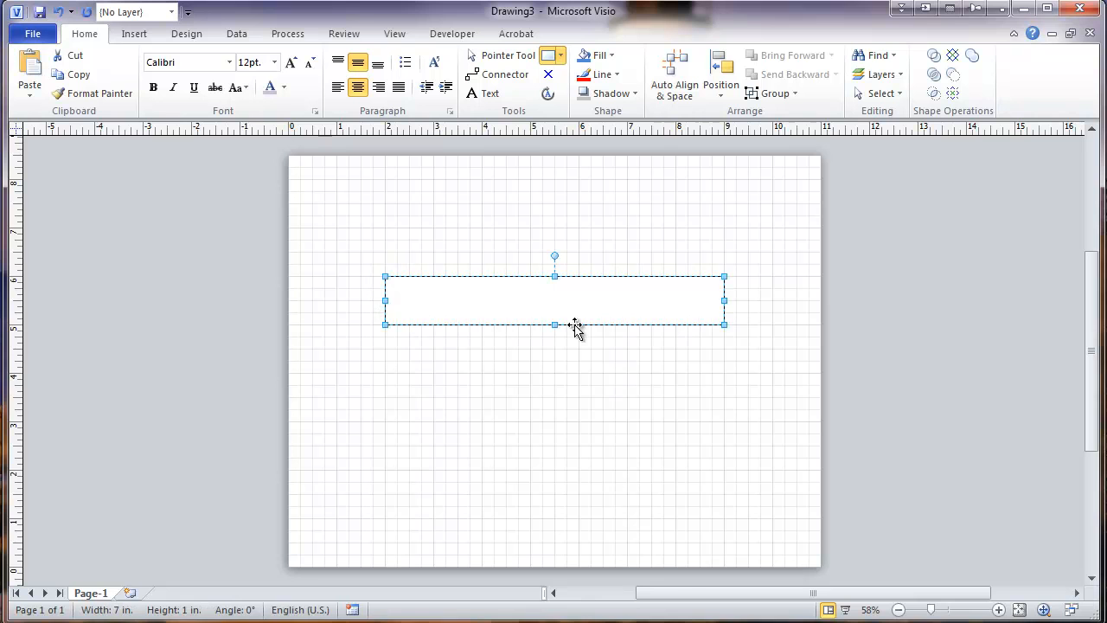
{"action": "left_click", "coordinate": [361, 287]}
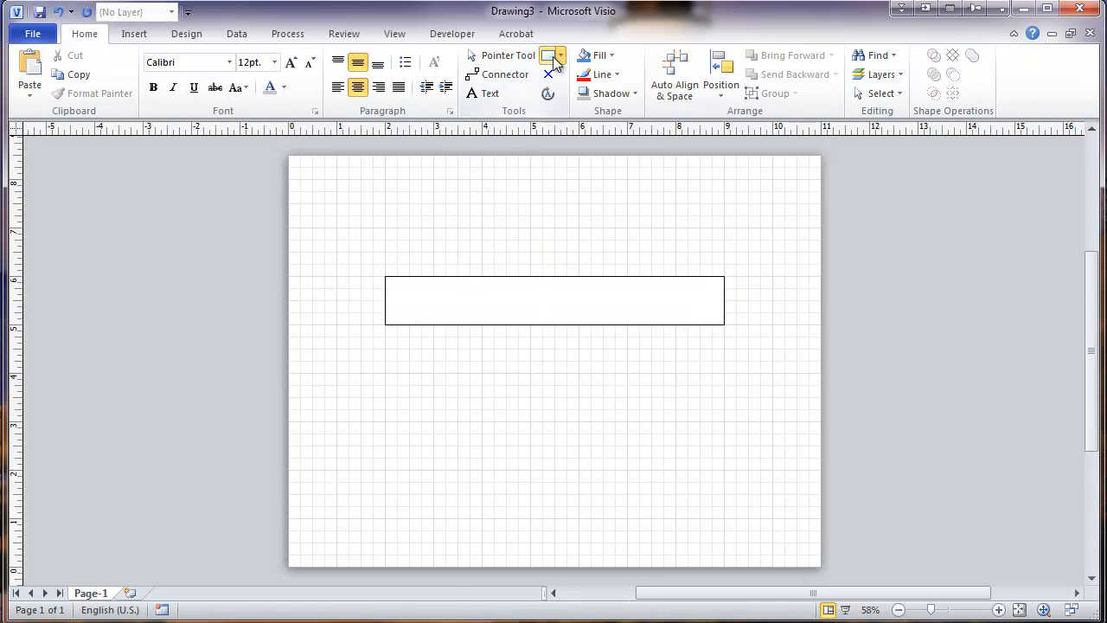
Draw a small circle with the Ellipse tool below the rectangle's left end and zoom in
{"action": "left_click", "coordinate": [553, 55]}
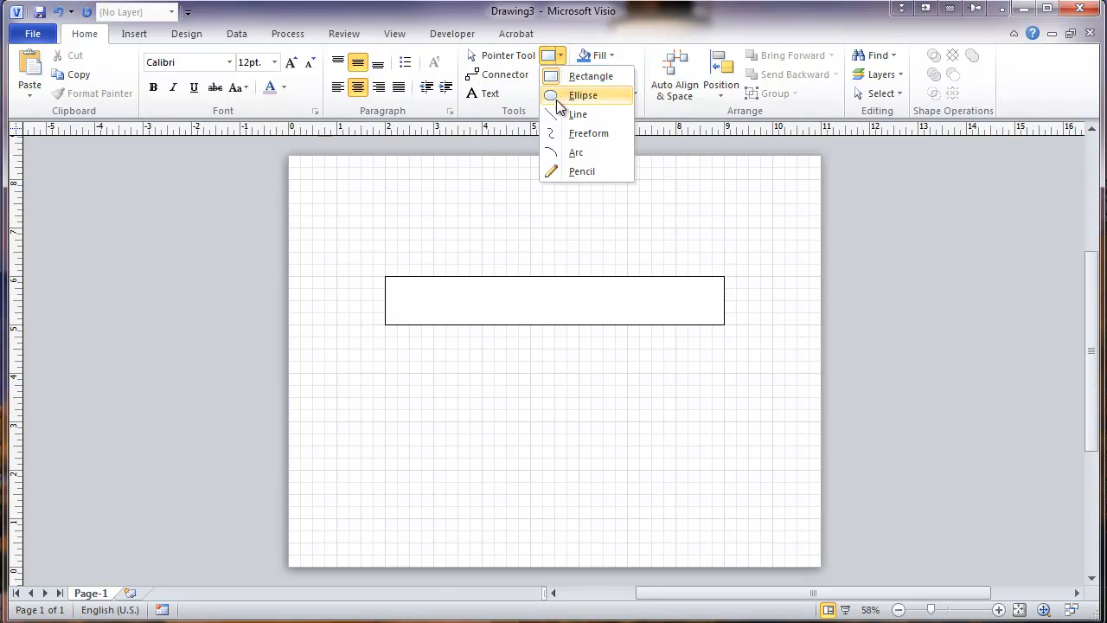
{"action": "left_click", "coordinate": [583, 95]}
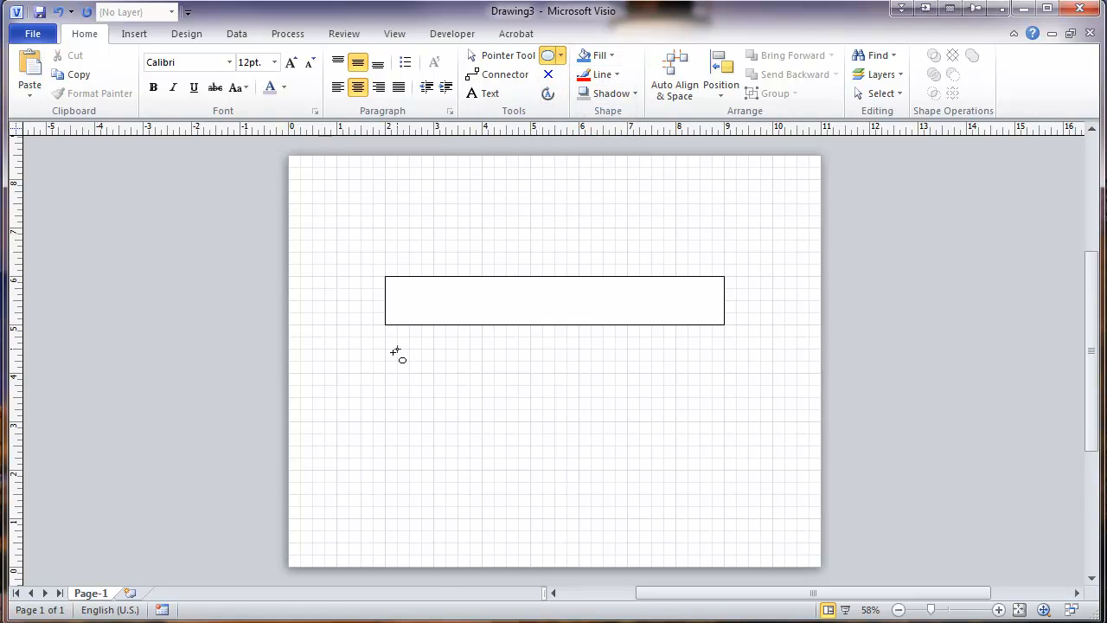
{"action": "left_click_drag", "start_coordinate": [394, 350], "coordinate": [631, 588]}
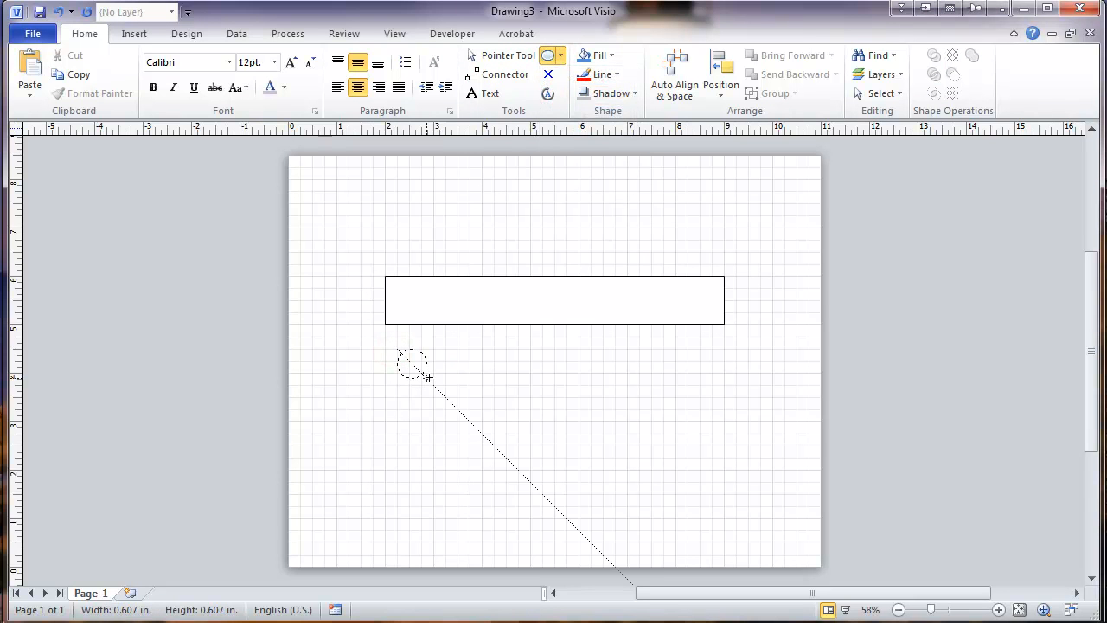
{"action": "left_click_drag", "start_coordinate": [412, 362], "coordinate": [429, 381]}
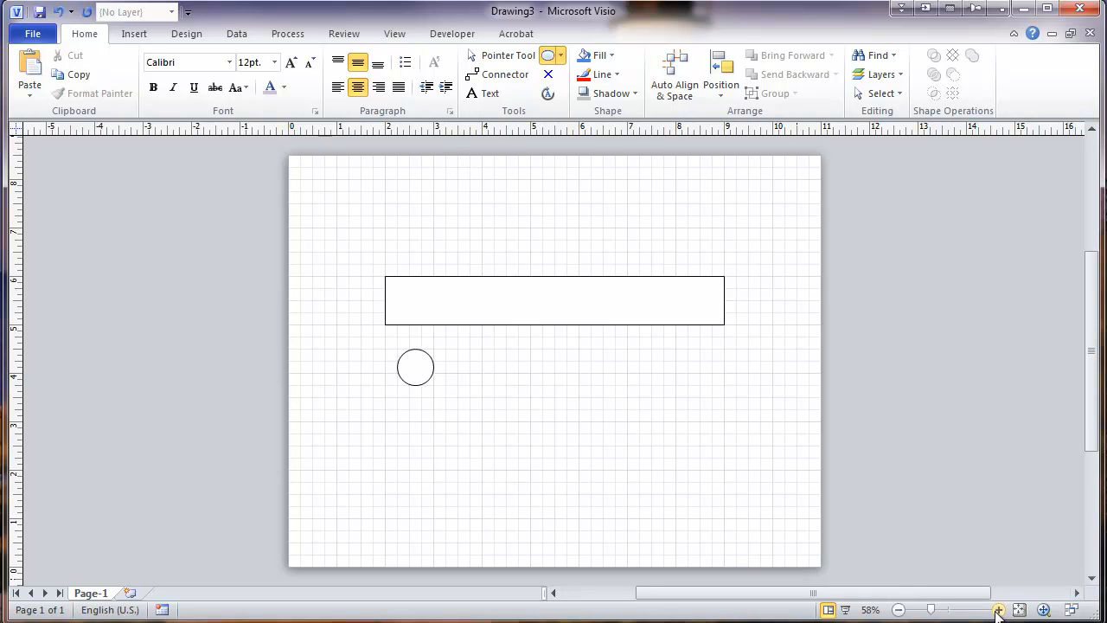
{"action": "left_click", "coordinate": [998, 609]}
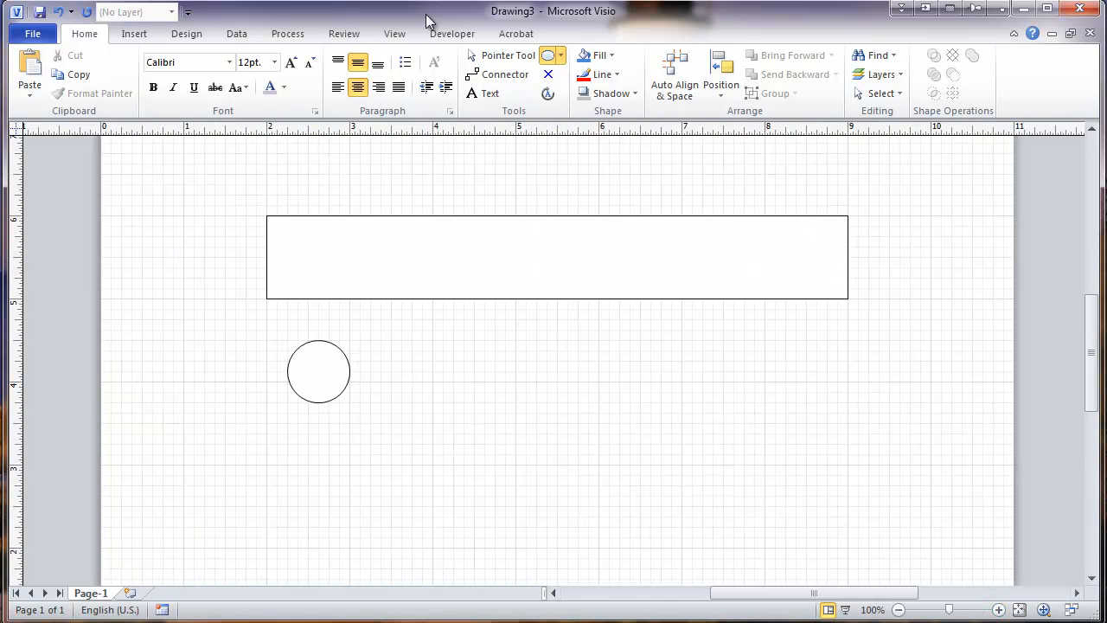
Draw a short vertical and horizontal line, make them 4½ pt thick using Format Painter
{"action": "left_click", "coordinate": [560, 55]}
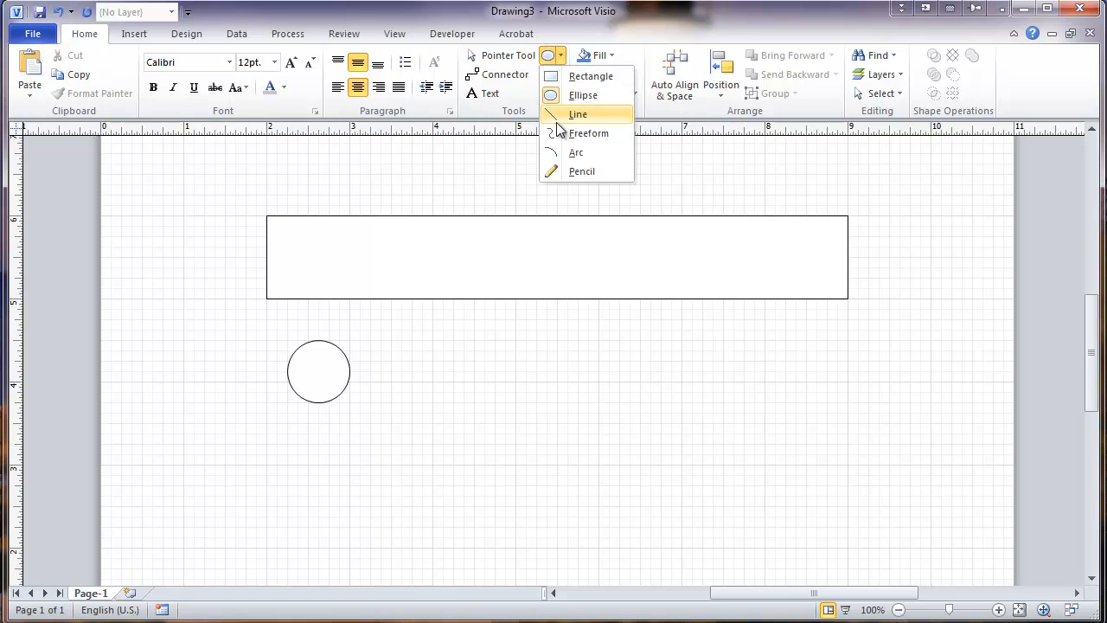
{"action": "left_click", "coordinate": [577, 115]}
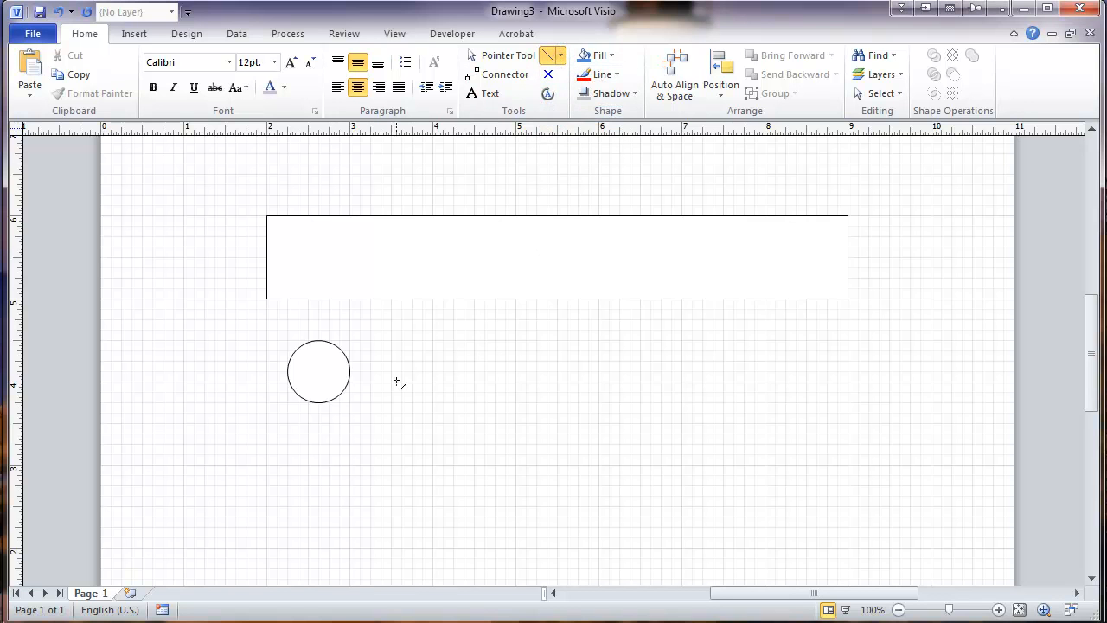
{"action": "mouse_move", "coordinate": [391, 342]}
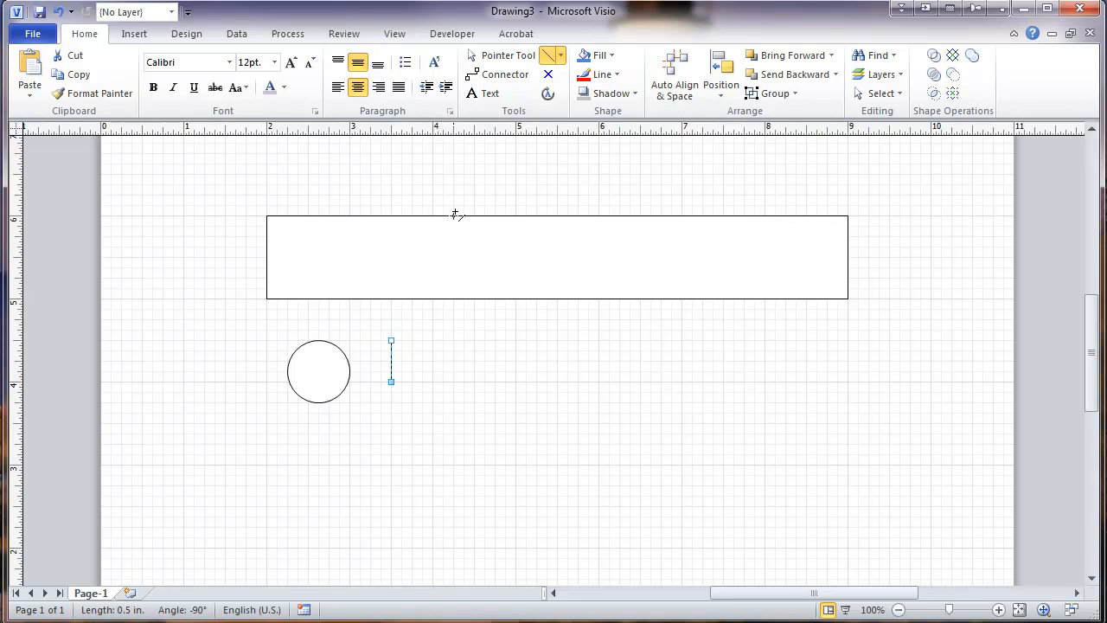
{"action": "left_click", "coordinate": [602, 74]}
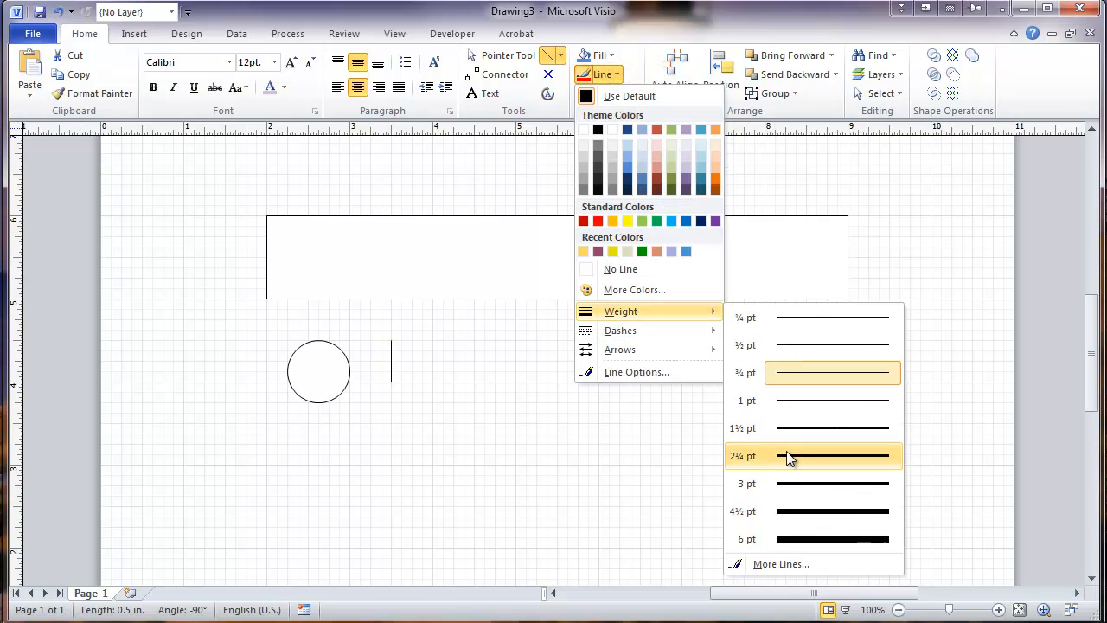
{"action": "mouse_move", "coordinate": [786, 510]}
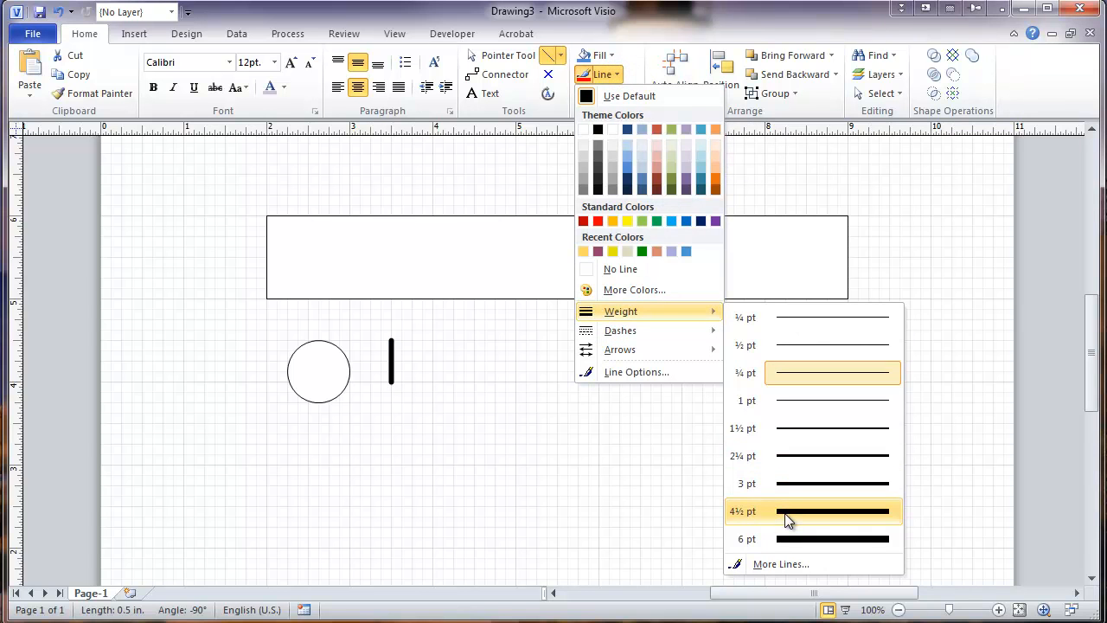
{"action": "left_click", "coordinate": [787, 511]}
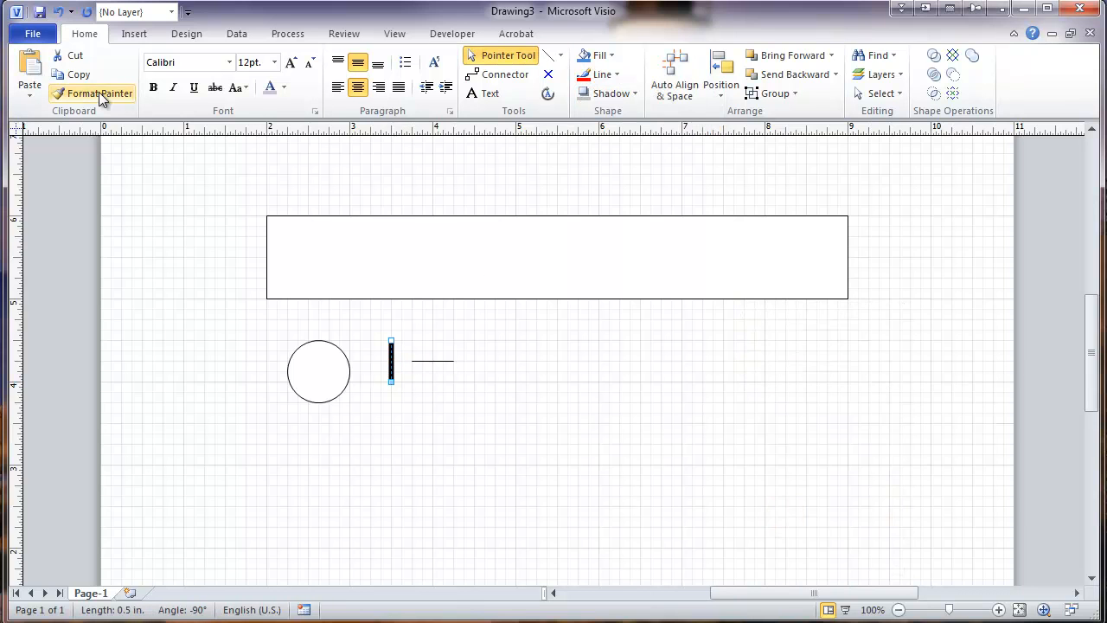
{"action": "left_click", "coordinate": [97, 94]}
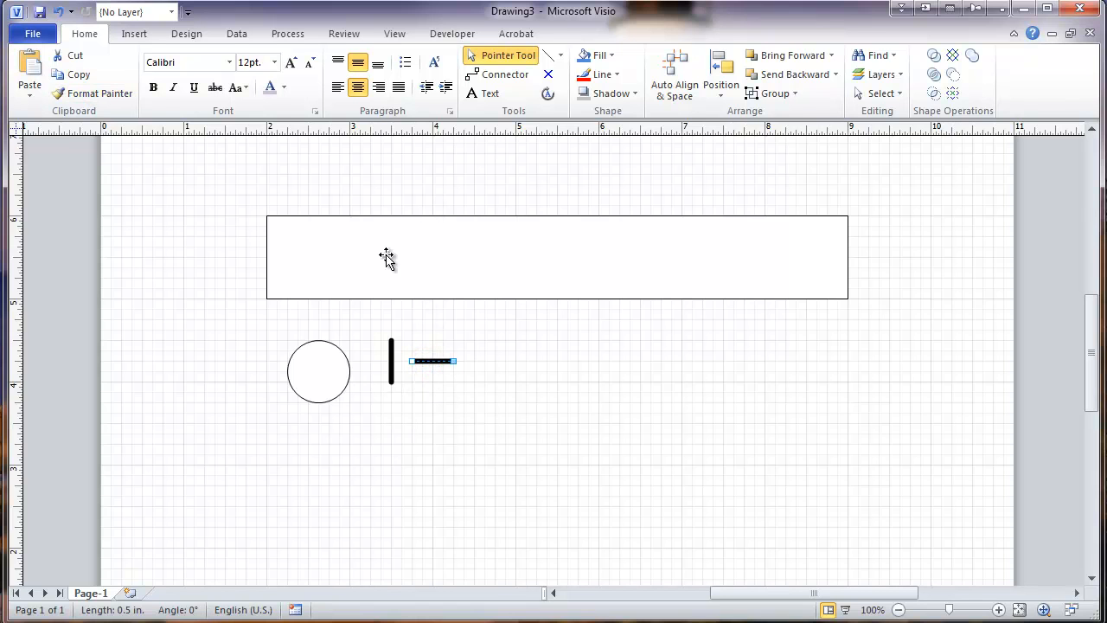
{"action": "mouse_move", "coordinate": [408, 197]}
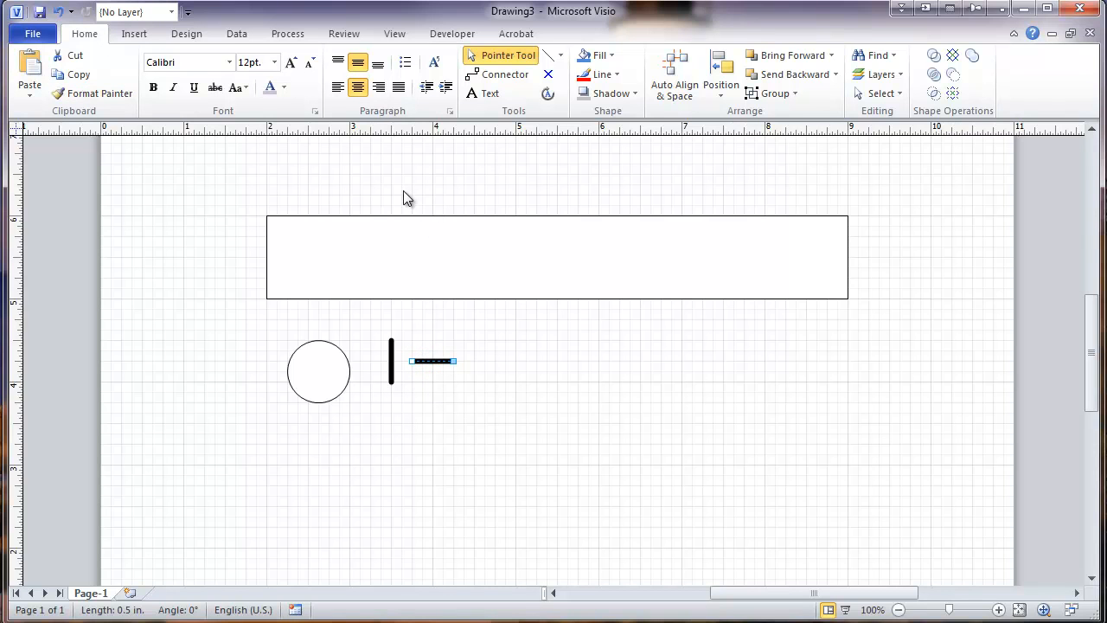
{"action": "mouse_move", "coordinate": [493, 157]}
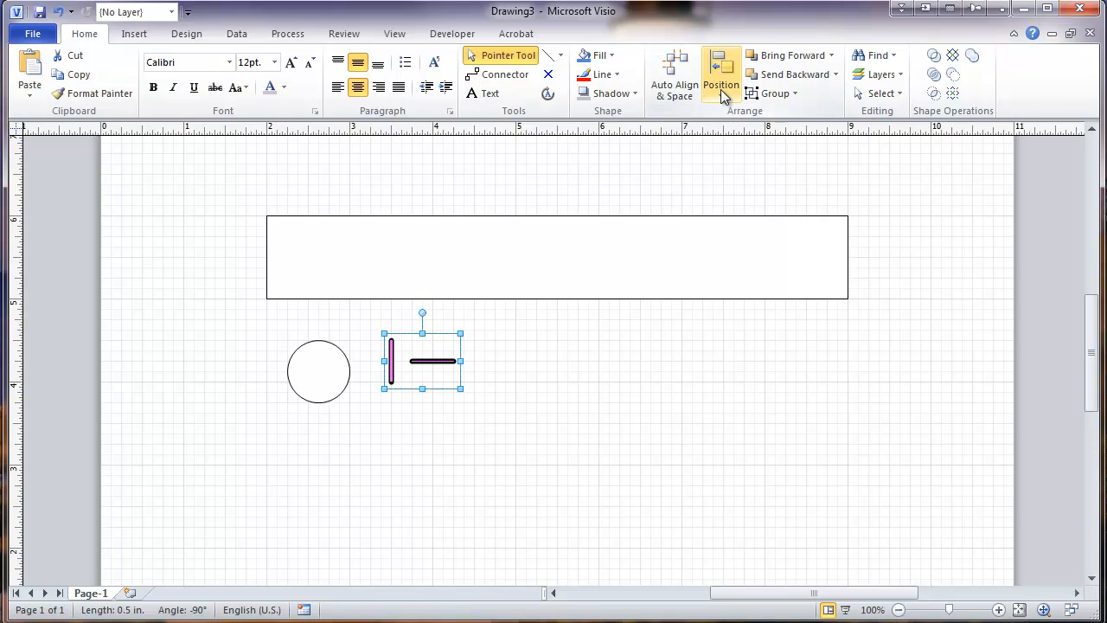
Align the two thick lines into a centred cross and group them as one shape
{"action": "left_click", "coordinate": [719, 73]}
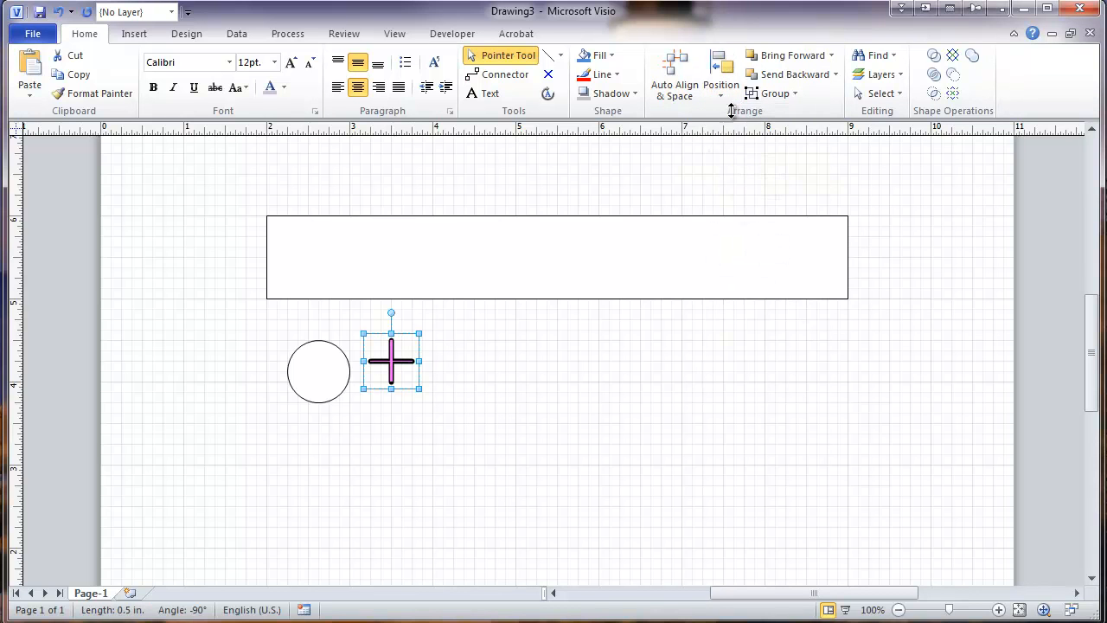
{"action": "mouse_move", "coordinate": [719, 73]}
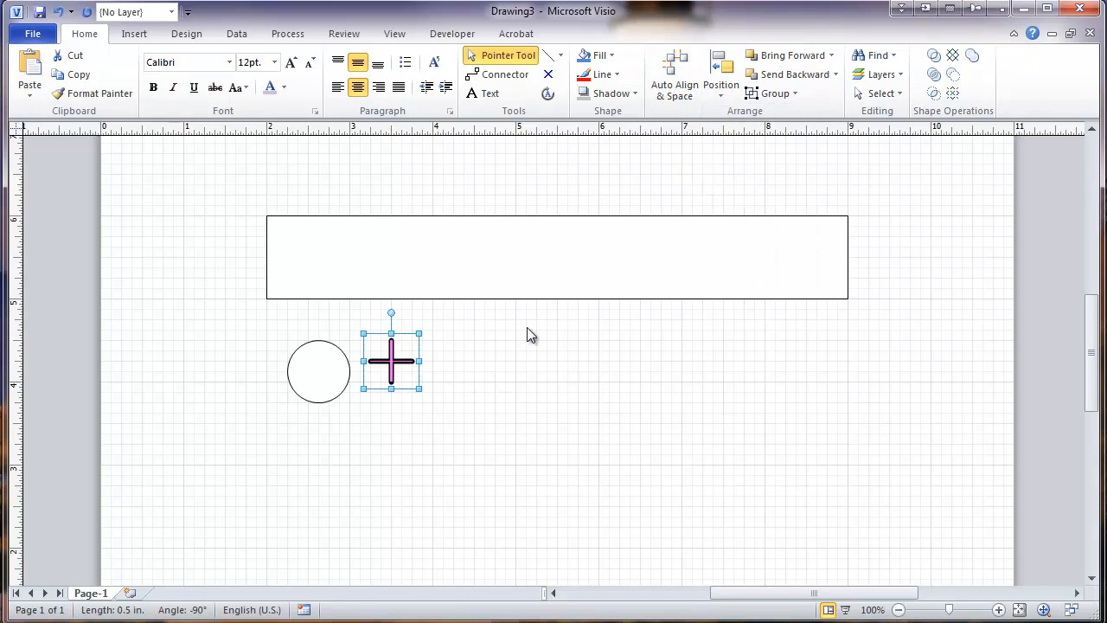
{"action": "right_click", "coordinate": [391, 358]}
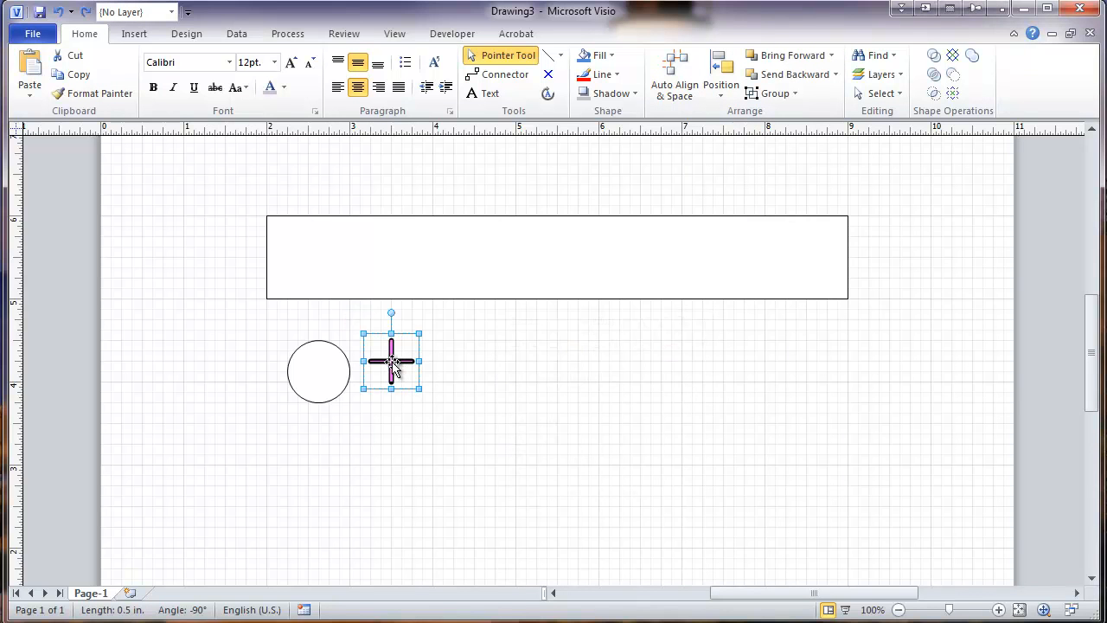
{"action": "right_click", "coordinate": [391, 361]}
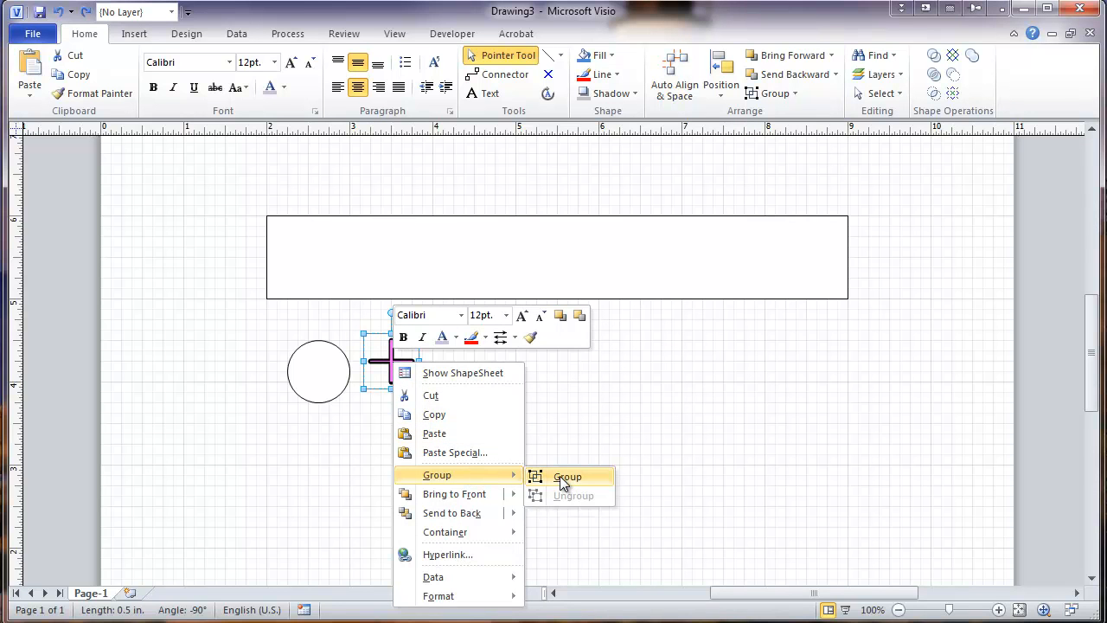
{"action": "left_click", "coordinate": [567, 477]}
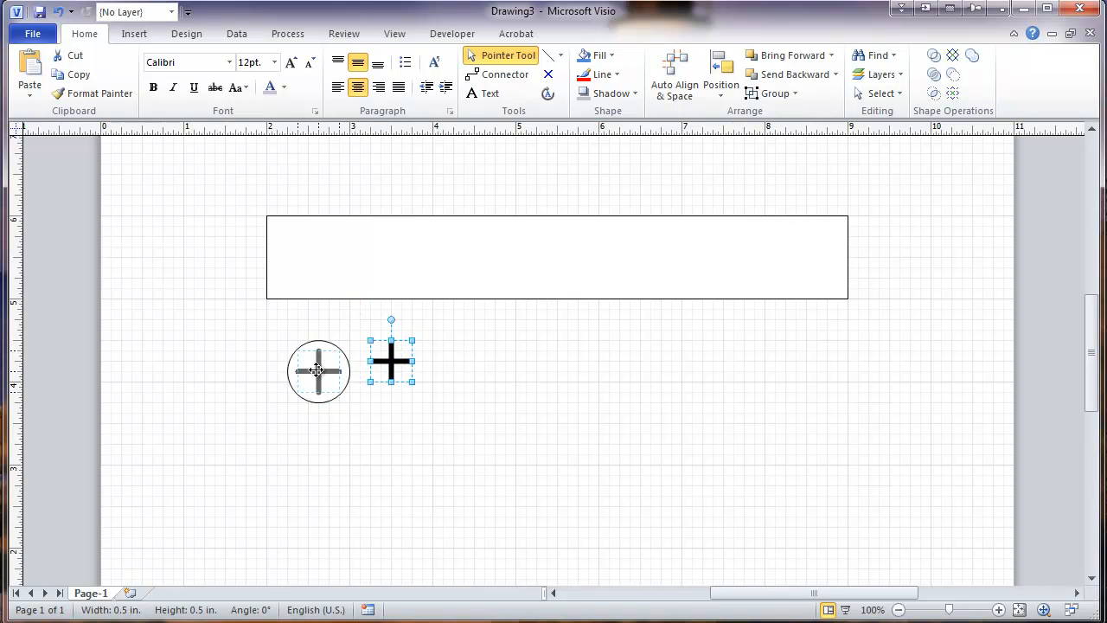
Move the cross onto the circle and centre it with Align Center and Align Middle
{"action": "left_click_drag", "start_coordinate": [391, 361], "coordinate": [307, 372]}
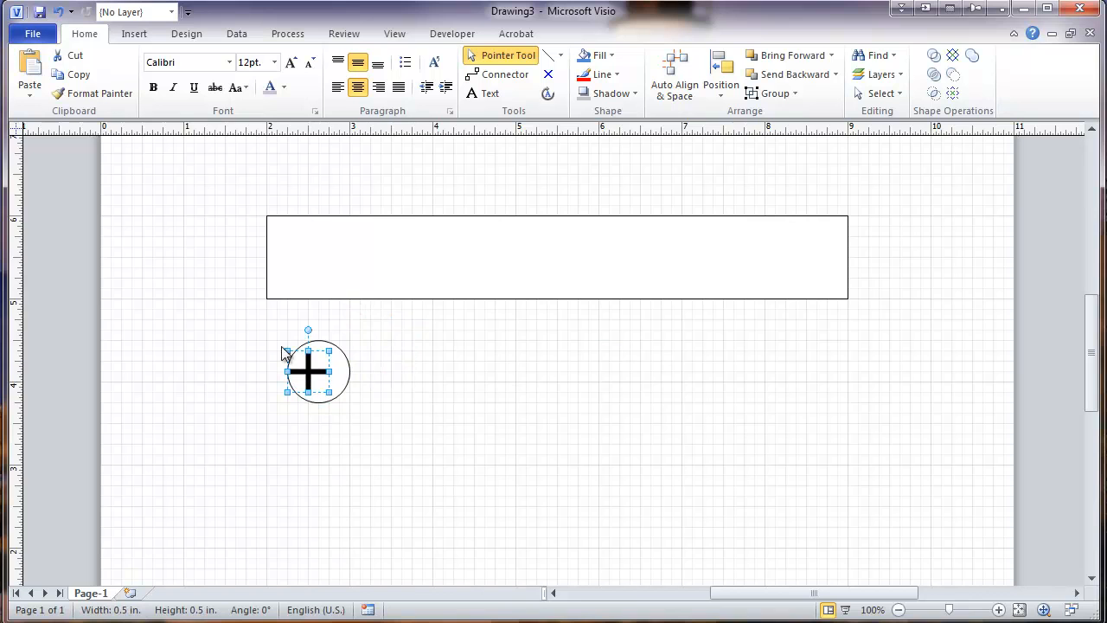
{"action": "double_click", "coordinate": [308, 372]}
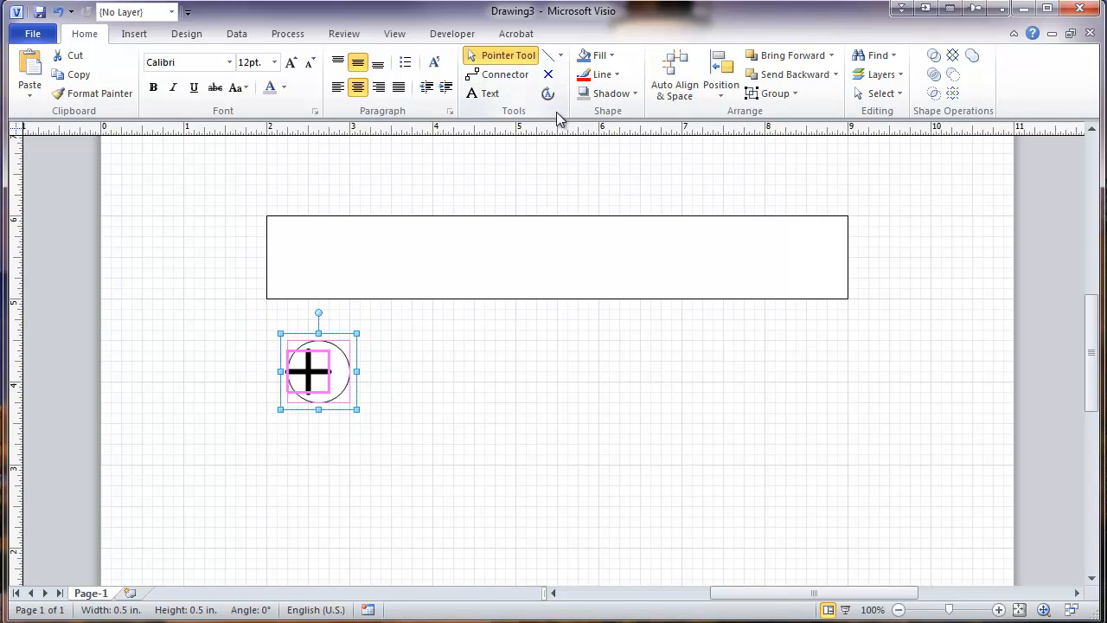
{"action": "mouse_move", "coordinate": [592, 130]}
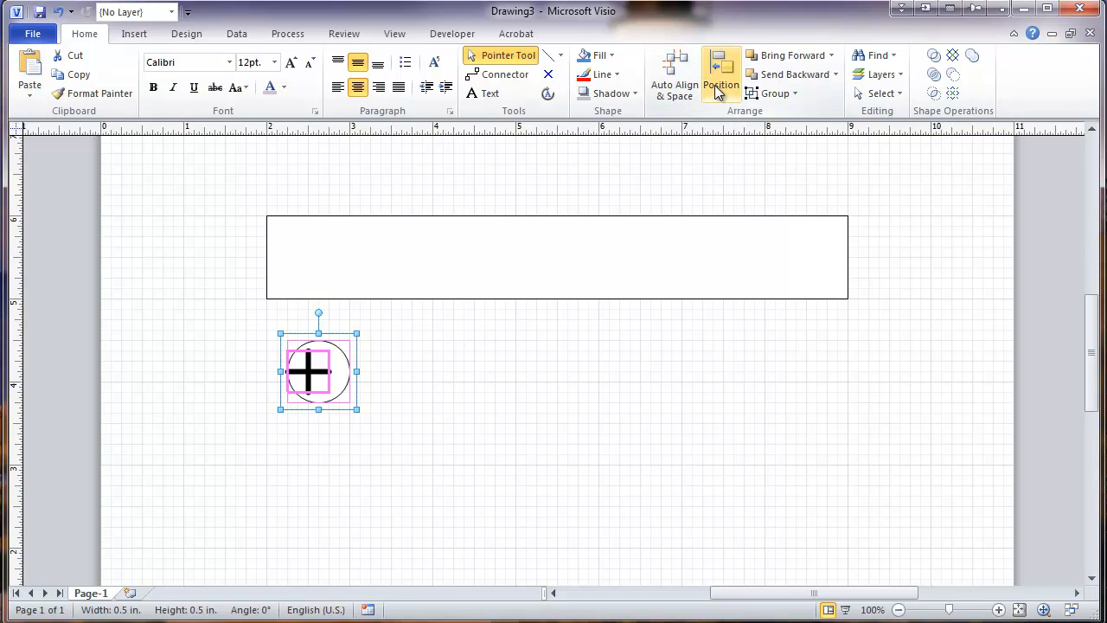
{"action": "left_click", "coordinate": [720, 72]}
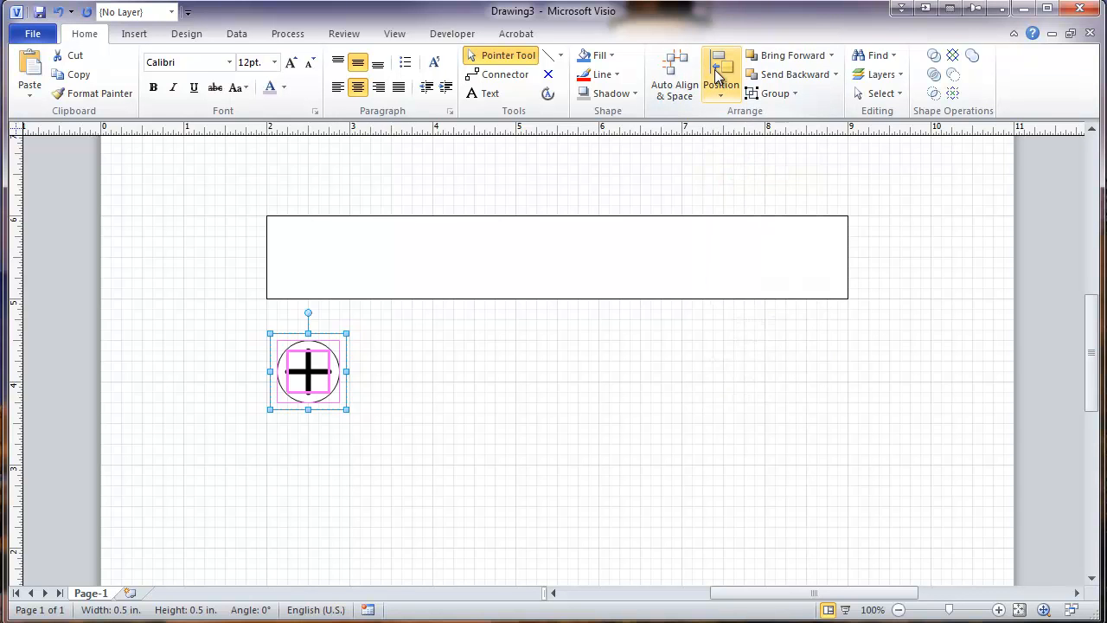
{"action": "left_click", "coordinate": [760, 240]}
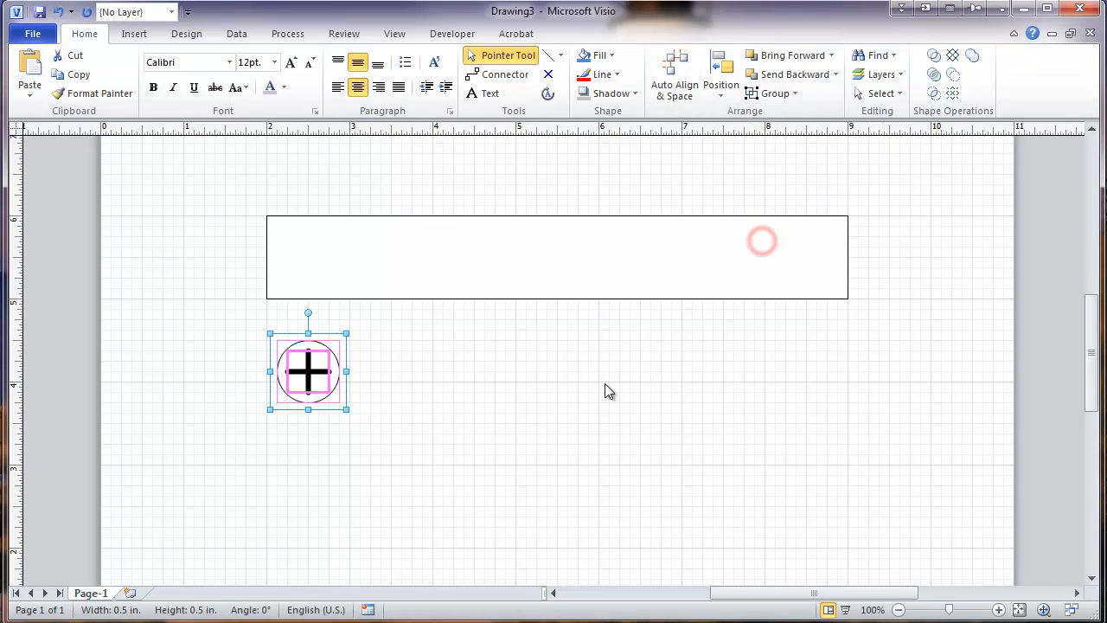
{"action": "left_click", "coordinate": [588, 394]}
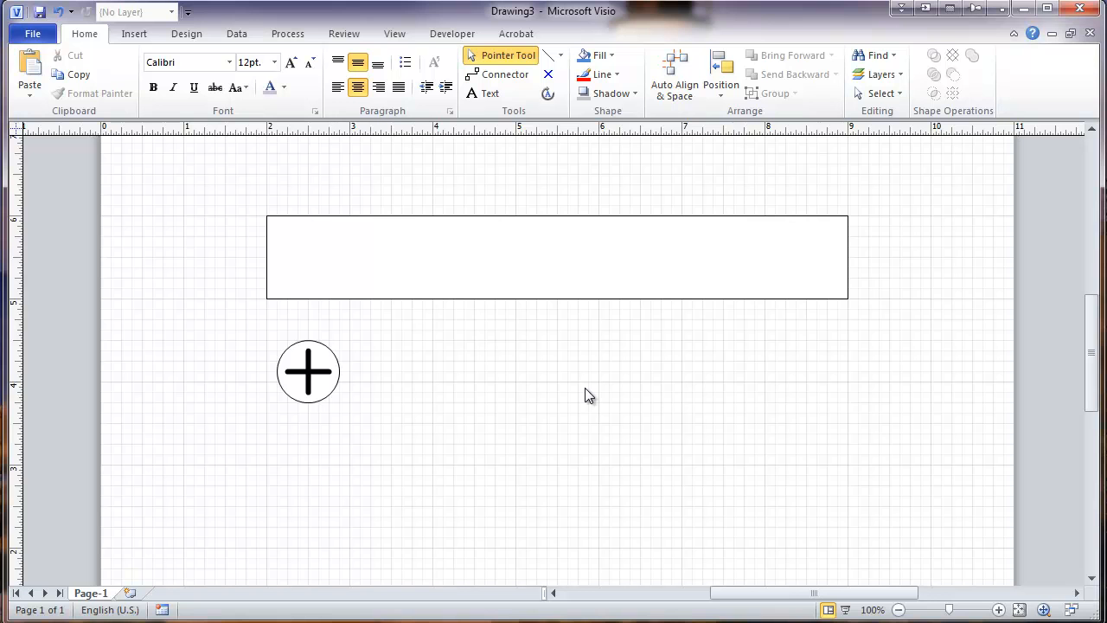
{"action": "mouse_move", "coordinate": [327, 402]}
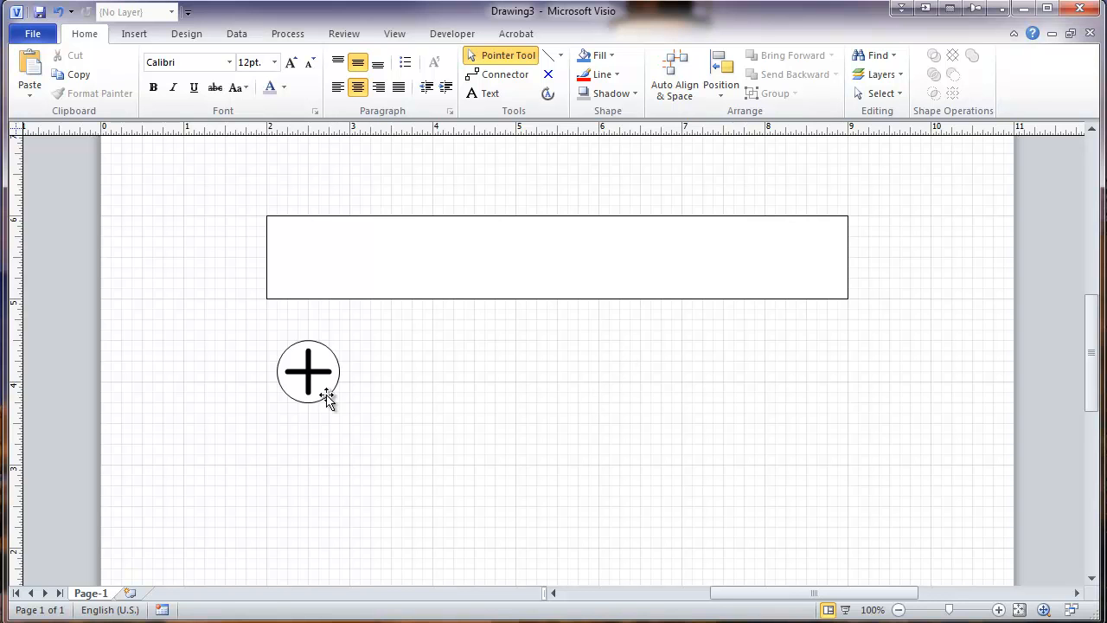
{"action": "left_click", "coordinate": [308, 370]}
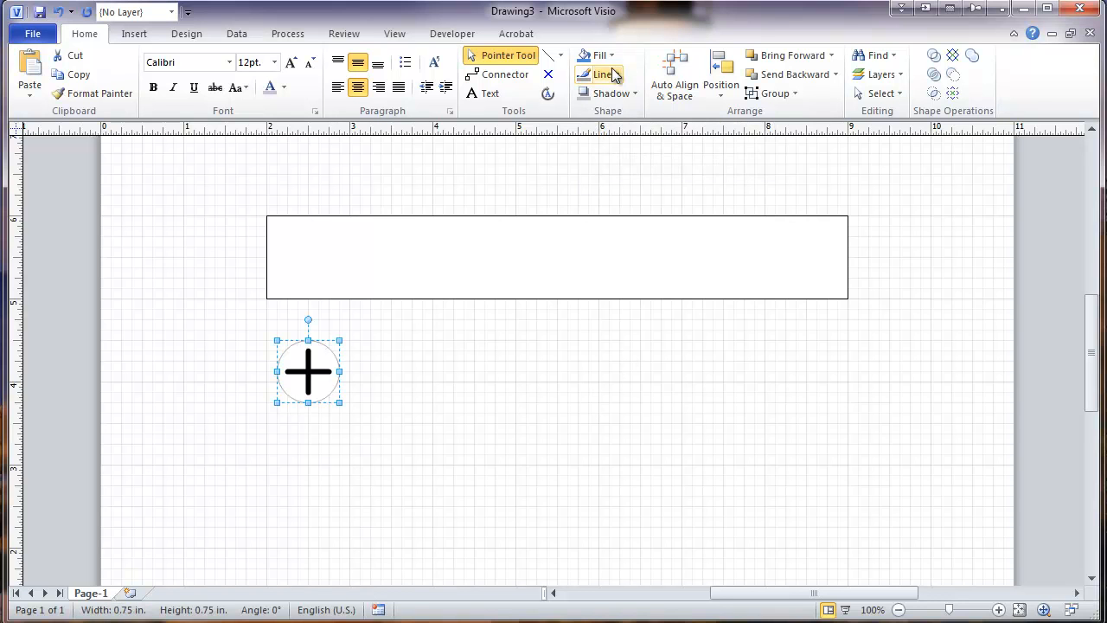
Fill the circle gray and group it with the cross into one screw shape
{"action": "left_click", "coordinate": [610, 54]}
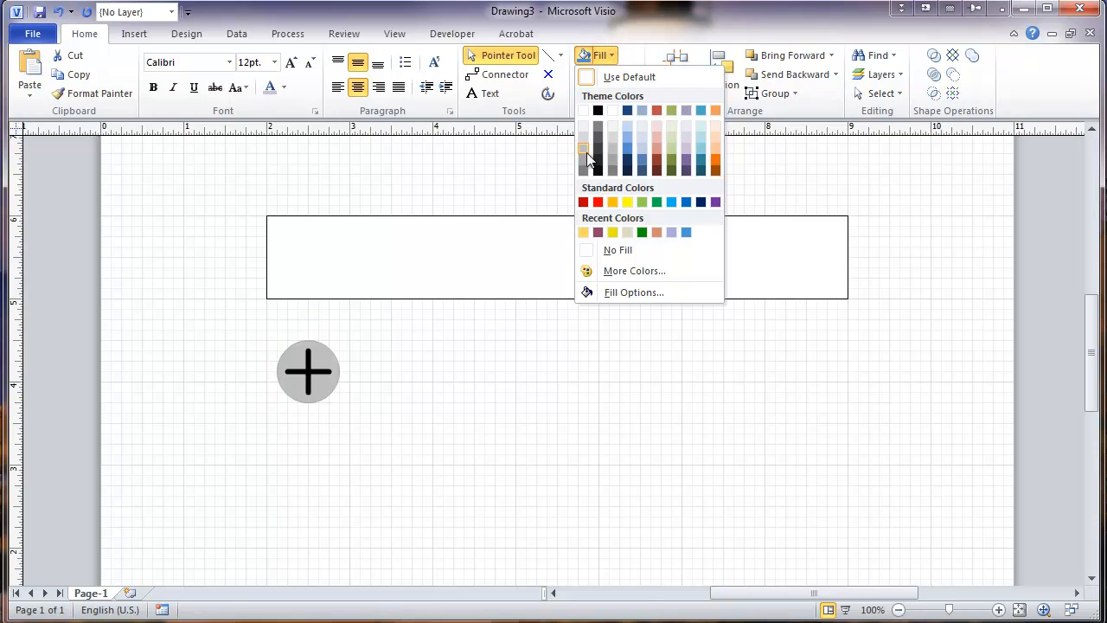
{"action": "mouse_move", "coordinate": [585, 165]}
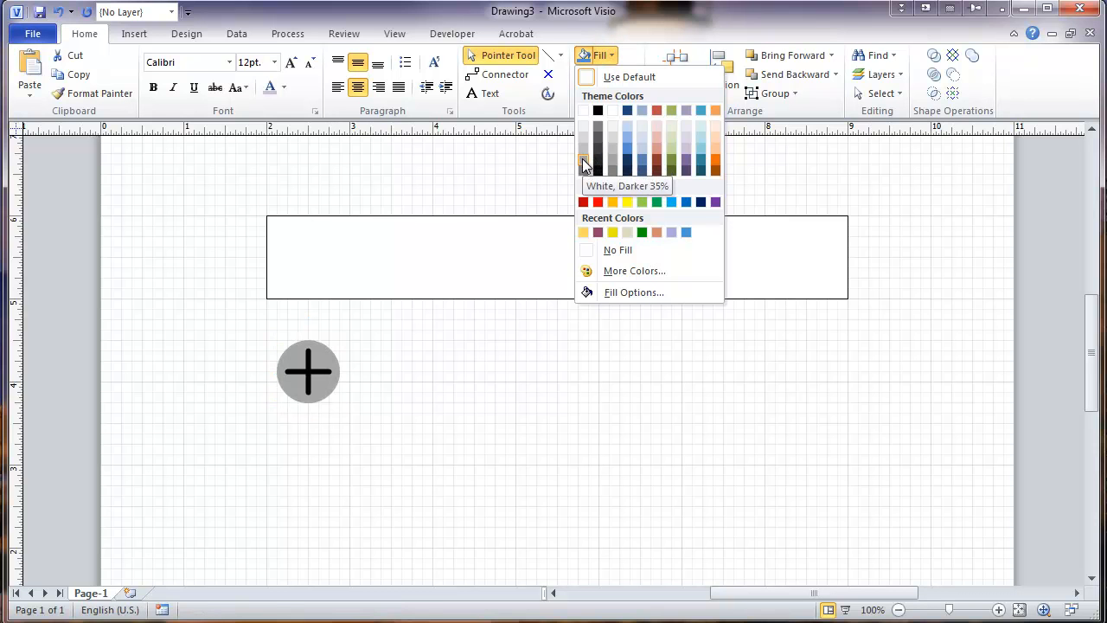
{"action": "left_click", "coordinate": [377, 348]}
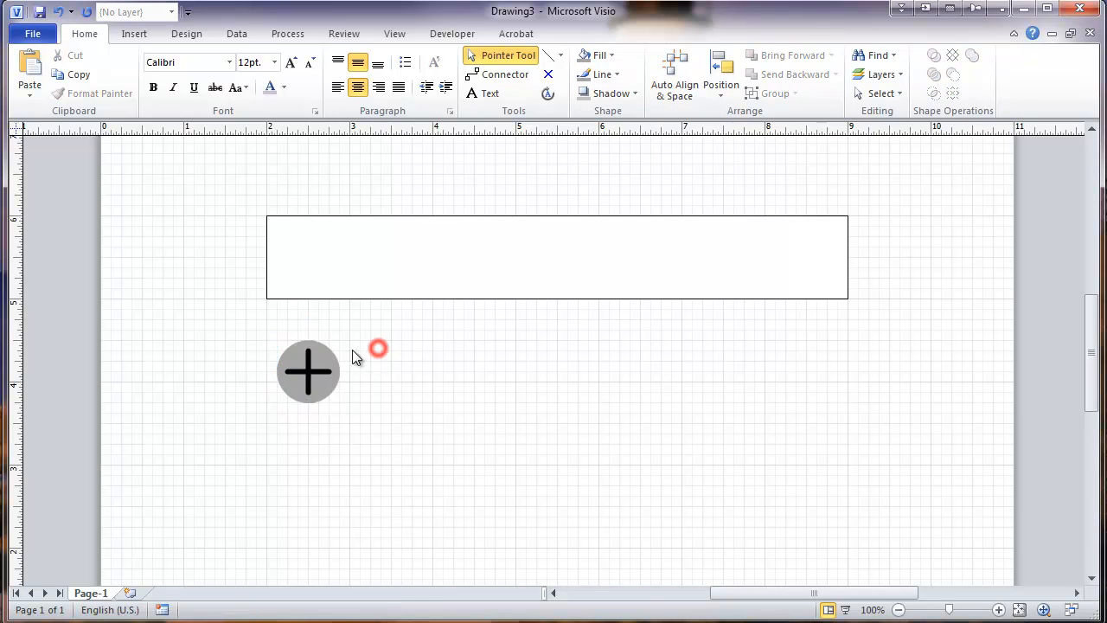
{"action": "left_click", "coordinate": [308, 370]}
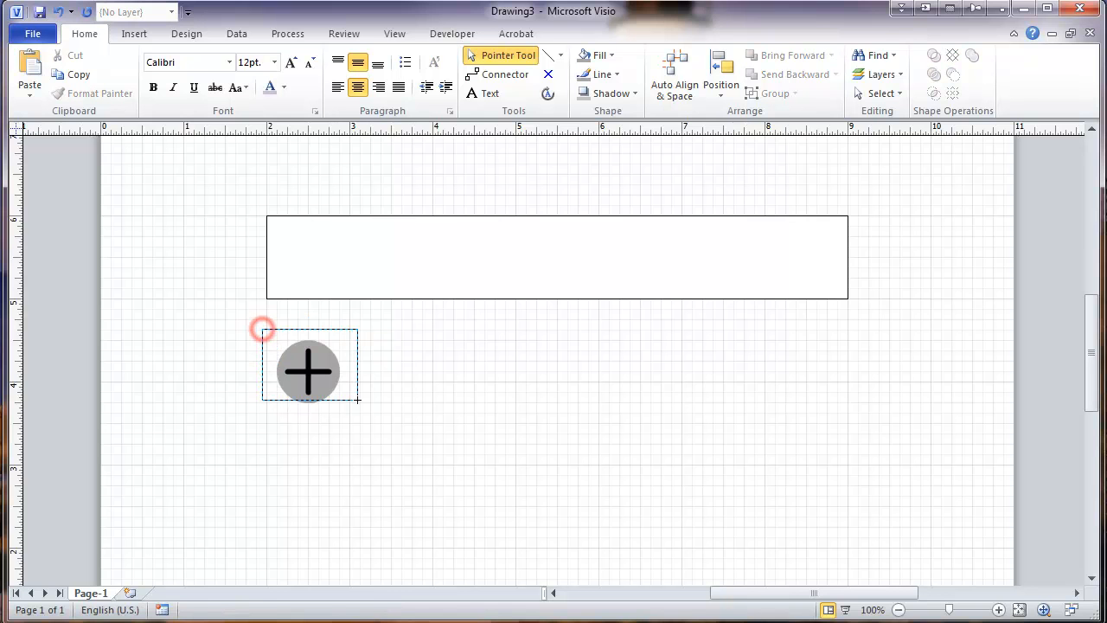
{"action": "right_click", "coordinate": [308, 370]}
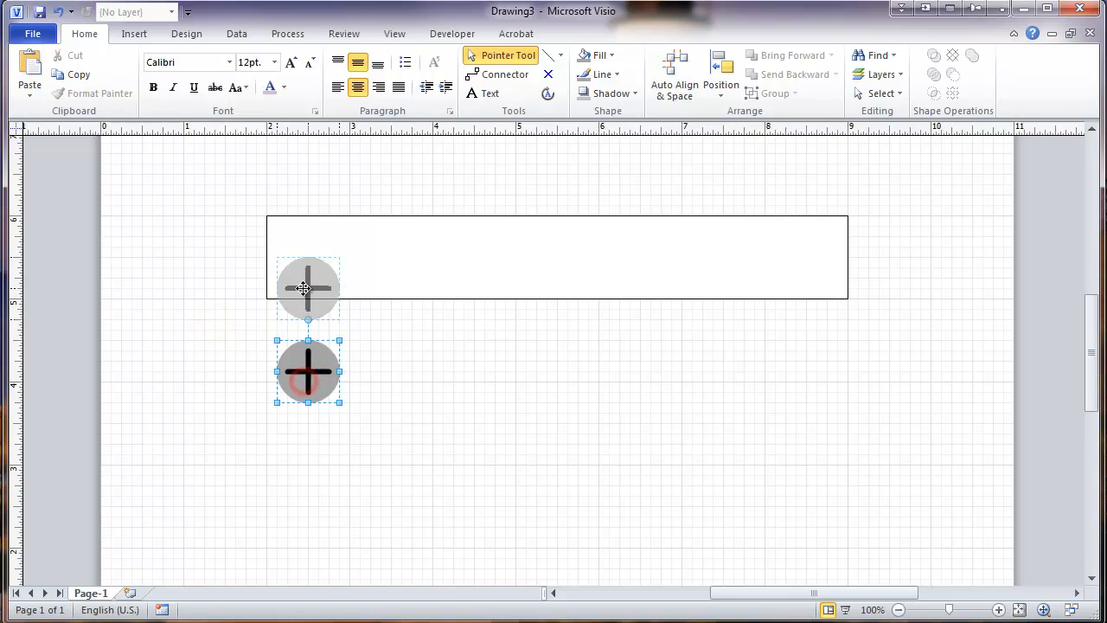
Ctrl-drag screw copies into the rectangle, then duplicate three to make a row of six
{"action": "left_click_drag", "start_coordinate": [308, 372], "coordinate": [318, 256]}
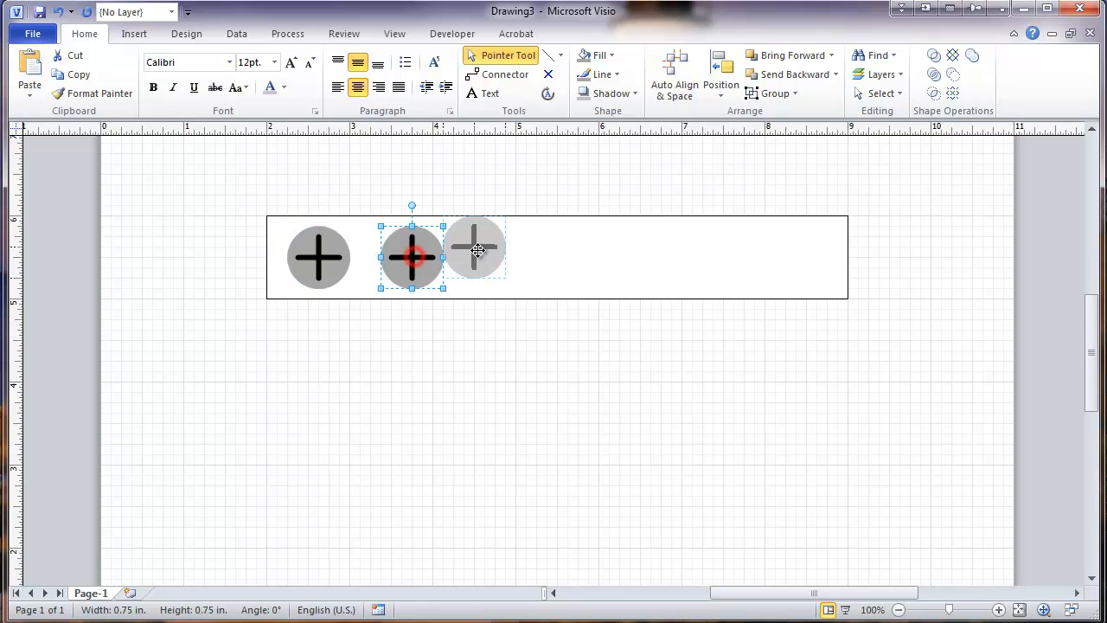
{"action": "left_click", "coordinate": [473, 249]}
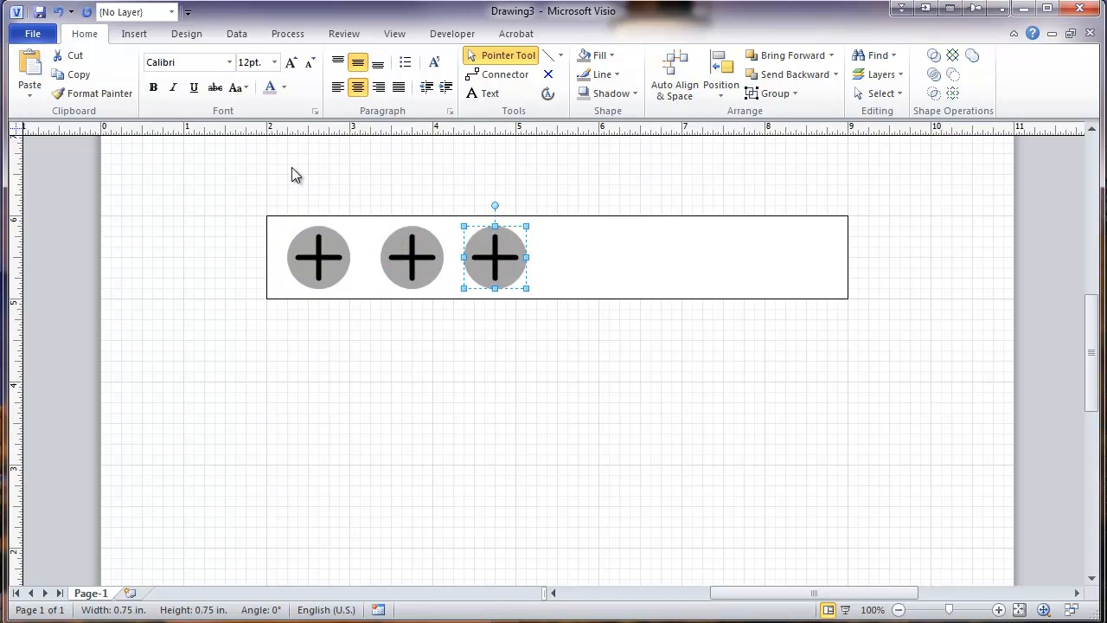
{"action": "left_click_drag", "start_coordinate": [280, 172], "coordinate": [571, 338]}
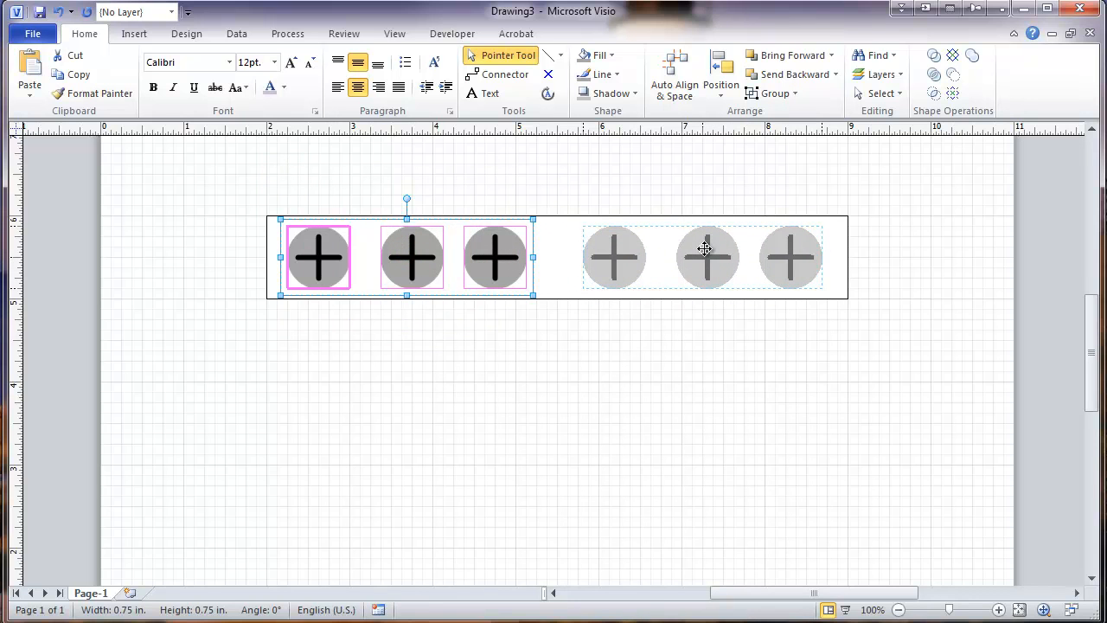
{"action": "left_click", "coordinate": [564, 363]}
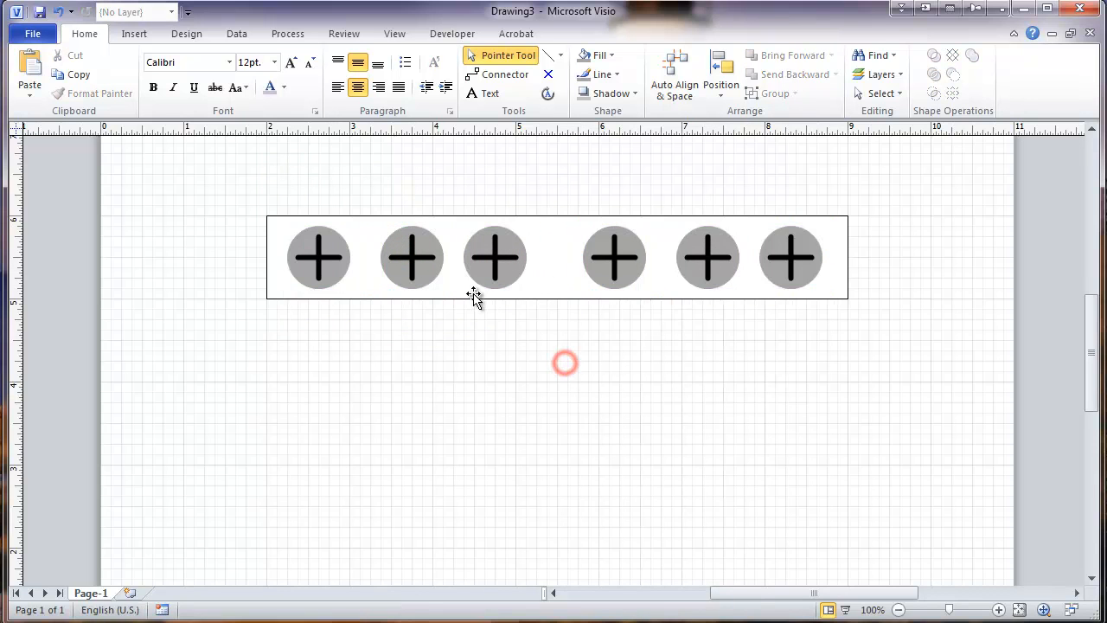
{"action": "left_click", "coordinate": [564, 363]}
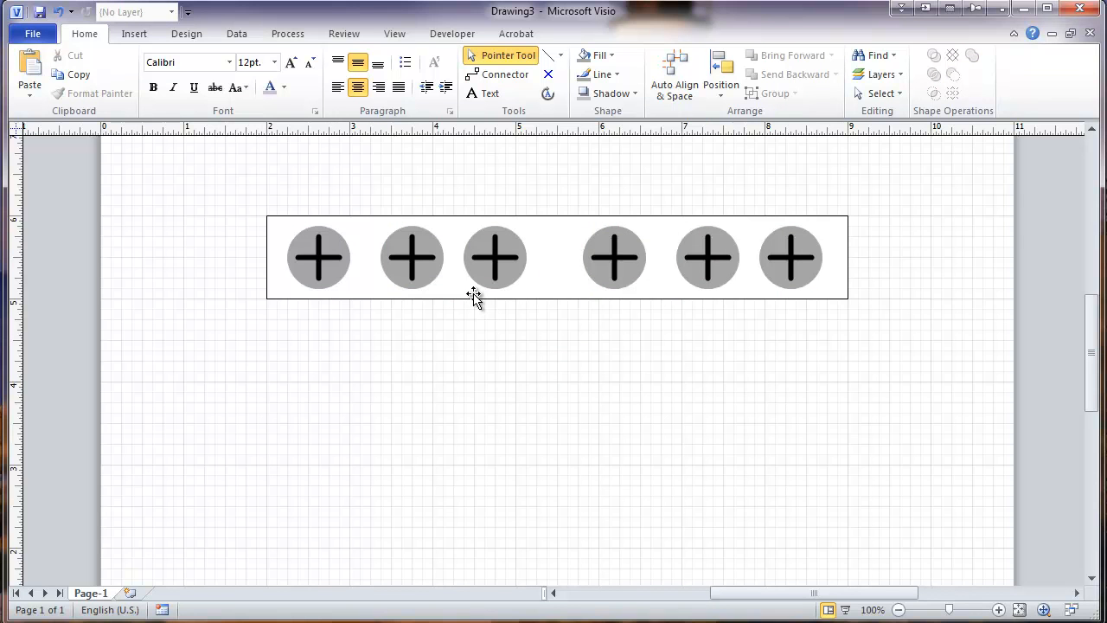
{"action": "mouse_move", "coordinate": [359, 242]}
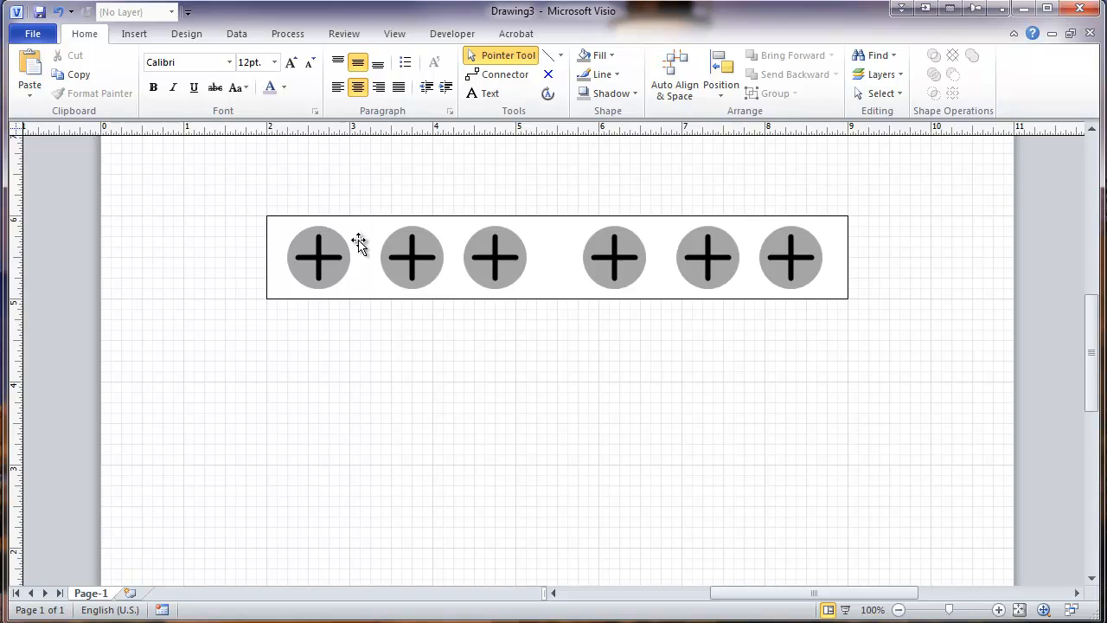
{"action": "mouse_move", "coordinate": [288, 168]}
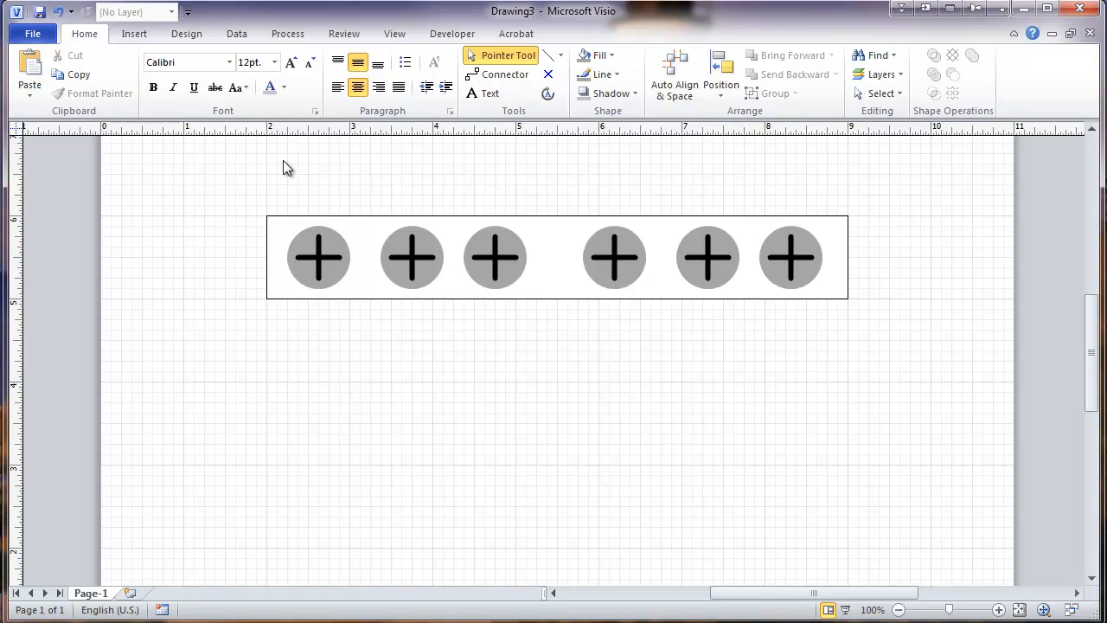
Select all six screws and distribute them horizontally with Space Shapes
{"action": "left_click_drag", "start_coordinate": [287, 166], "coordinate": [429, 305]}
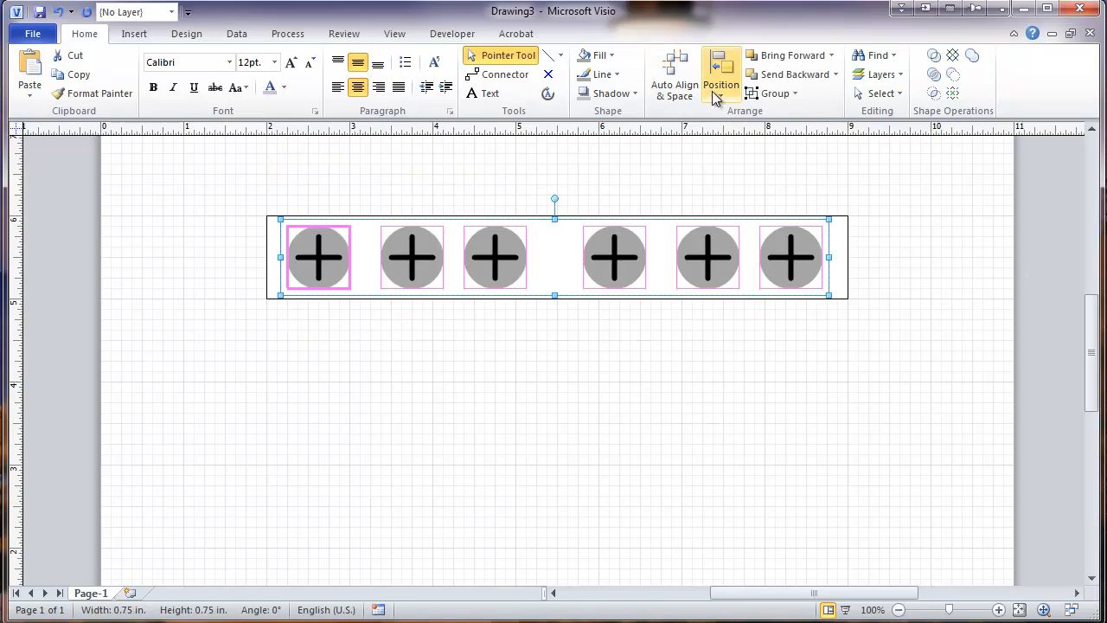
{"action": "left_click", "coordinate": [721, 78]}
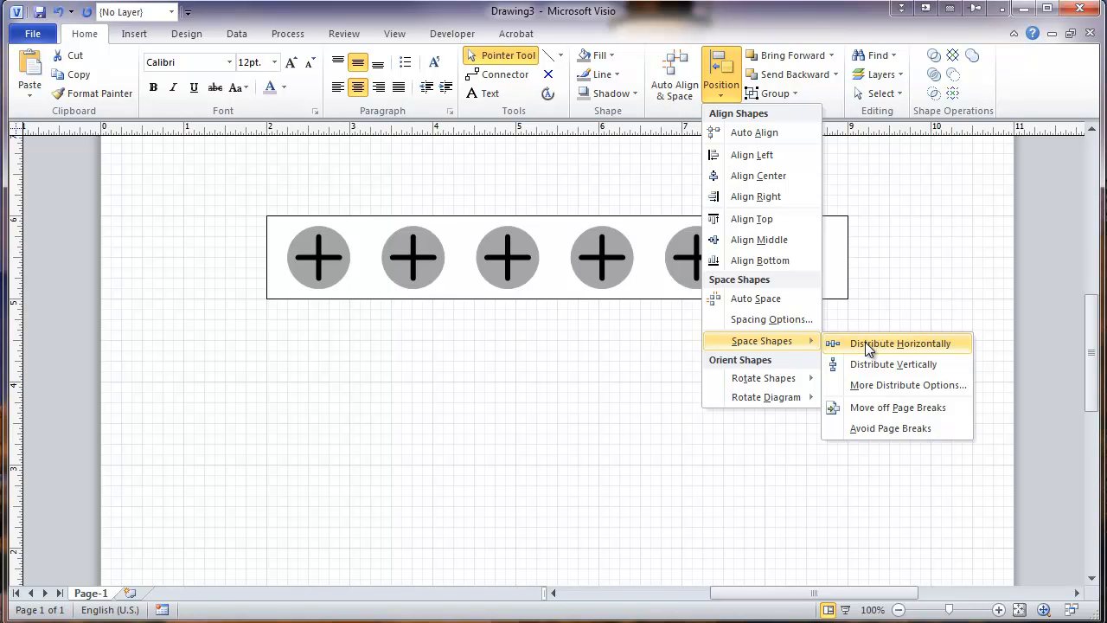
{"action": "left_click", "coordinate": [901, 342]}
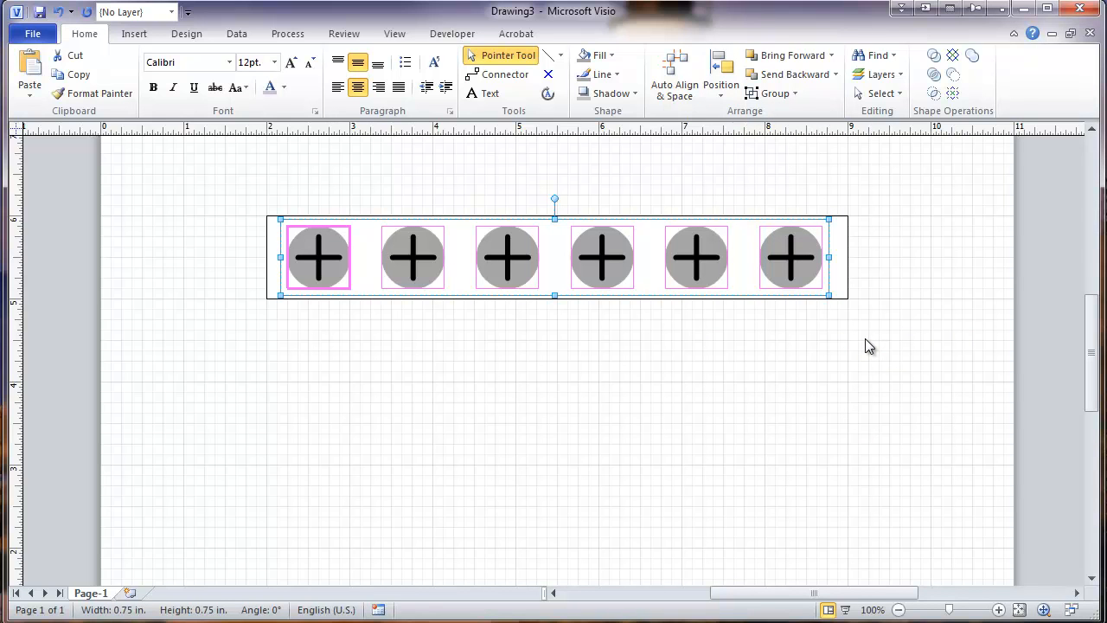
{"action": "mouse_move", "coordinate": [720, 73]}
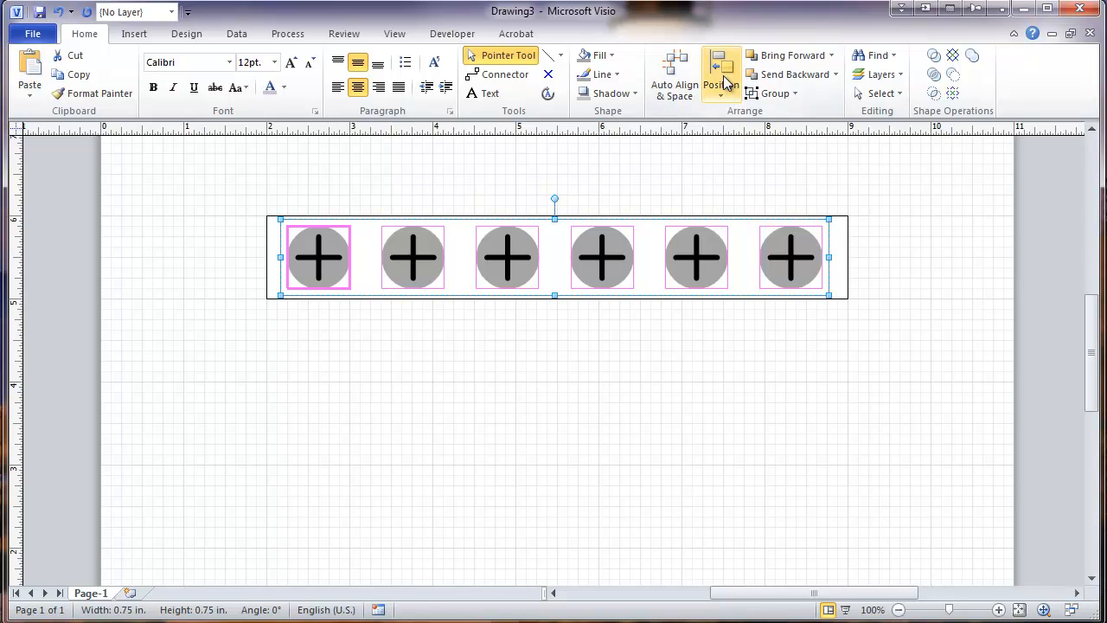
{"action": "left_click", "coordinate": [719, 72]}
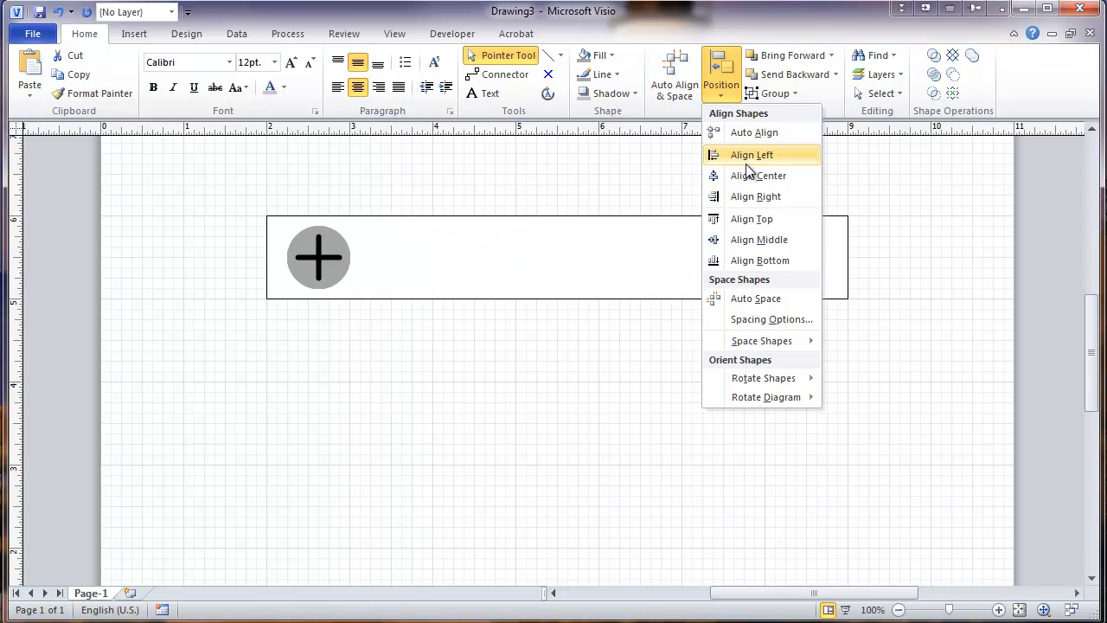
{"action": "mouse_move", "coordinate": [757, 177]}
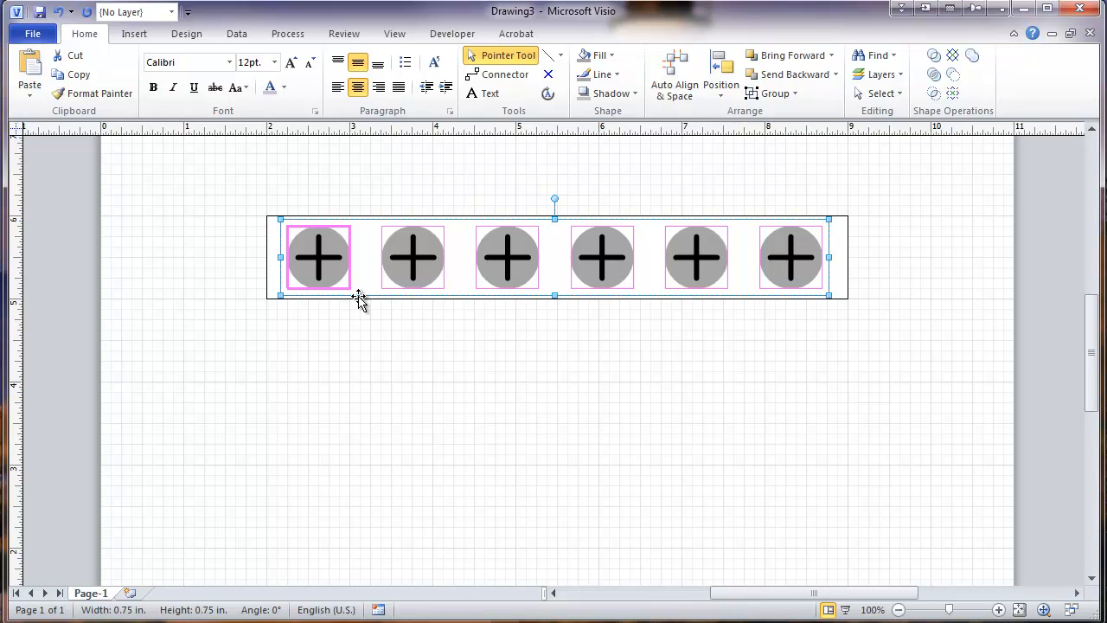
{"action": "mouse_move", "coordinate": [400, 253]}
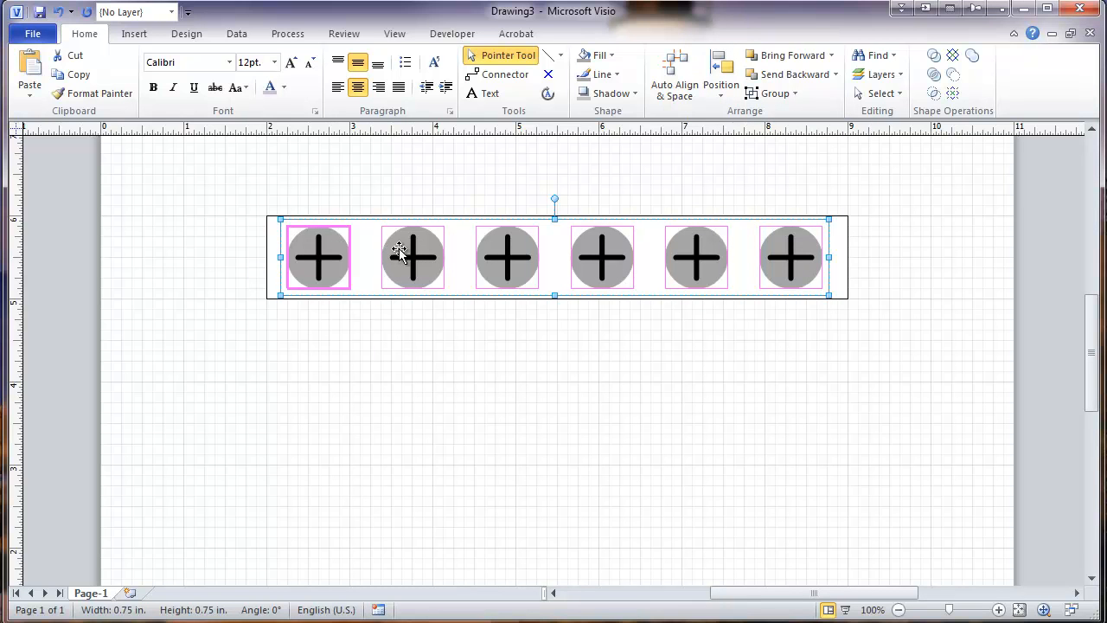
Group the six screw heads into one shape
{"action": "right_click", "coordinate": [412, 256]}
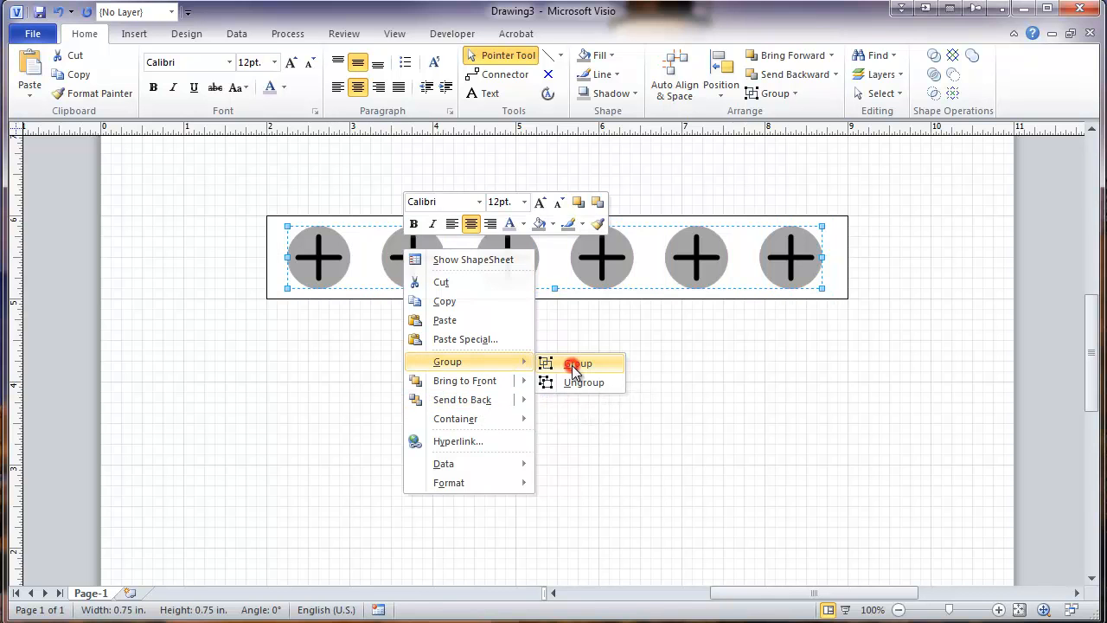
{"action": "left_click", "coordinate": [578, 363]}
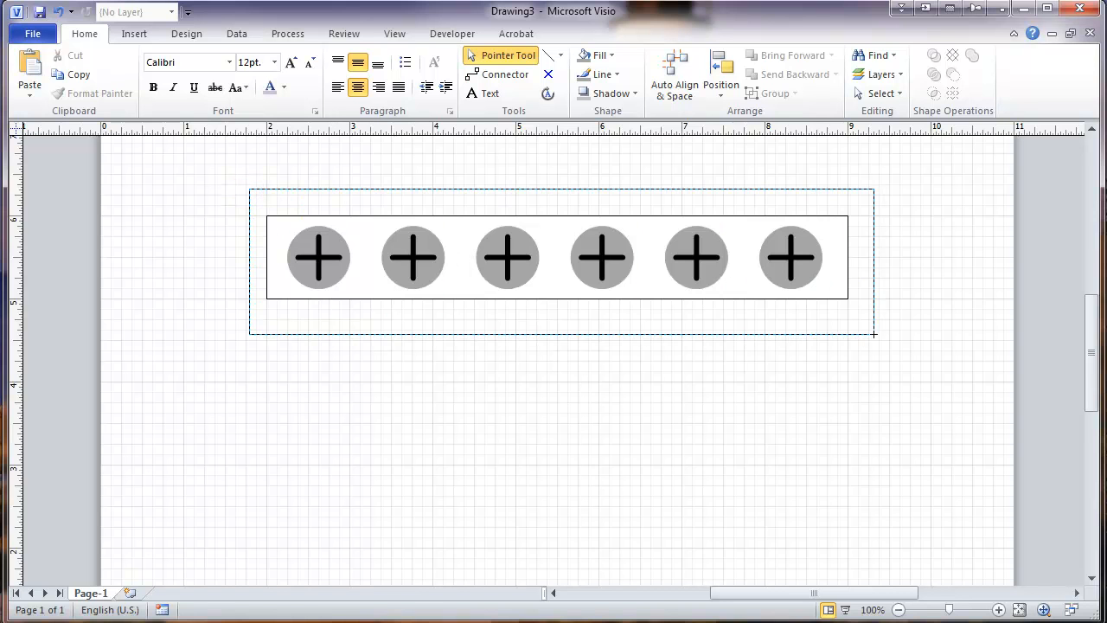
Center the screw group within the long rectangle using Align Center
{"action": "left_click", "coordinate": [557, 256]}
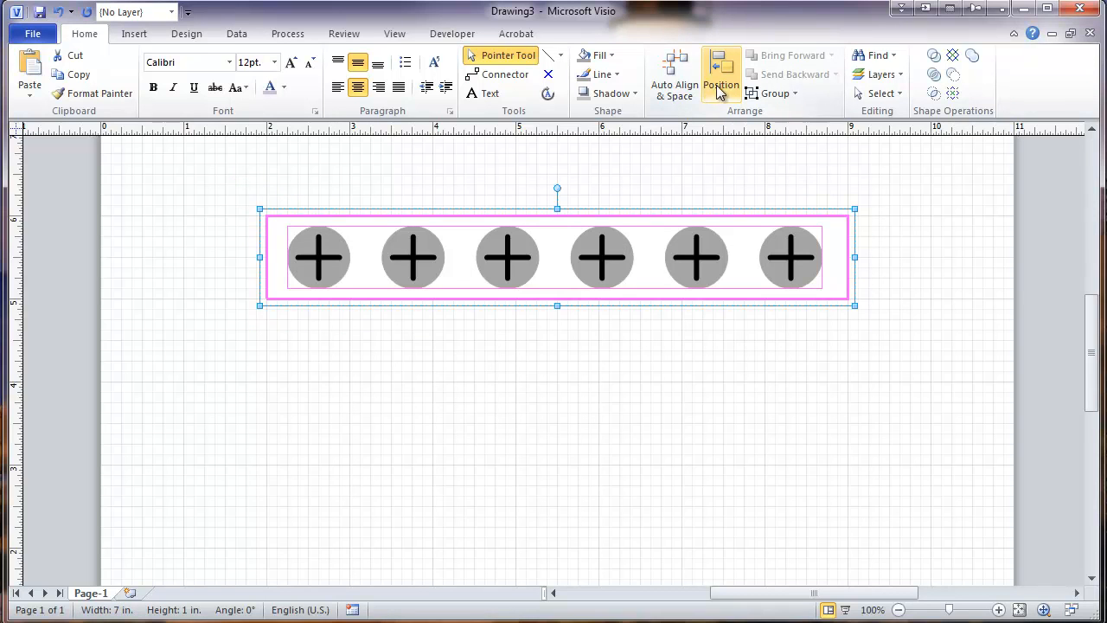
{"action": "left_click", "coordinate": [719, 85]}
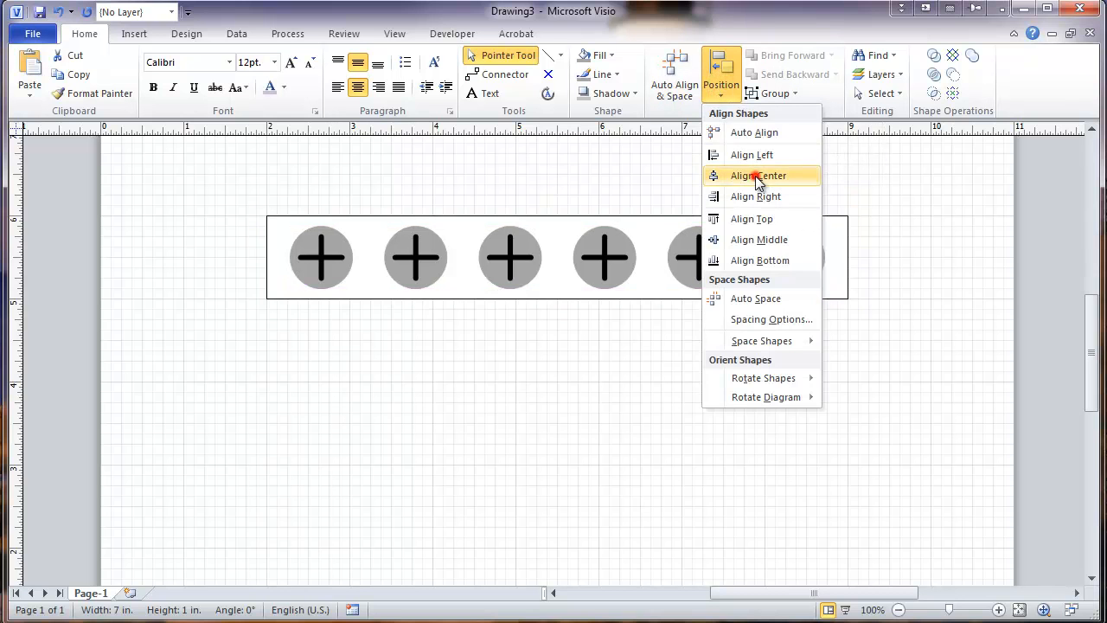
{"action": "left_click", "coordinate": [757, 175]}
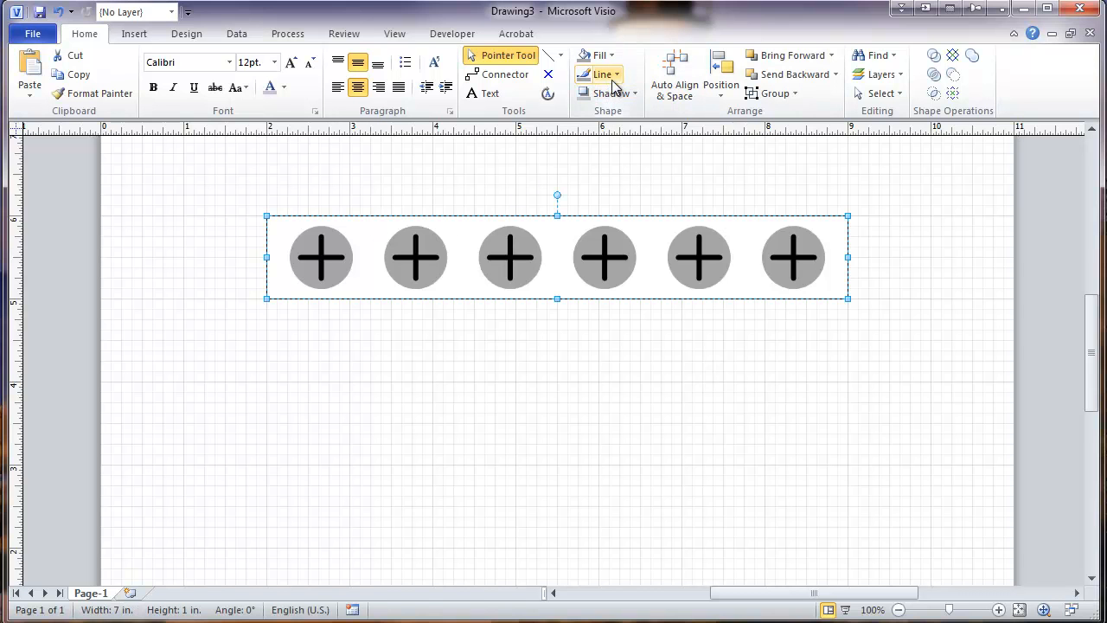
Fill the strip rectangle with orange from Recent Colors and zoom out on the page
{"action": "left_click", "coordinate": [598, 54]}
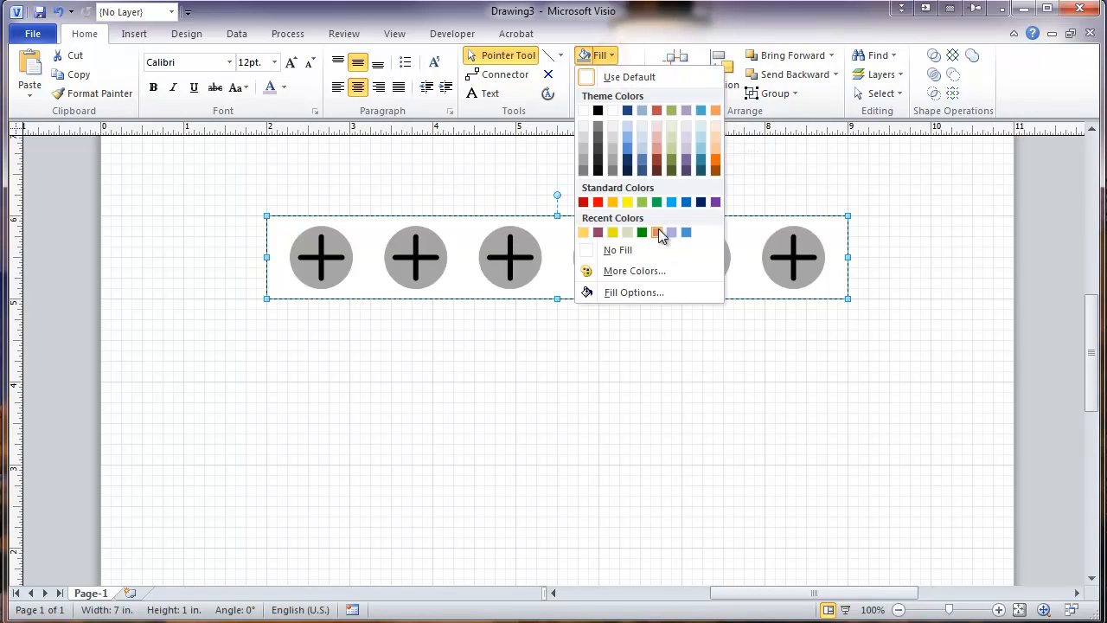
{"action": "left_click", "coordinate": [657, 232]}
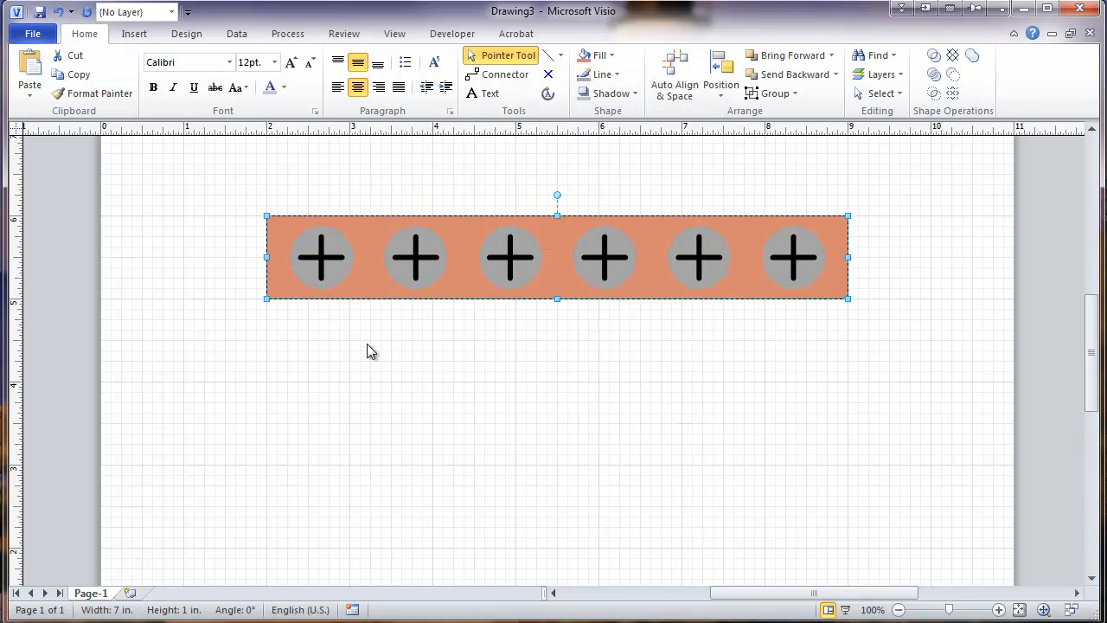
{"action": "left_click", "coordinate": [828, 358]}
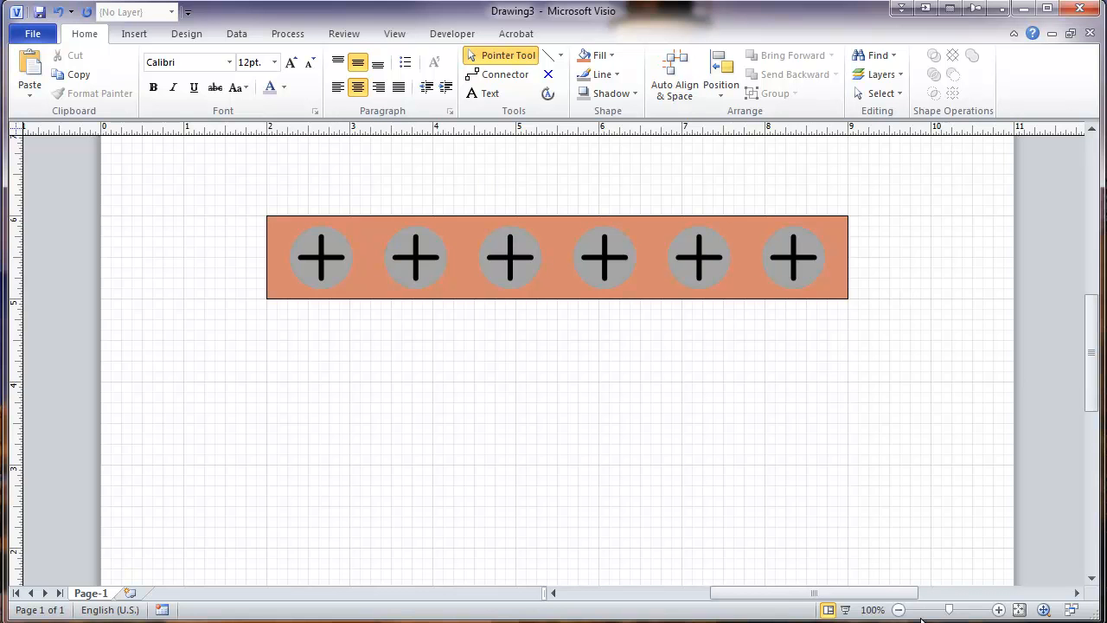
{"action": "left_click", "coordinate": [898, 609]}
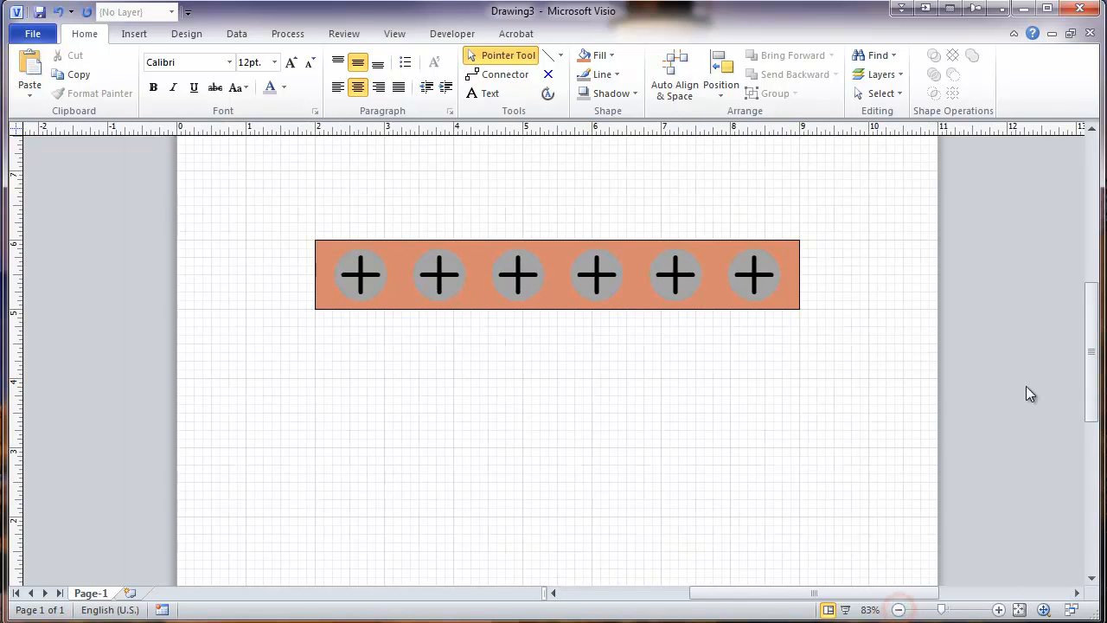
{"action": "key", "text": "Delete"}
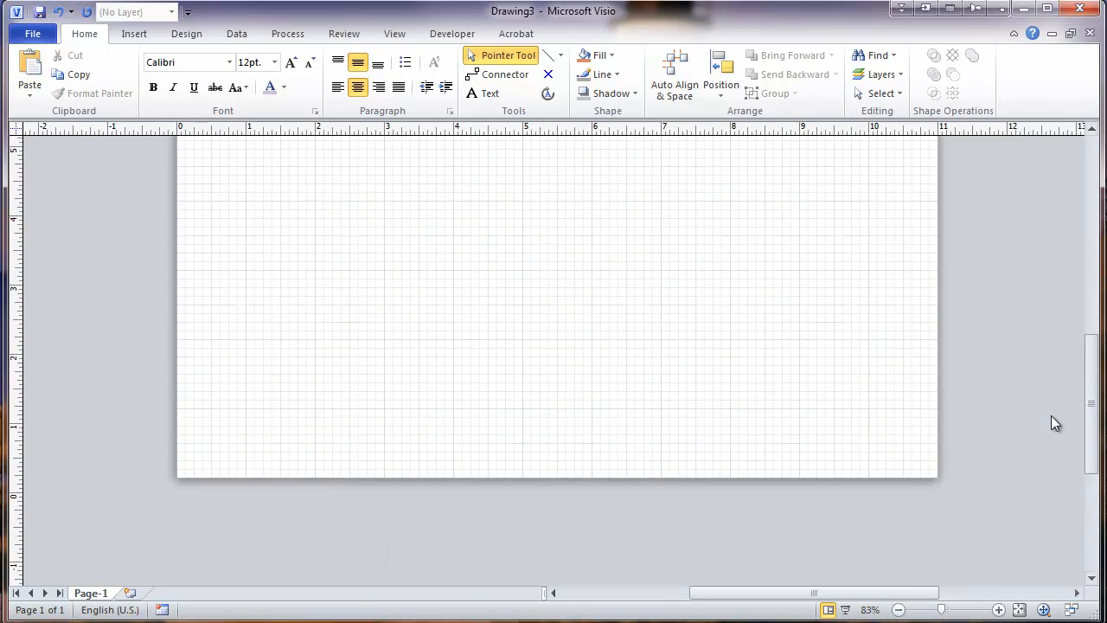
Draw a large rectangular panel enclosing the orange screw strip
{"action": "left_click", "coordinate": [674, 72]}
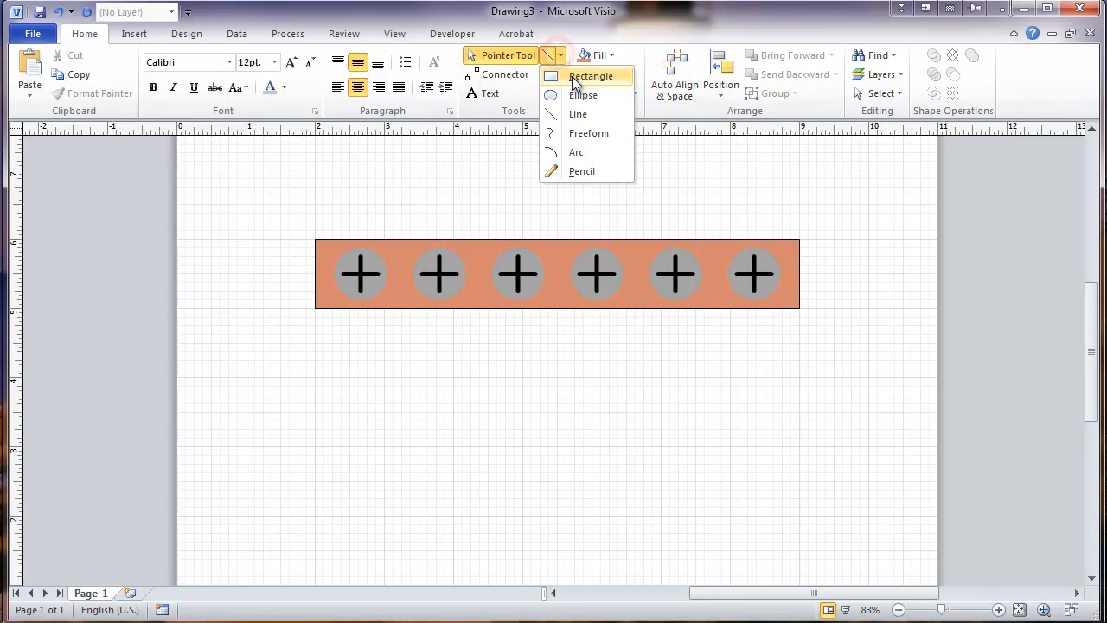
{"action": "left_click", "coordinate": [592, 76]}
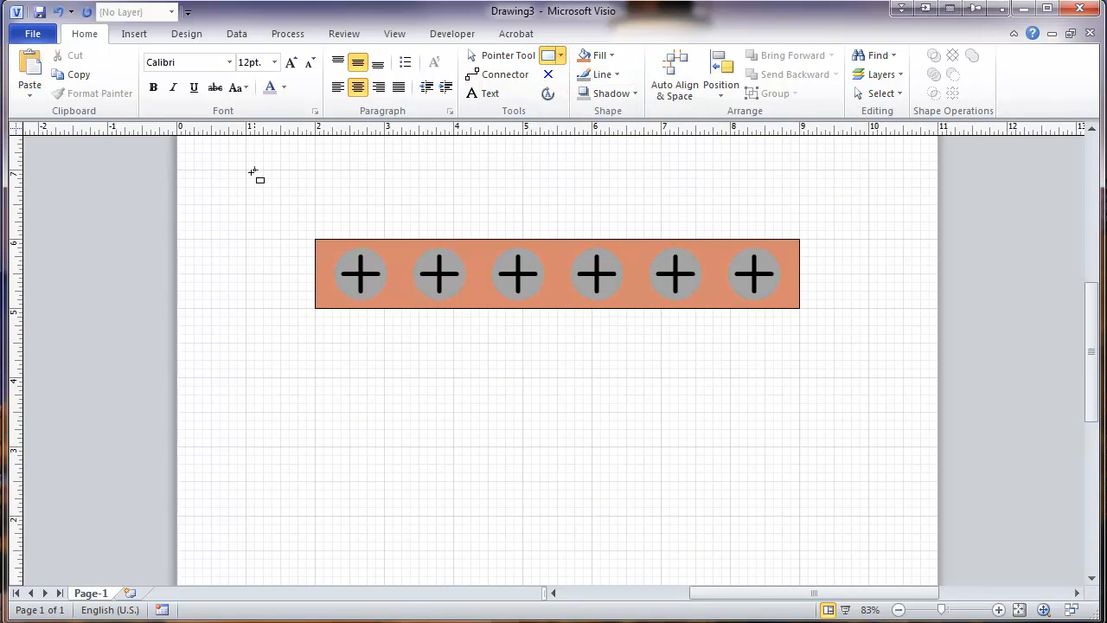
{"action": "left_click_drag", "start_coordinate": [280, 171], "coordinate": [519, 291]}
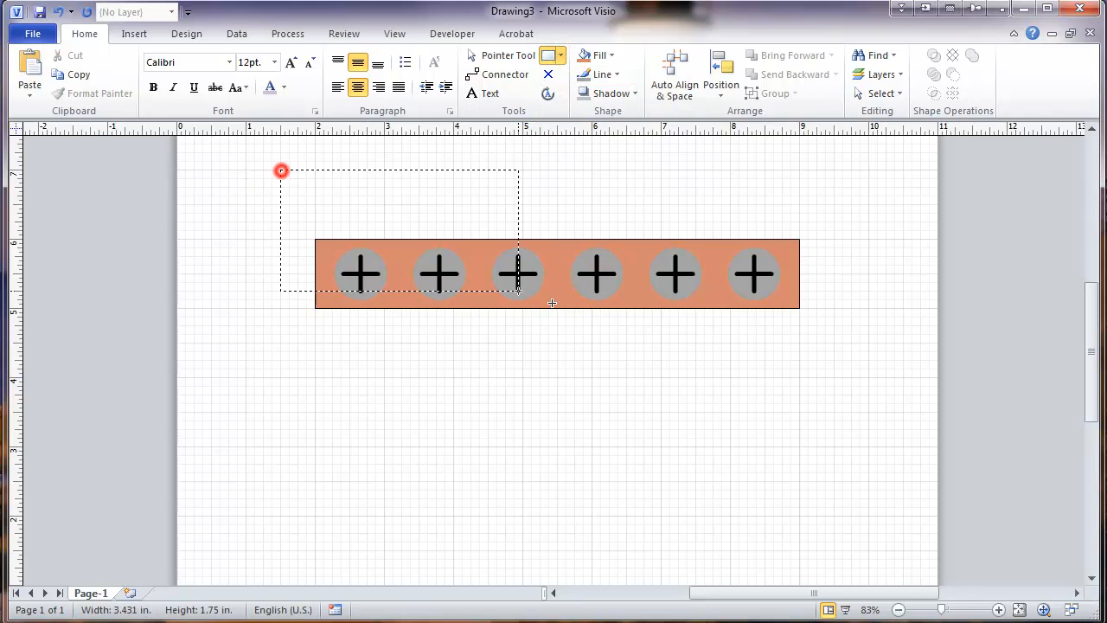
{"action": "left_click_drag", "start_coordinate": [519, 291], "coordinate": [851, 394]}
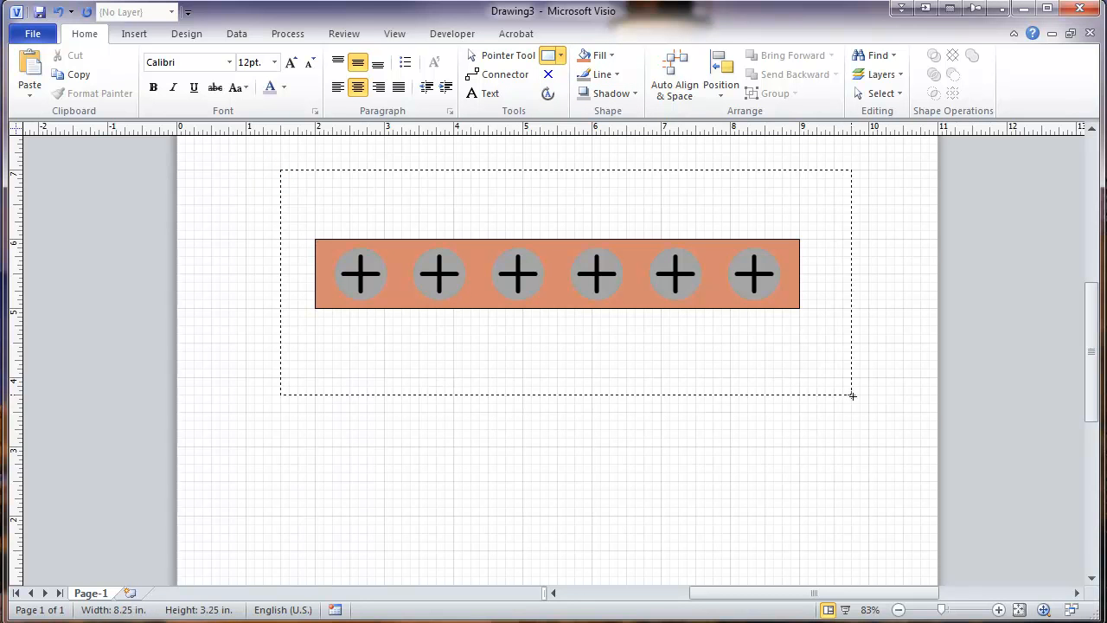
{"action": "left_click_drag", "start_coordinate": [851, 396], "coordinate": [869, 439]}
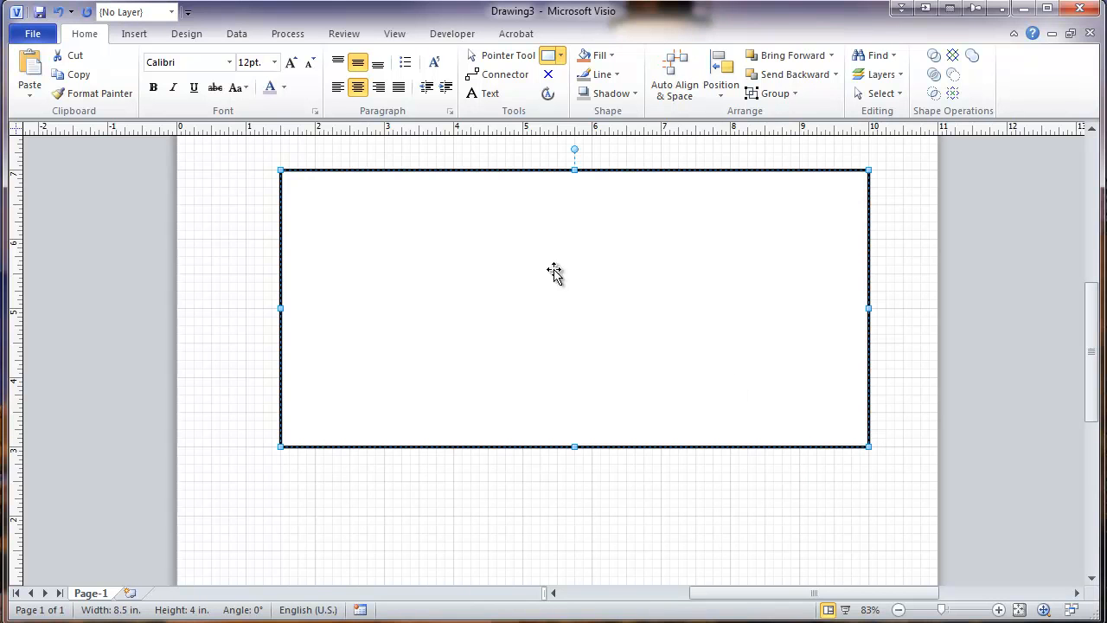
{"action": "mouse_move", "coordinate": [505, 176]}
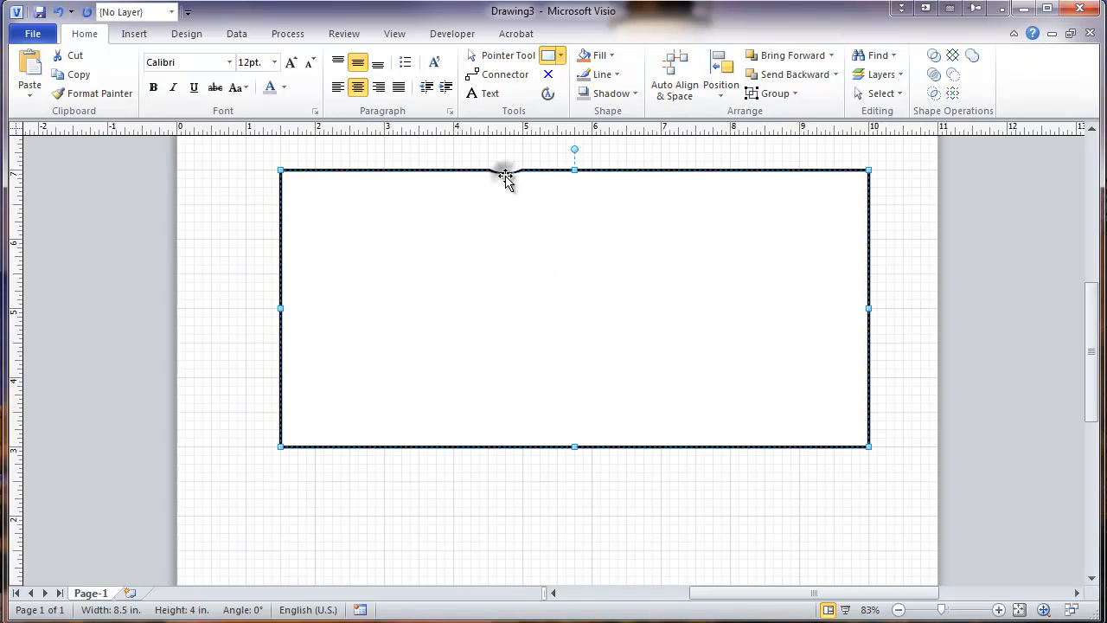
Send the new panel rectangle to the back so the strip shows inside it
{"action": "right_click", "coordinate": [505, 176]}
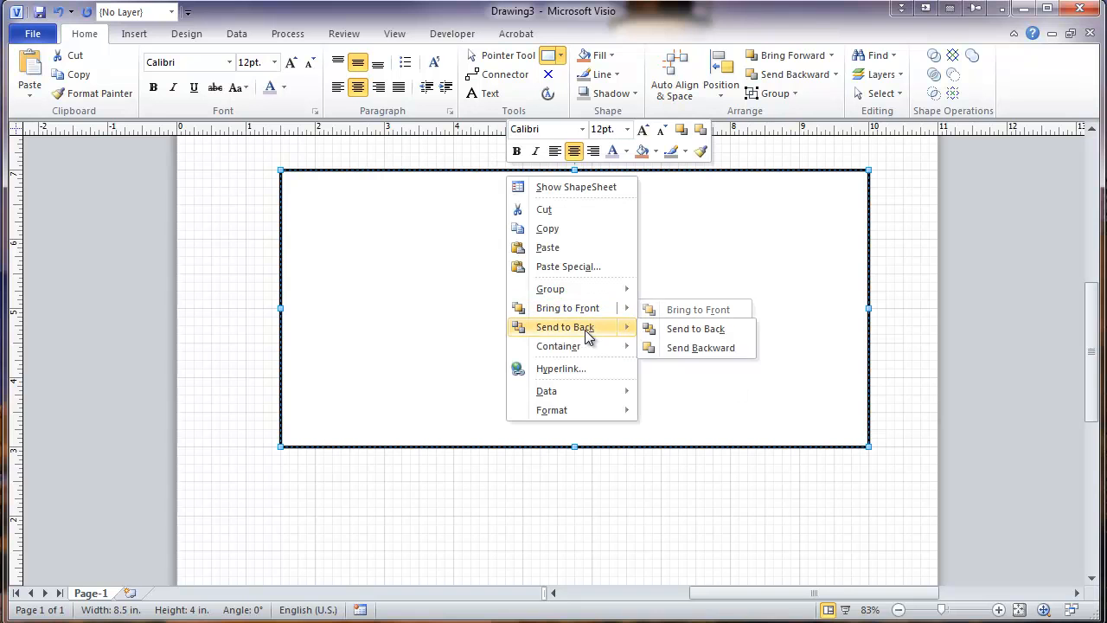
{"action": "left_click", "coordinate": [695, 329]}
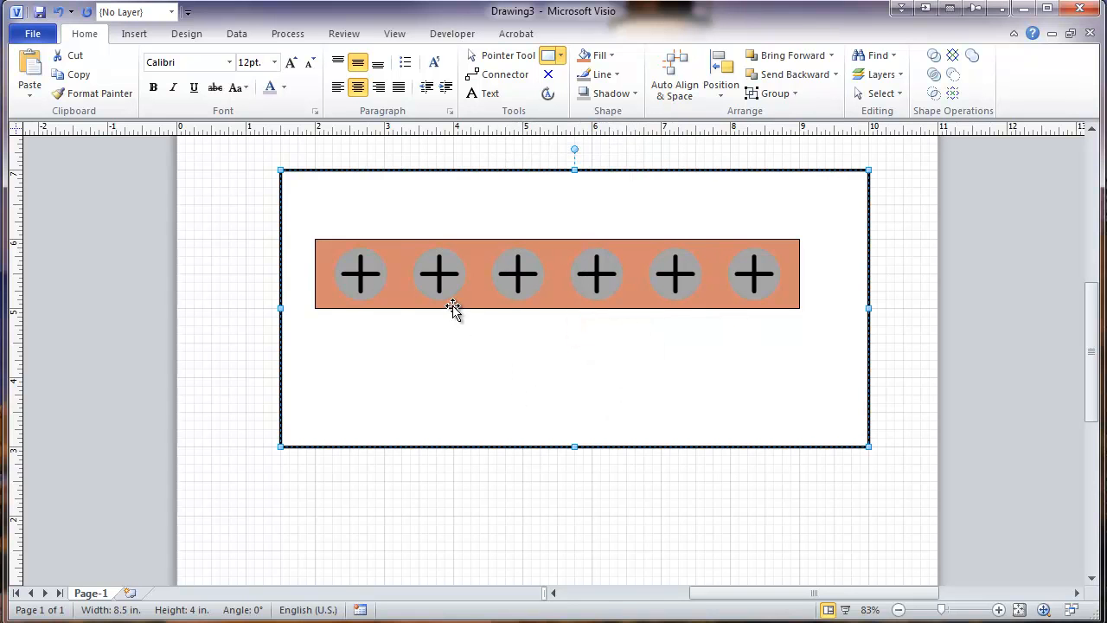
{"action": "mouse_move", "coordinate": [263, 181]}
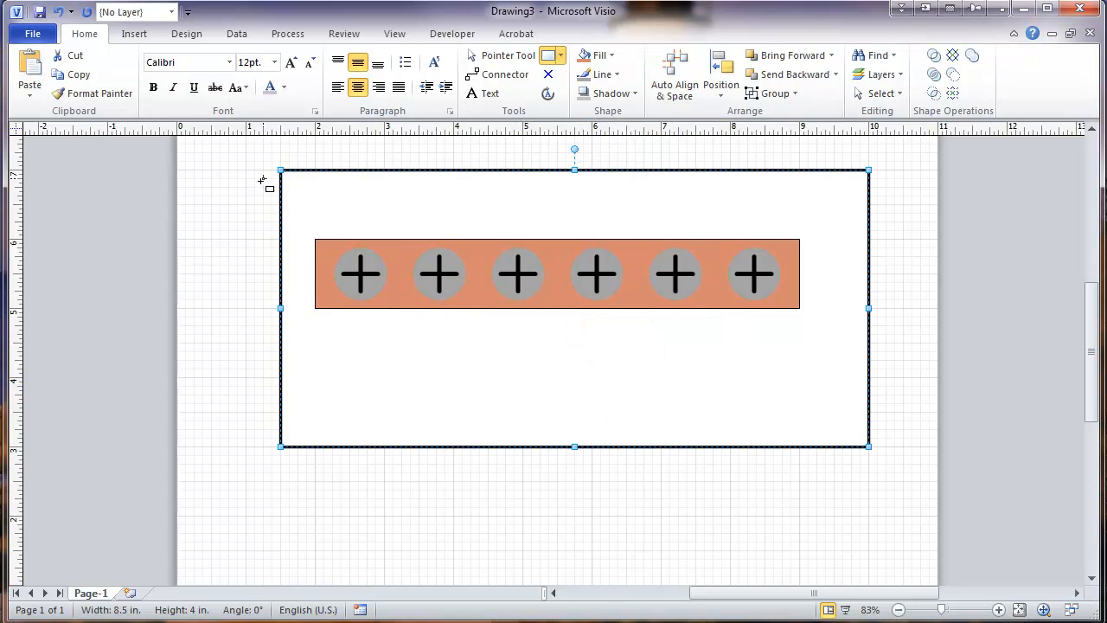
{"action": "left_click", "coordinate": [232, 235]}
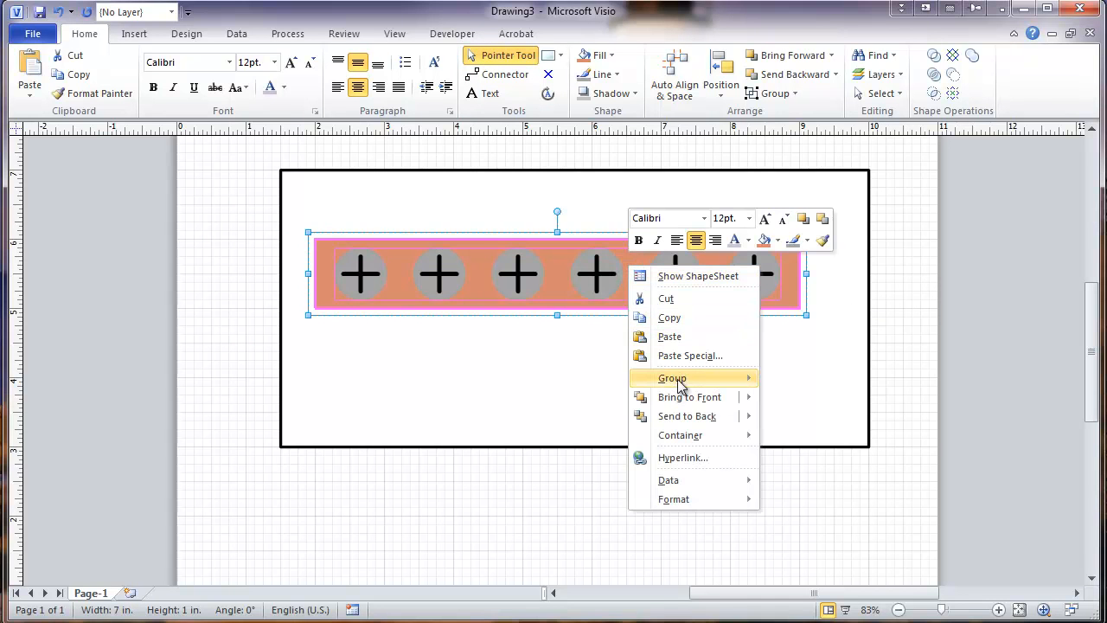
Align the strip to the panel's center and middle, and give the panel a blue fill
{"action": "left_click", "coordinate": [671, 377]}
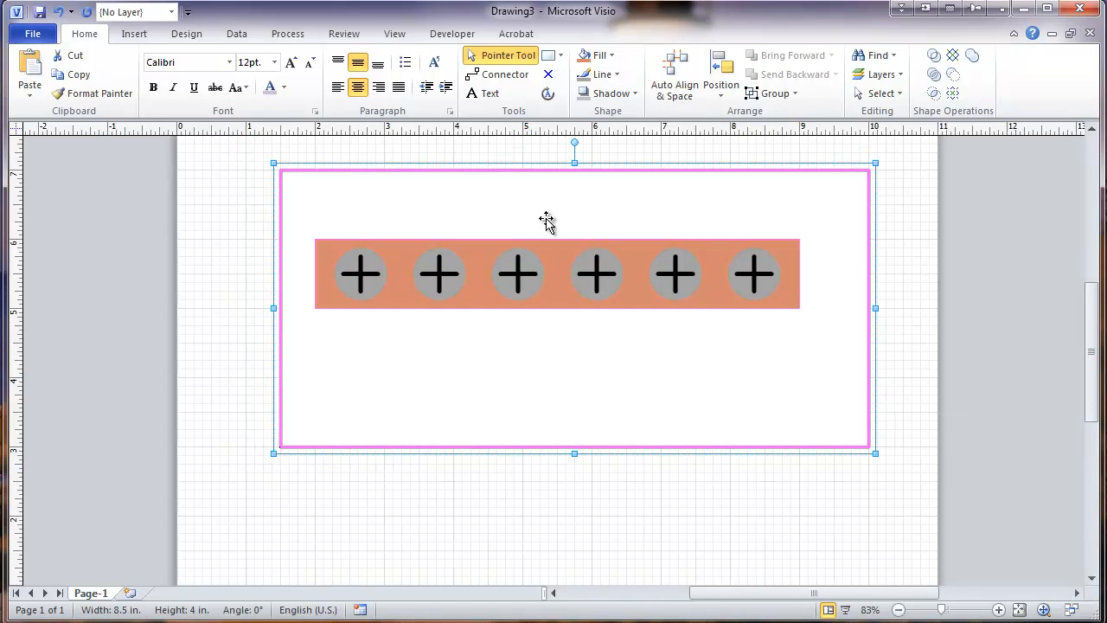
{"action": "left_click", "coordinate": [721, 73]}
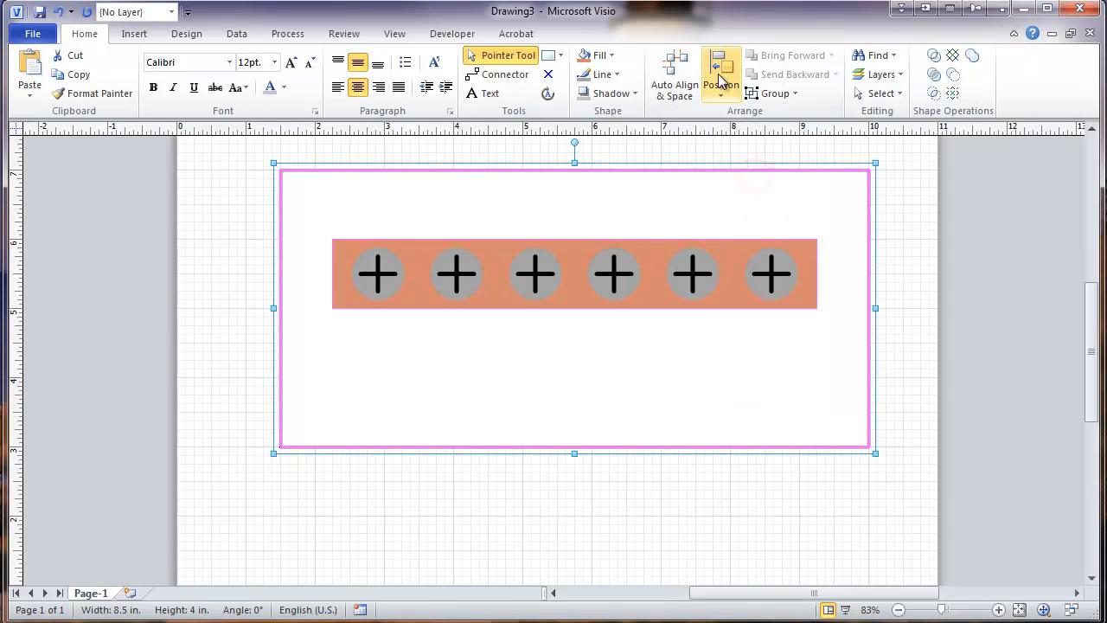
{"action": "left_click", "coordinate": [720, 73]}
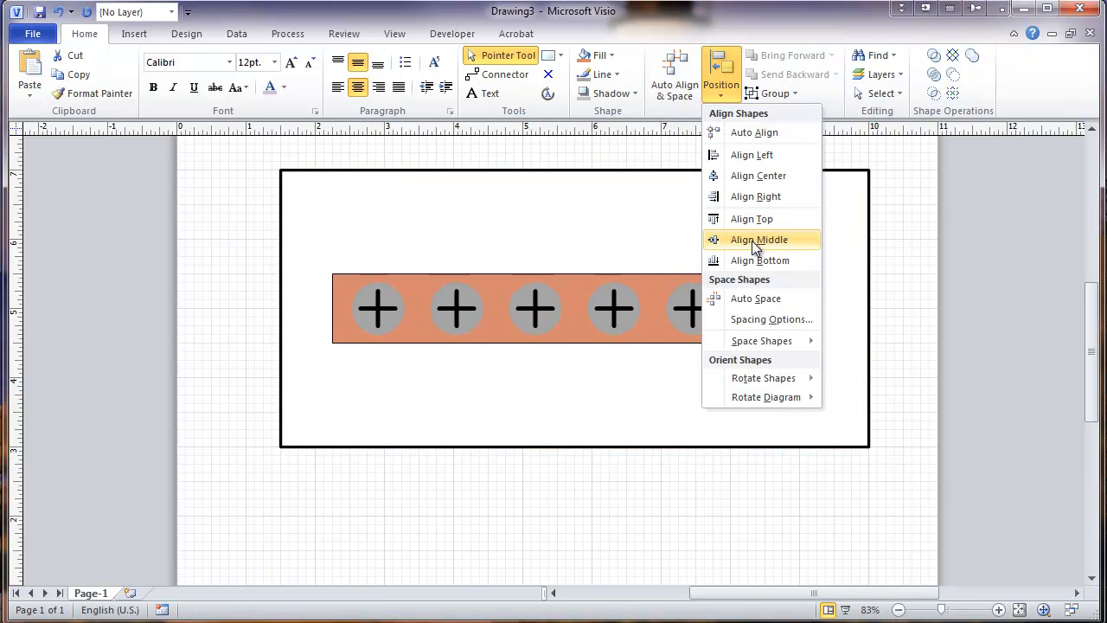
{"action": "left_click", "coordinate": [761, 239]}
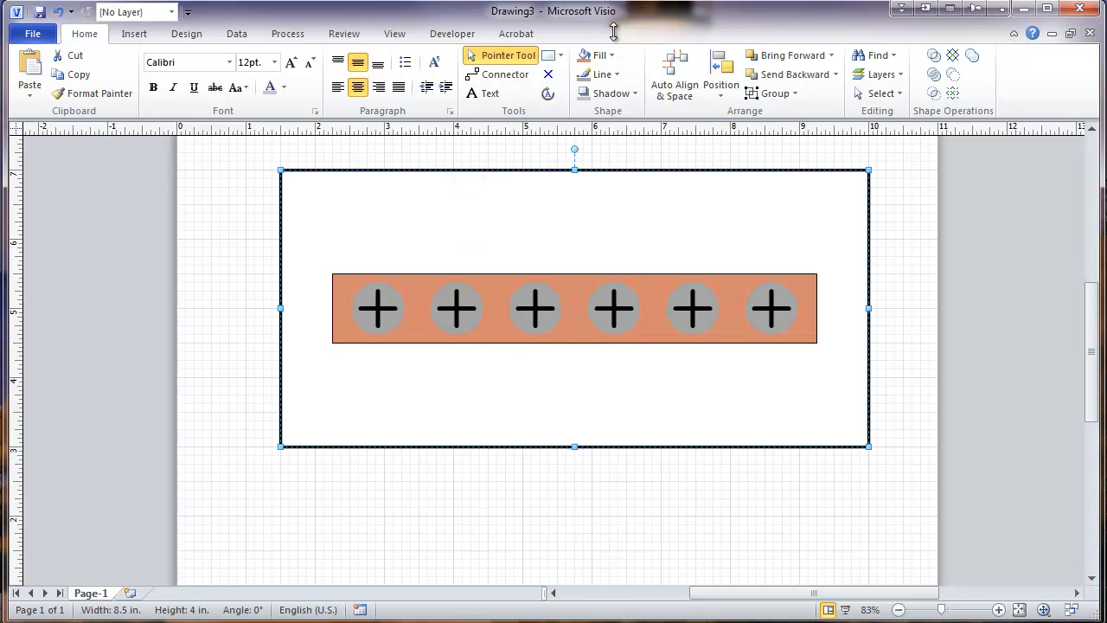
{"action": "left_click", "coordinate": [598, 54]}
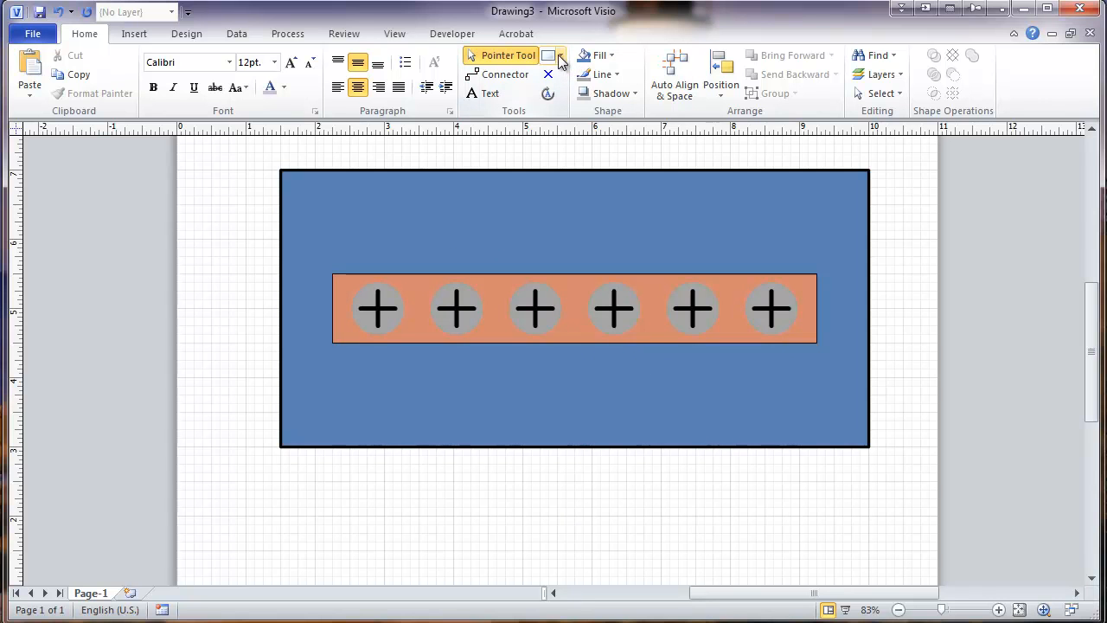
Draw a vertical wire from the leftmost screw and give it a heavier line weight
{"action": "left_click", "coordinate": [560, 55]}
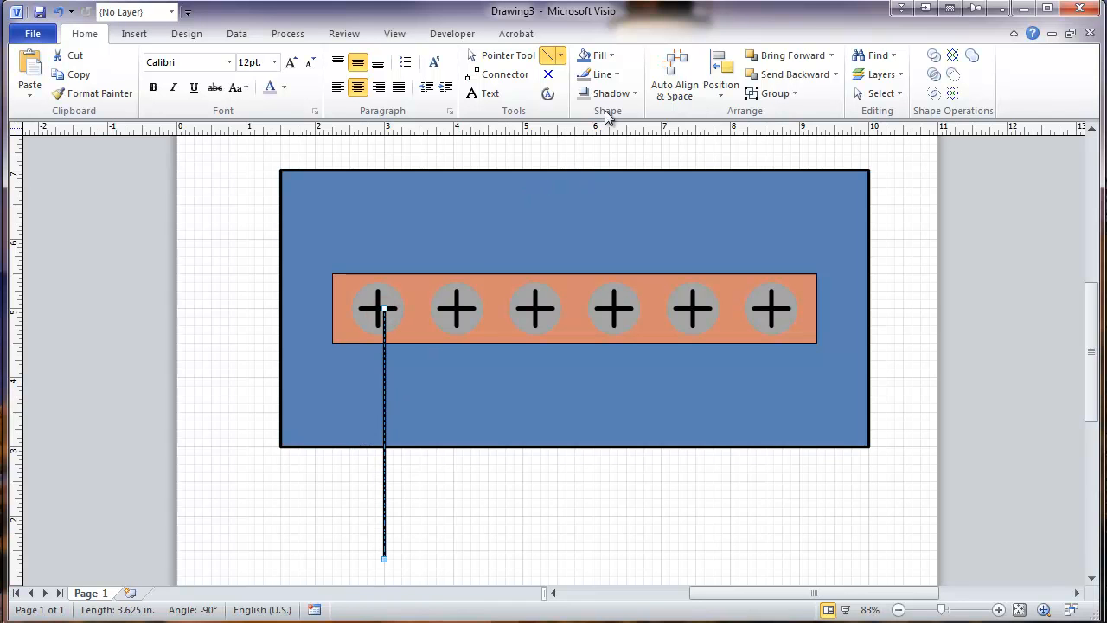
{"action": "left_click", "coordinate": [598, 75]}
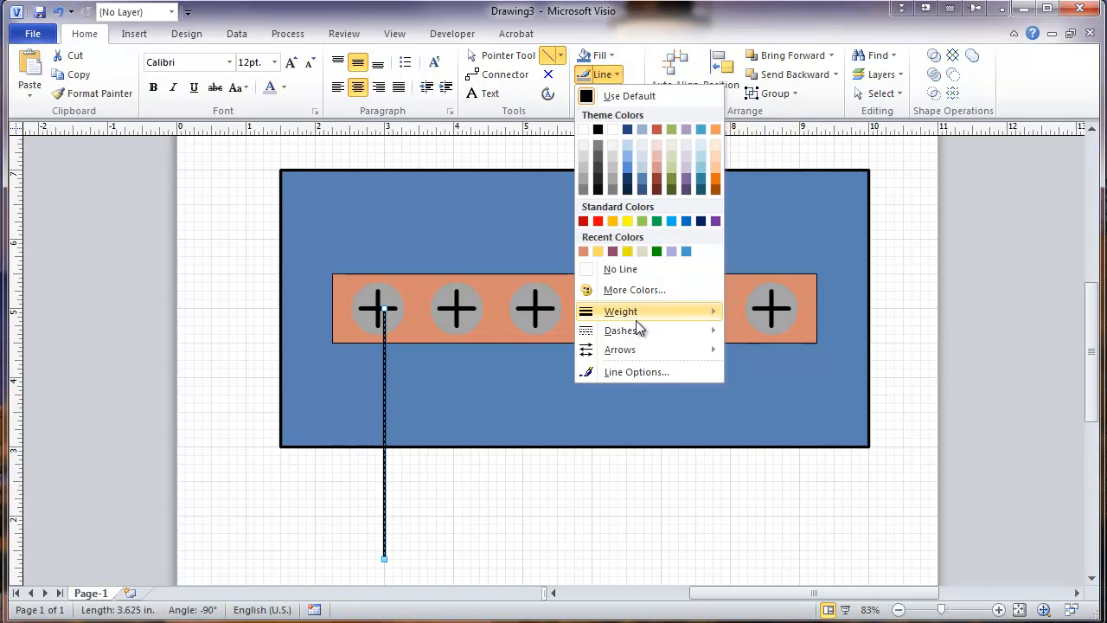
{"action": "left_click", "coordinate": [621, 311]}
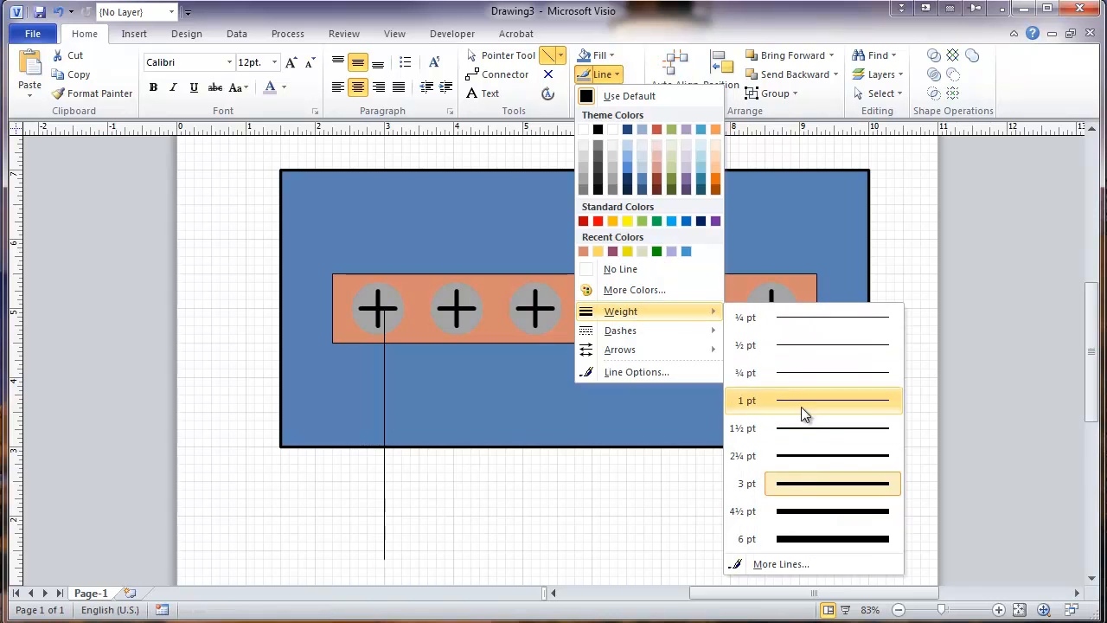
{"action": "mouse_move", "coordinate": [799, 511]}
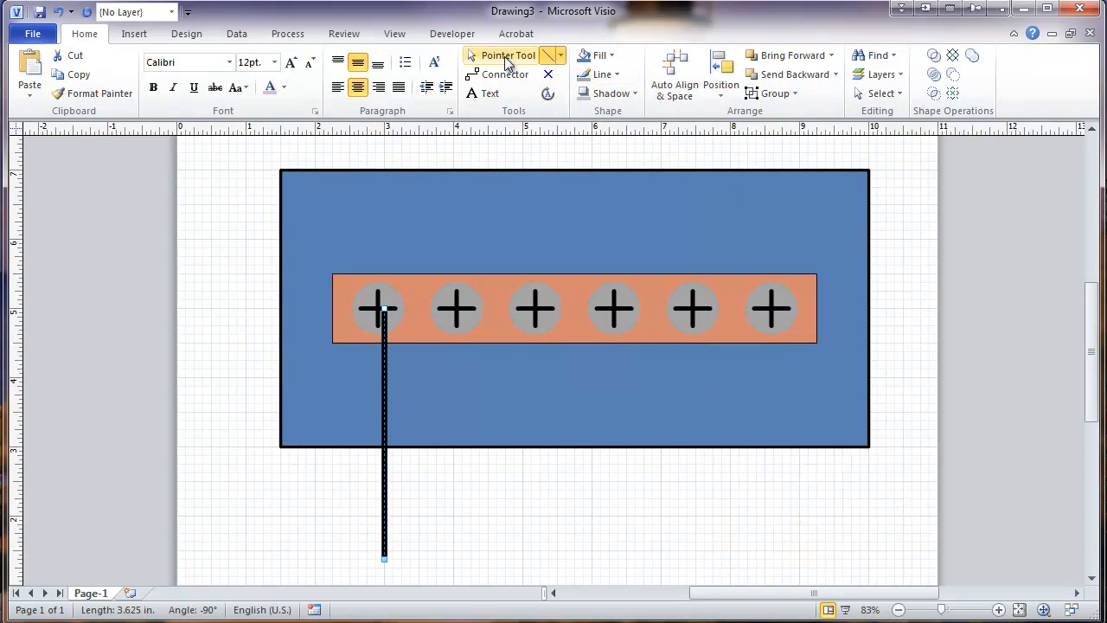
{"action": "left_click", "coordinate": [509, 54]}
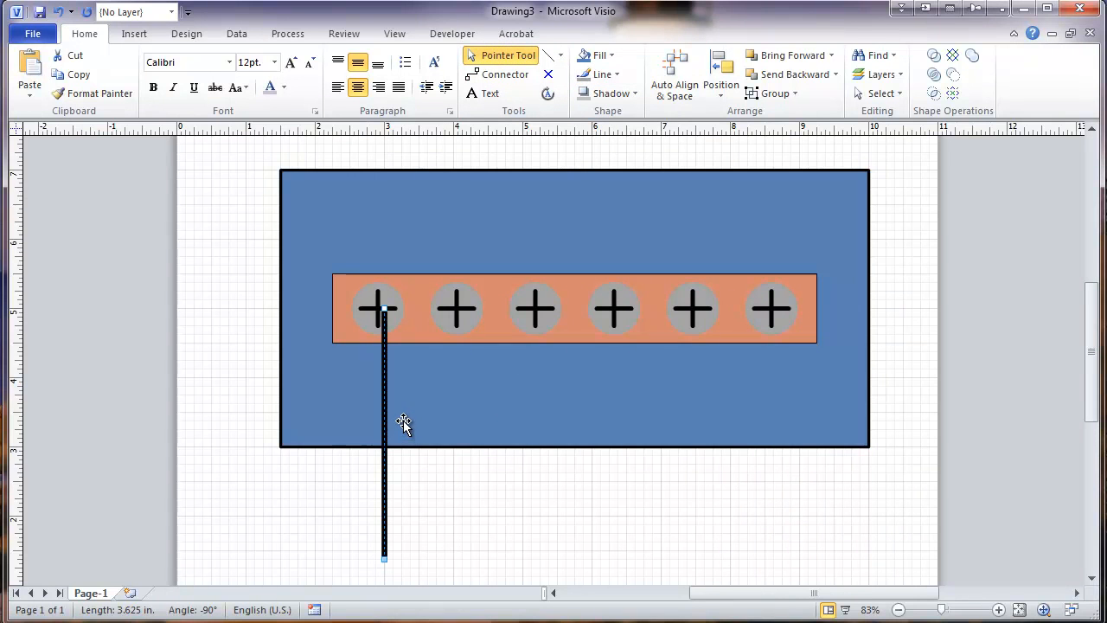
{"action": "mouse_move", "coordinate": [384, 429]}
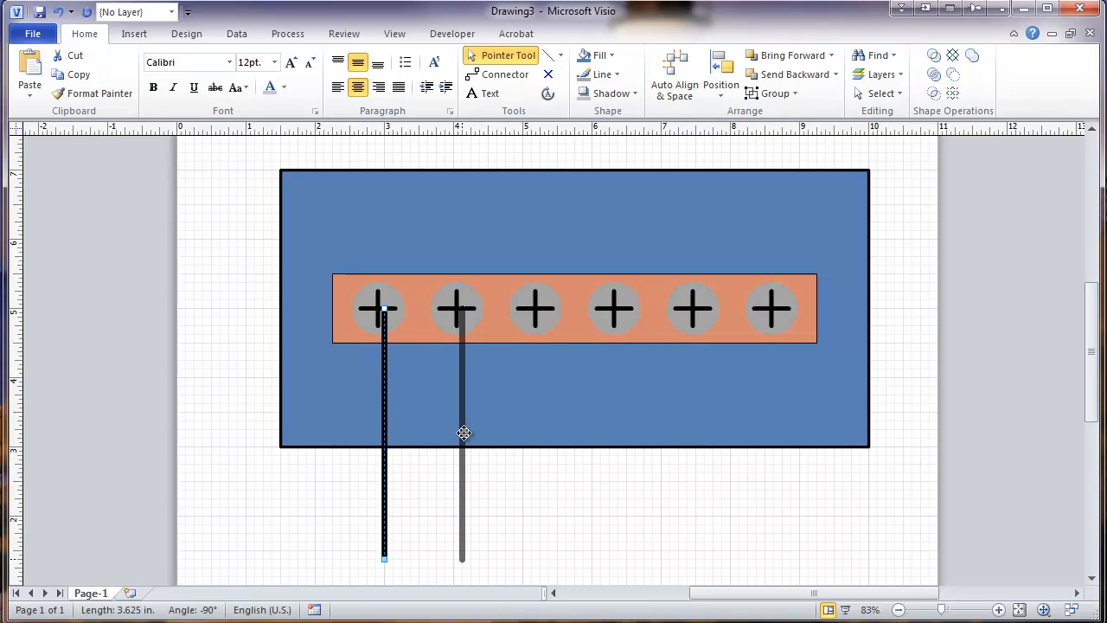
{"action": "mouse_move", "coordinate": [465, 436]}
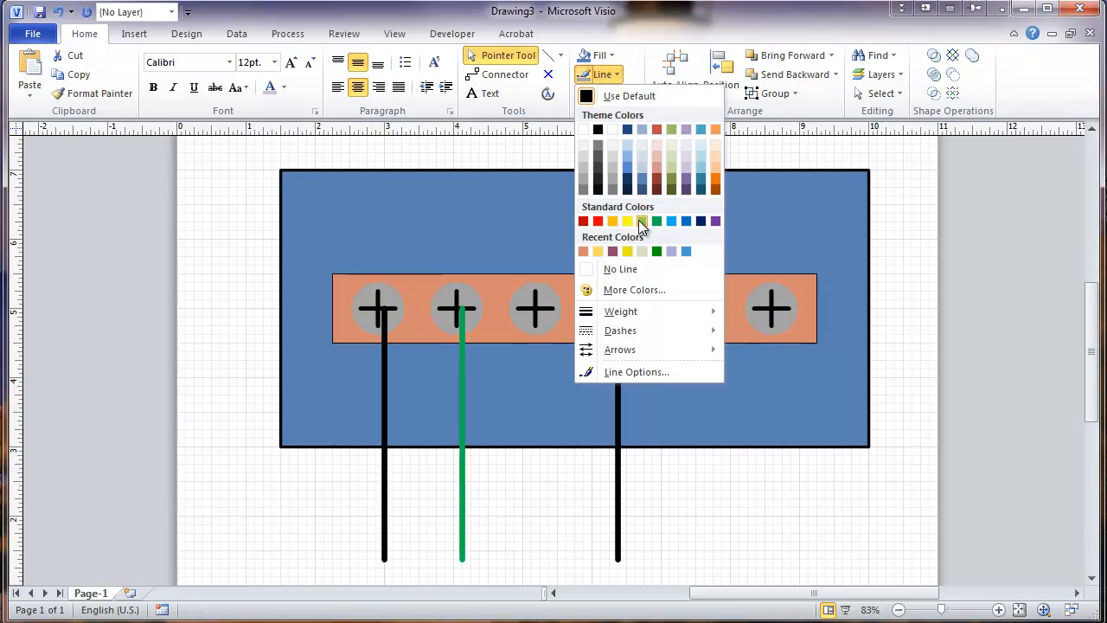
Color the second screw's wire blue and select the fourth screw's wire
{"action": "left_click", "coordinate": [671, 222]}
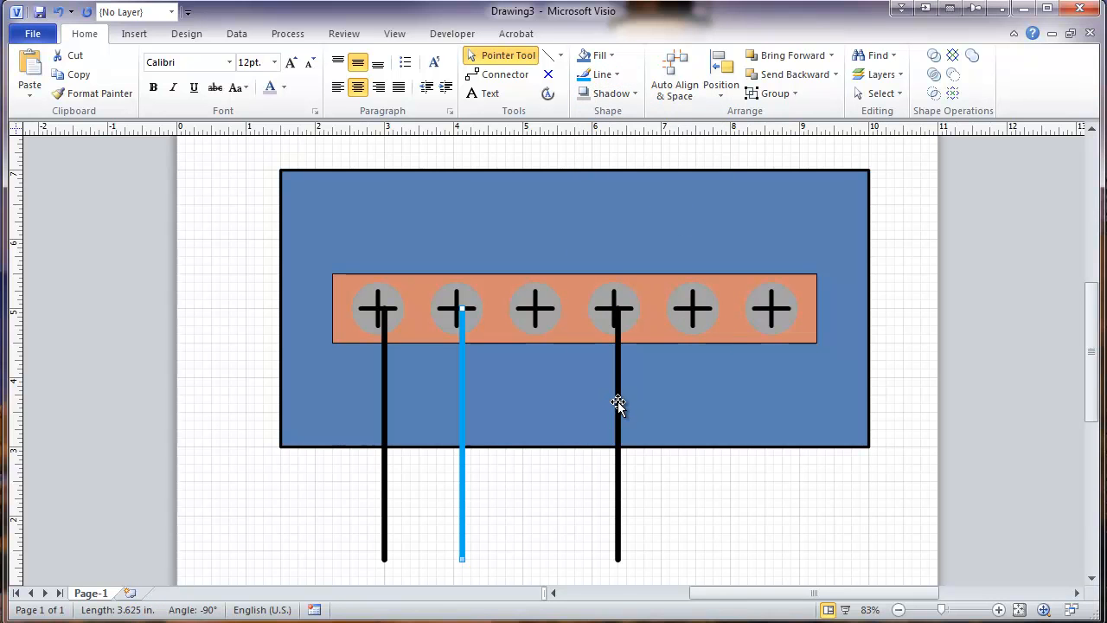
{"action": "left_click", "coordinate": [616, 402]}
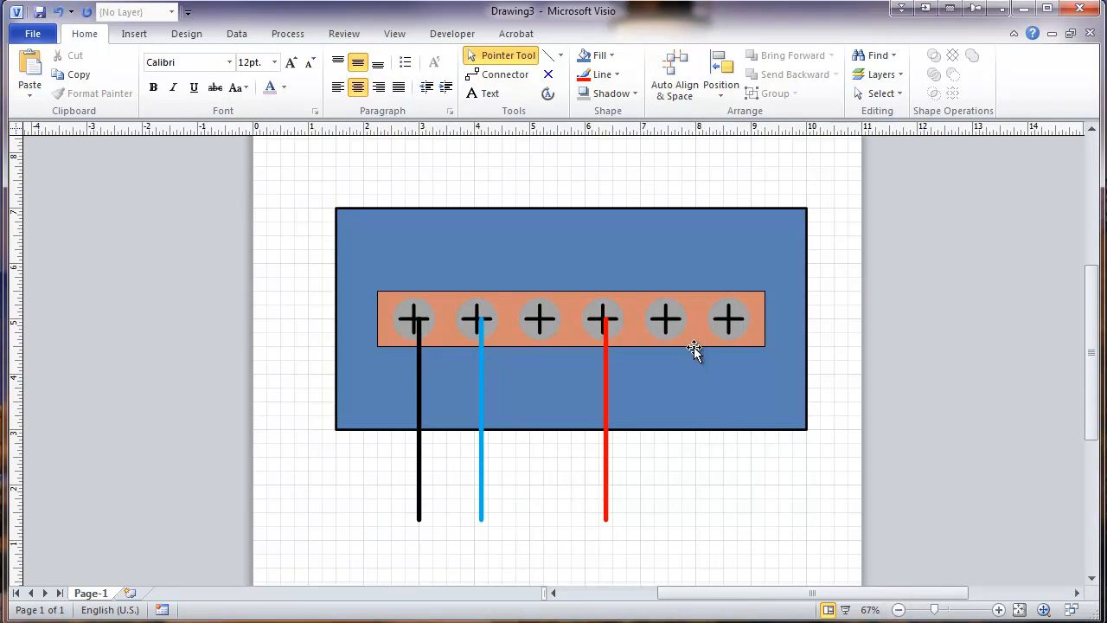
{"action": "mouse_move", "coordinate": [441, 327]}
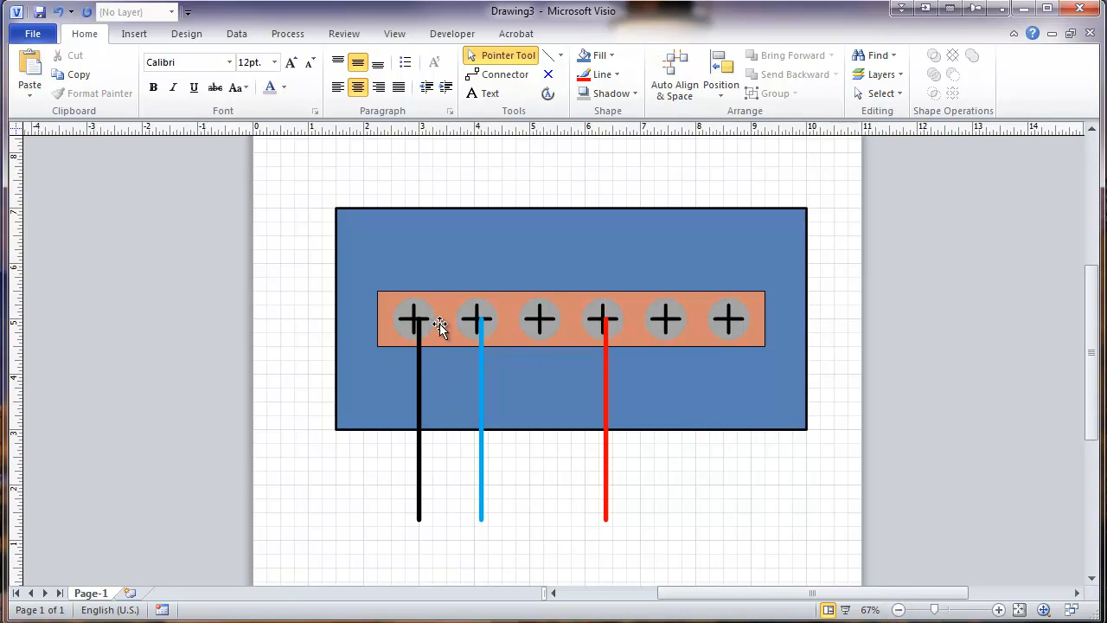
{"action": "mouse_move", "coordinate": [402, 309]}
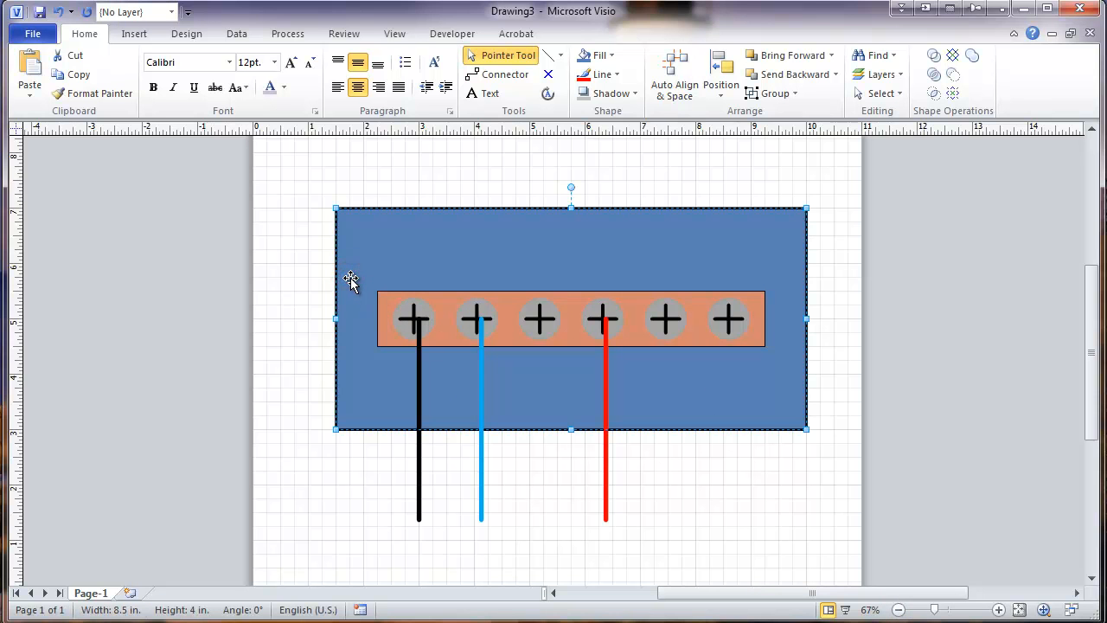
Ungroup the orange screw strip into its separate shapes
{"action": "right_click", "coordinate": [352, 280]}
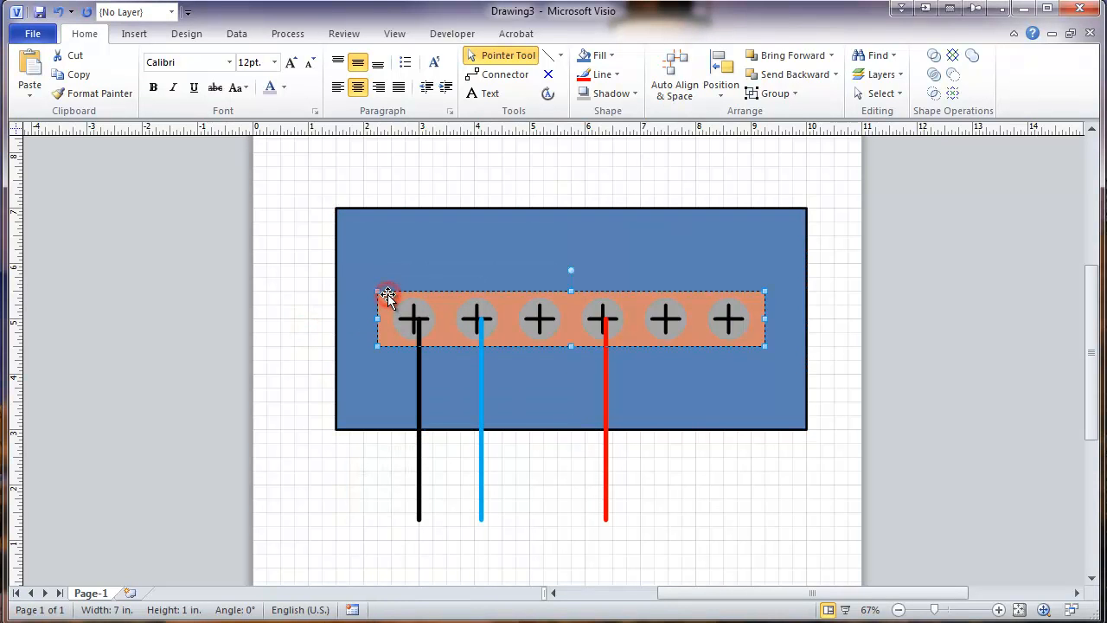
{"action": "right_click", "coordinate": [387, 292]}
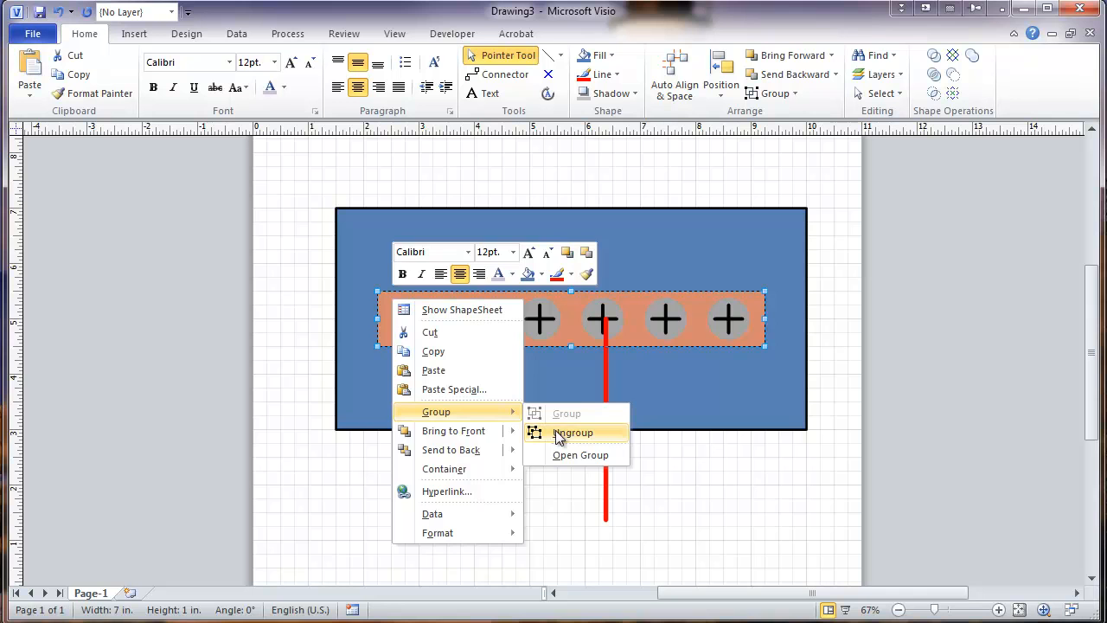
{"action": "left_click", "coordinate": [574, 432]}
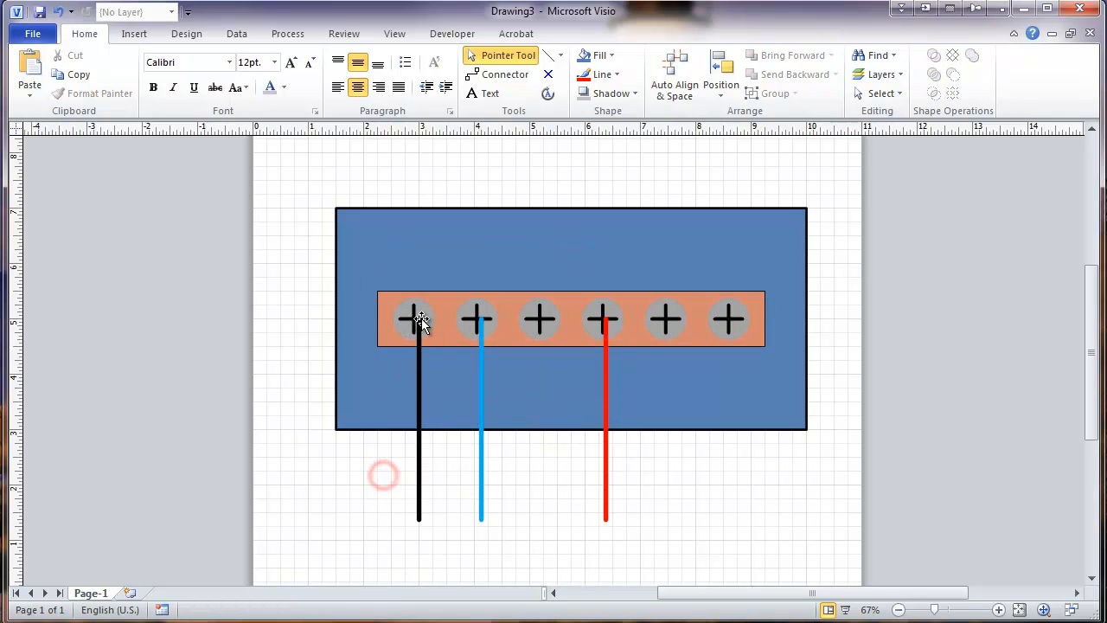
{"action": "left_click", "coordinate": [458, 318]}
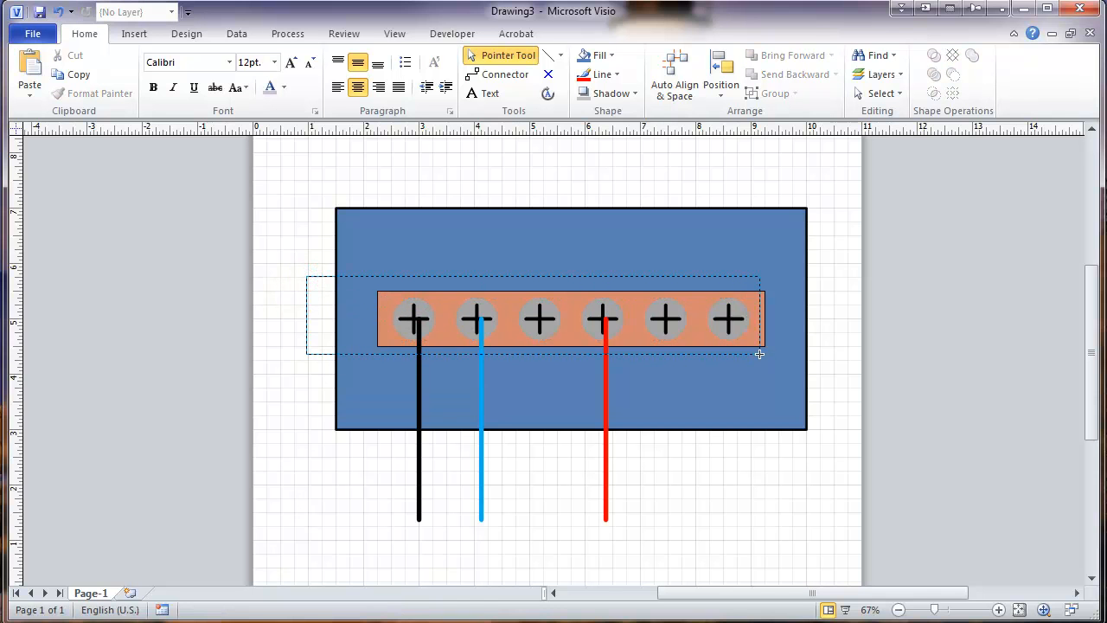
Bring the orange strip to the front so the wires tuck behind it
{"action": "left_click", "coordinate": [574, 318]}
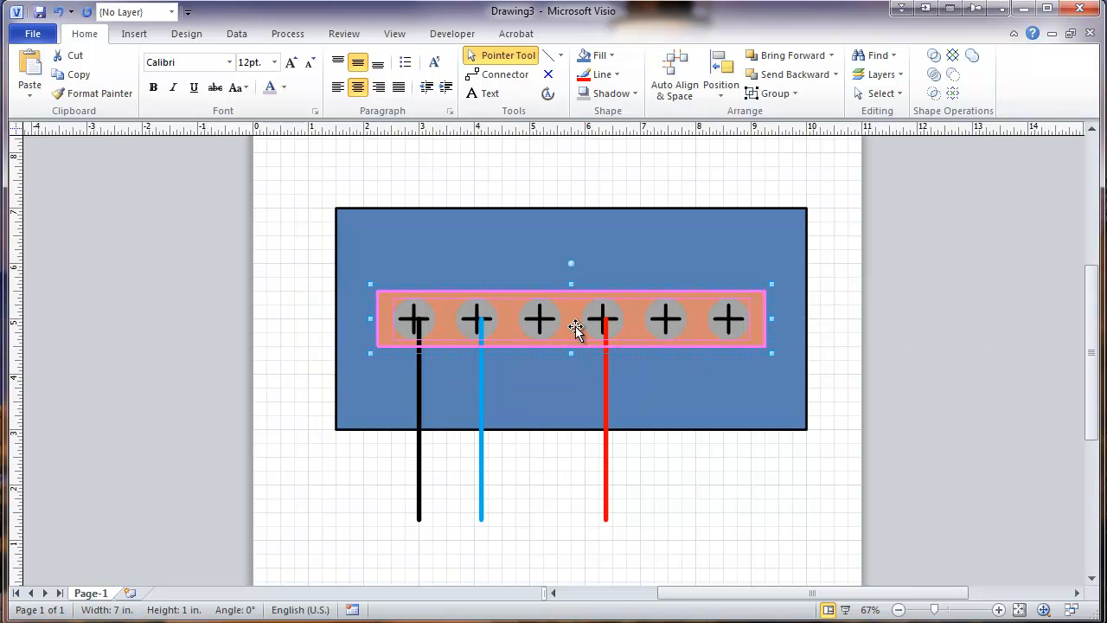
{"action": "mouse_move", "coordinate": [457, 298]}
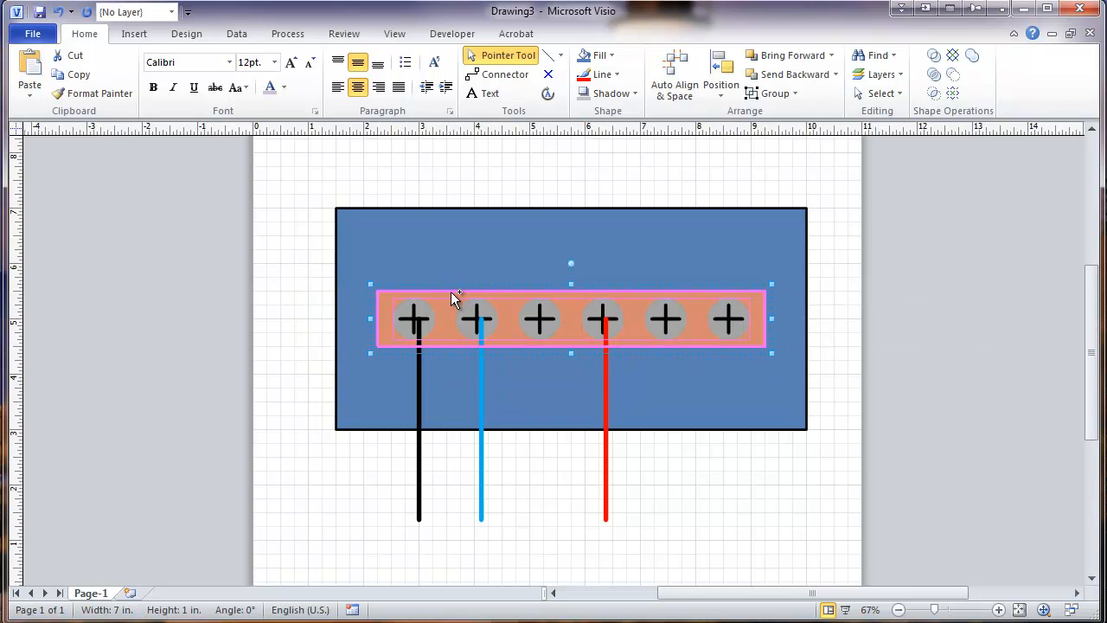
{"action": "left_click", "coordinate": [458, 318]}
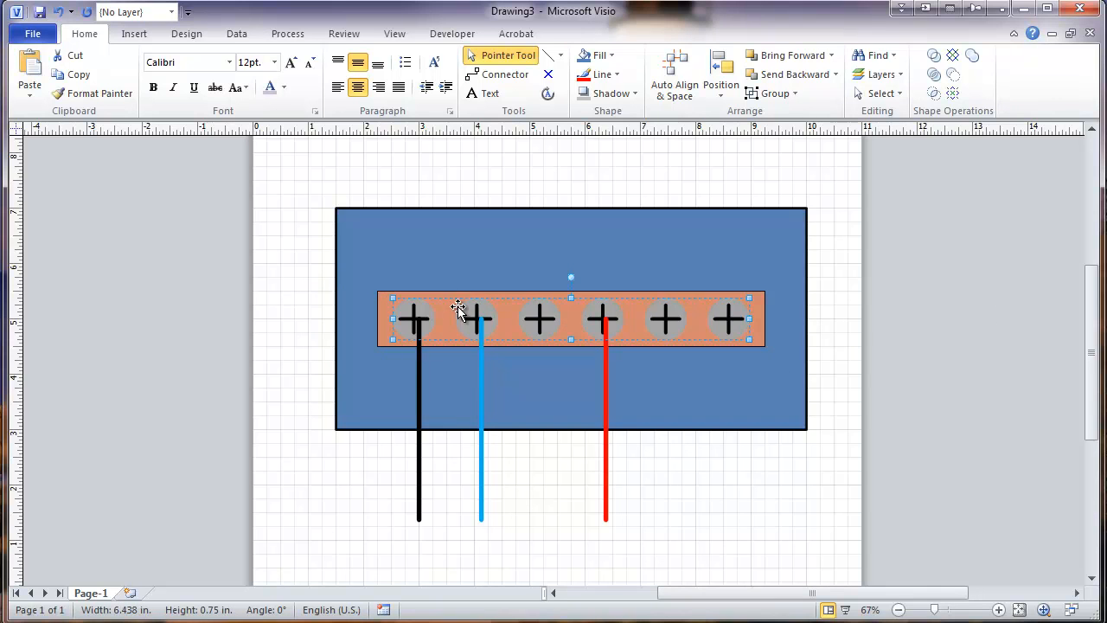
{"action": "right_click", "coordinate": [481, 319]}
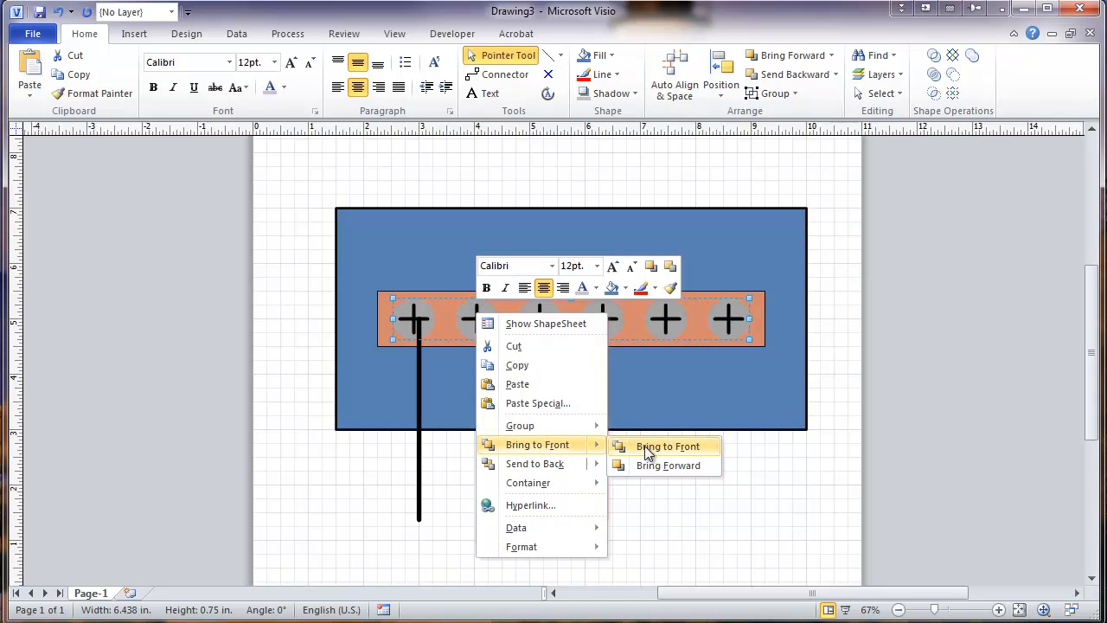
{"action": "left_click", "coordinate": [668, 446]}
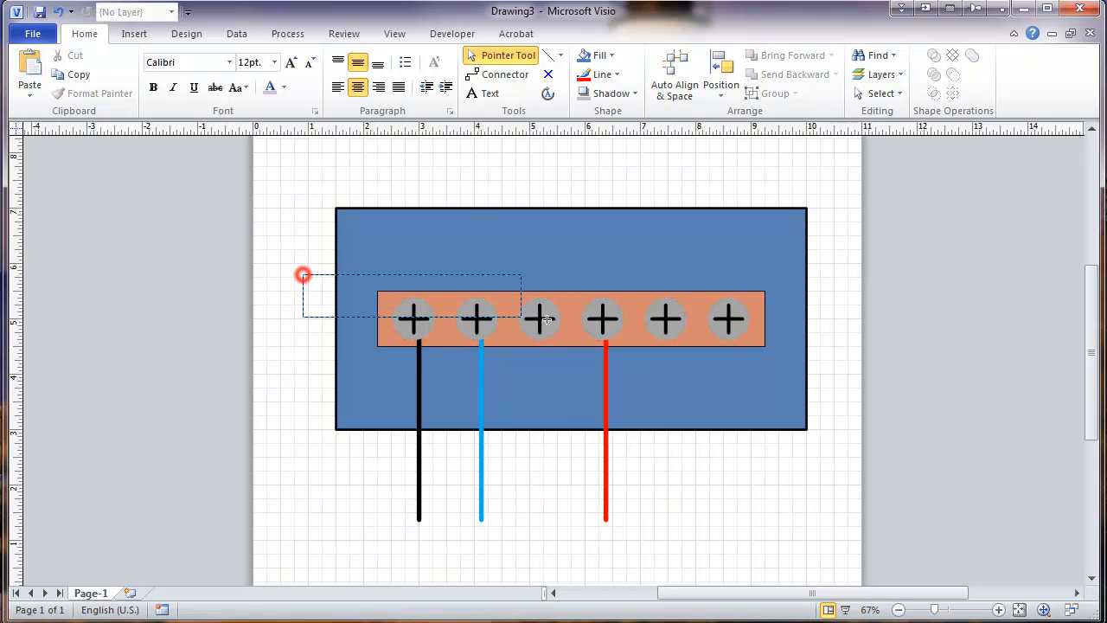
Group the orange strip together with its six screws
{"action": "left_click", "coordinate": [647, 304]}
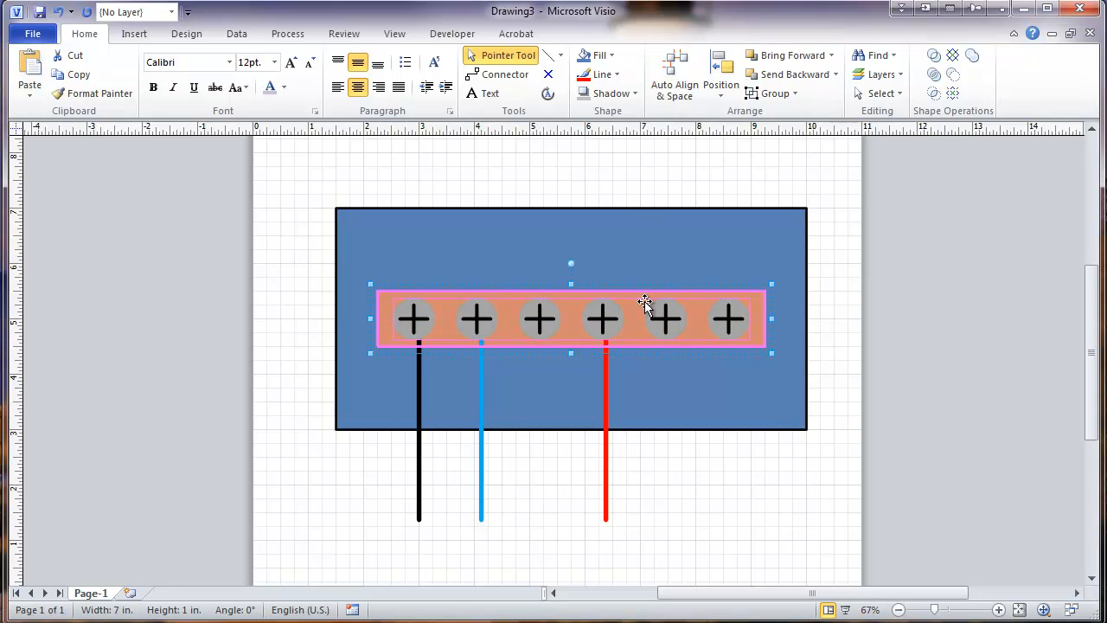
{"action": "right_click", "coordinate": [643, 301]}
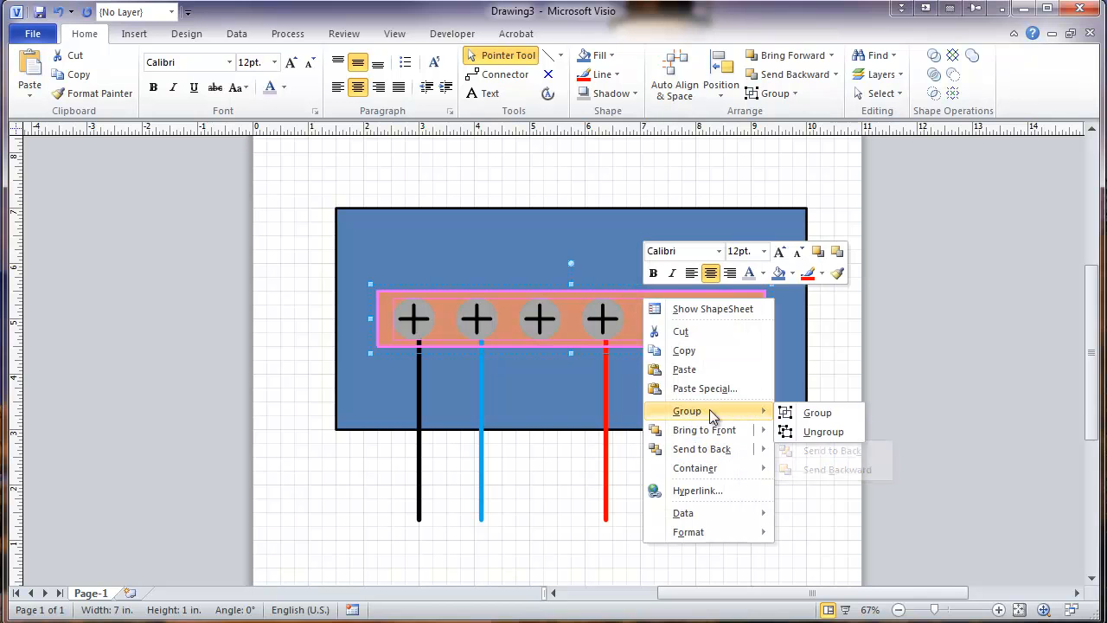
{"action": "left_click", "coordinate": [816, 412]}
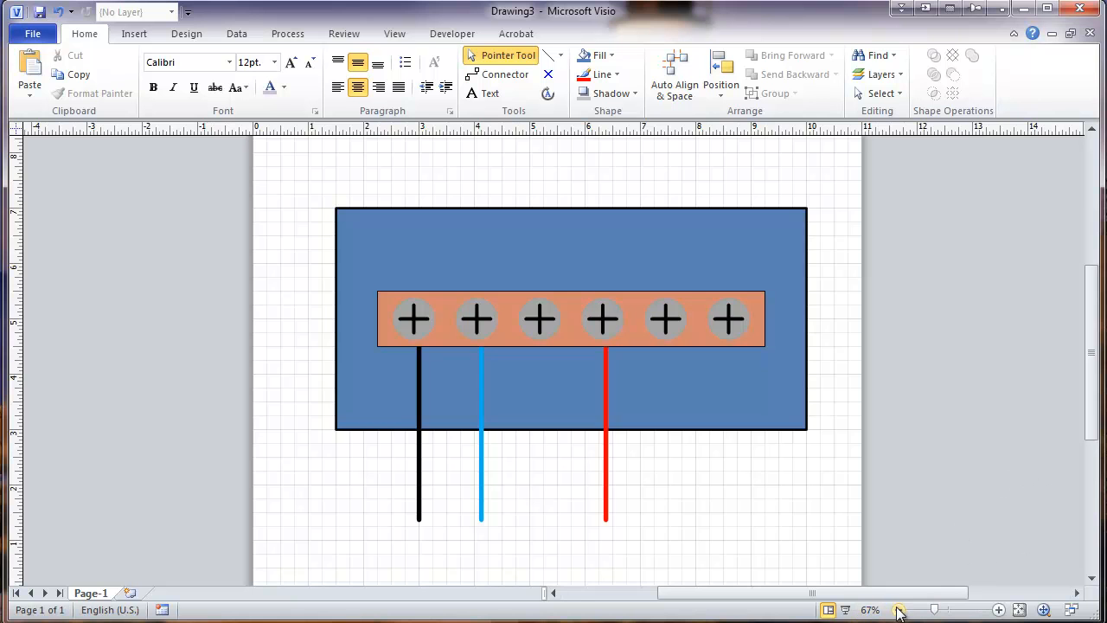
Marquee-select every shape of the assembly and group them into one
{"action": "left_click", "coordinate": [898, 609]}
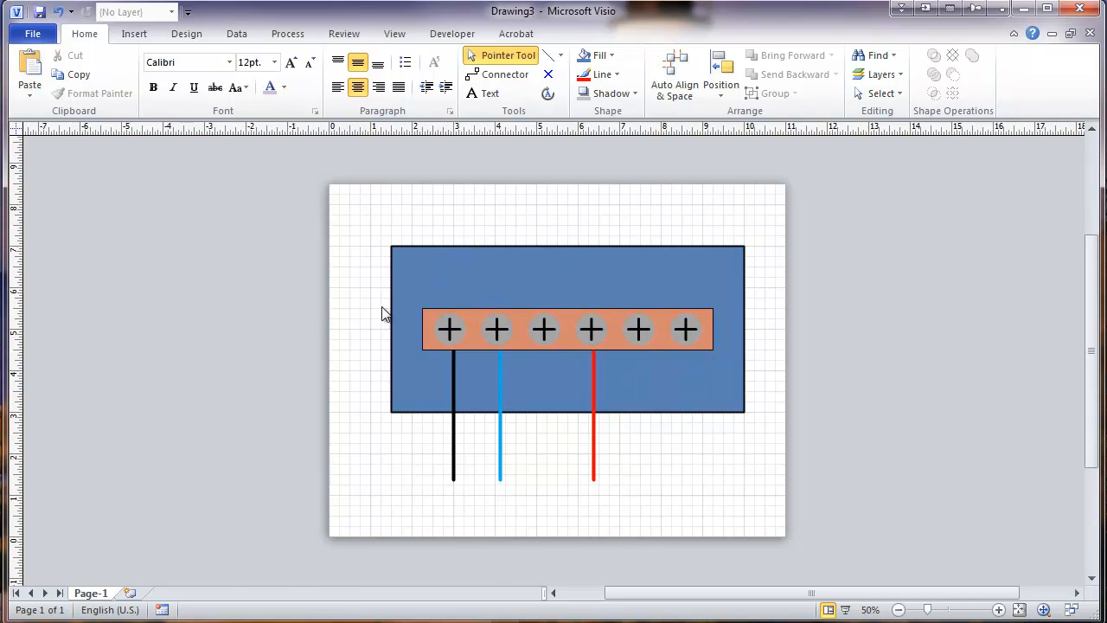
{"action": "mouse_move", "coordinate": [370, 234]}
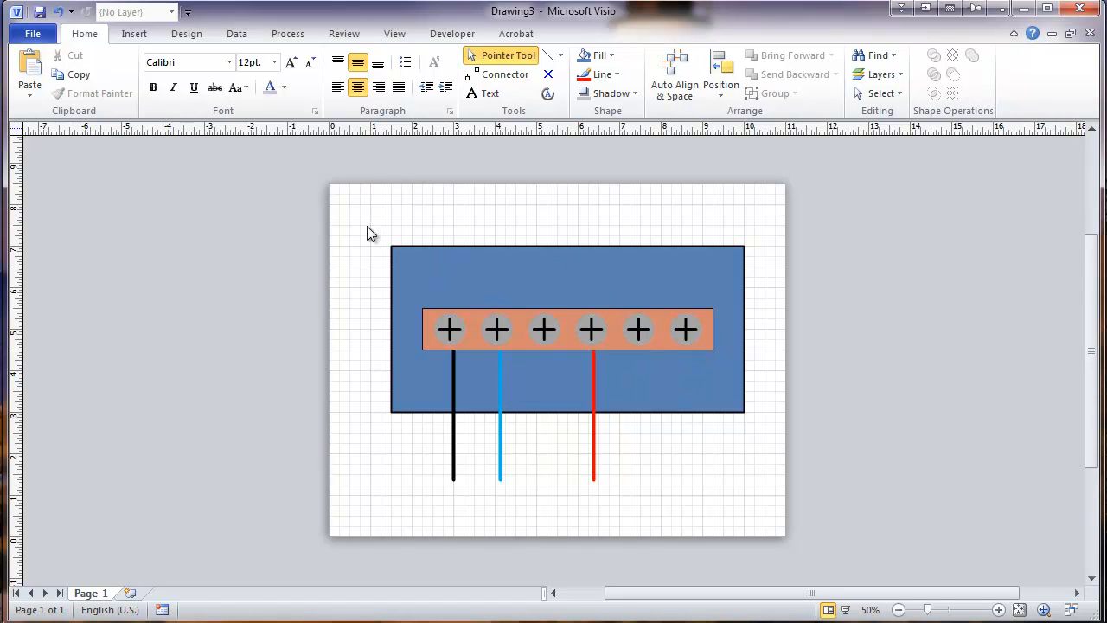
{"action": "left_click_drag", "start_coordinate": [358, 221], "coordinate": [740, 493]}
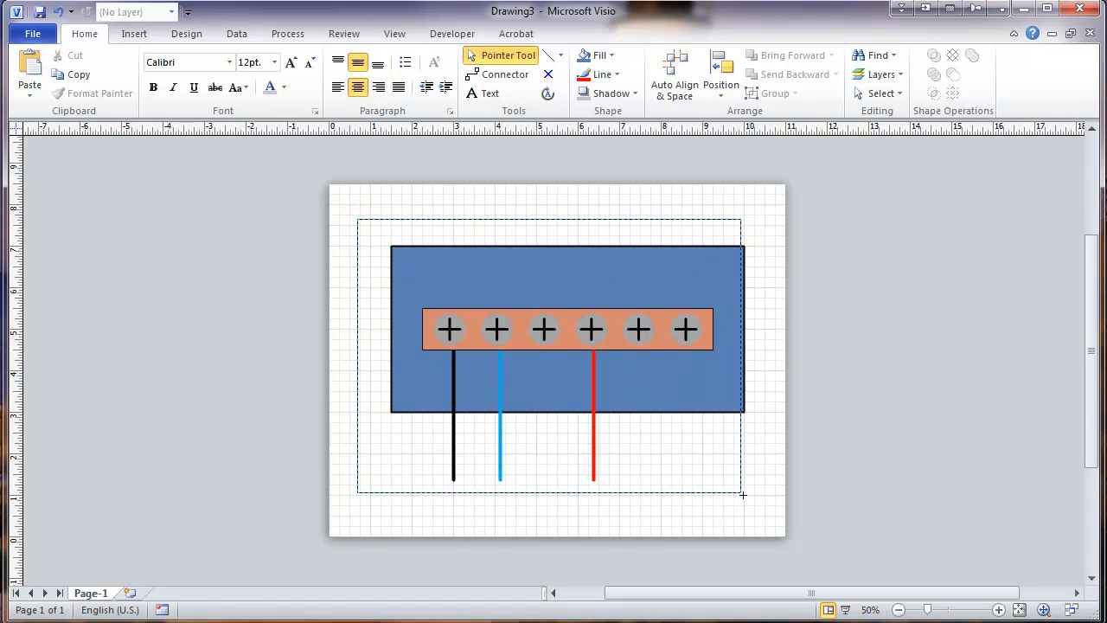
{"action": "left_click", "coordinate": [626, 311]}
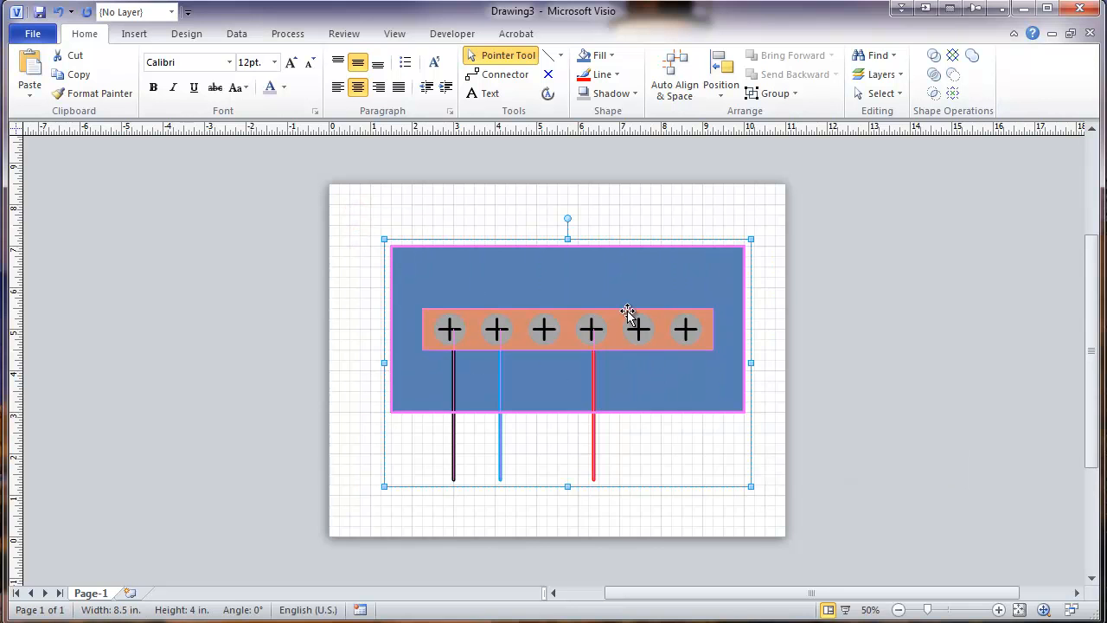
{"action": "right_click", "coordinate": [628, 311]}
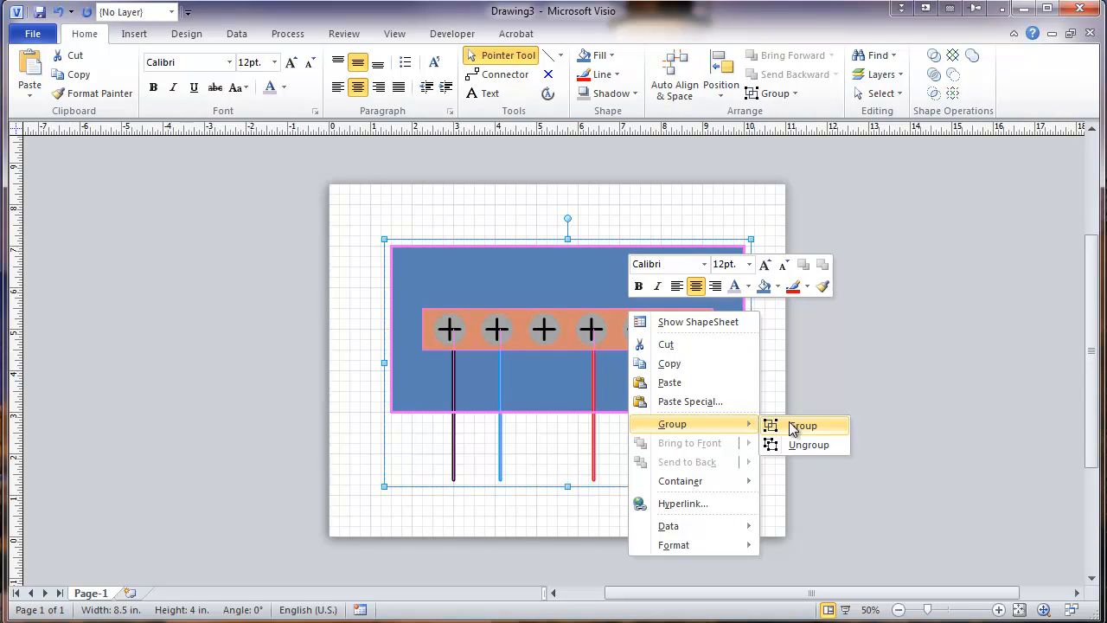
{"action": "left_click", "coordinate": [803, 426]}
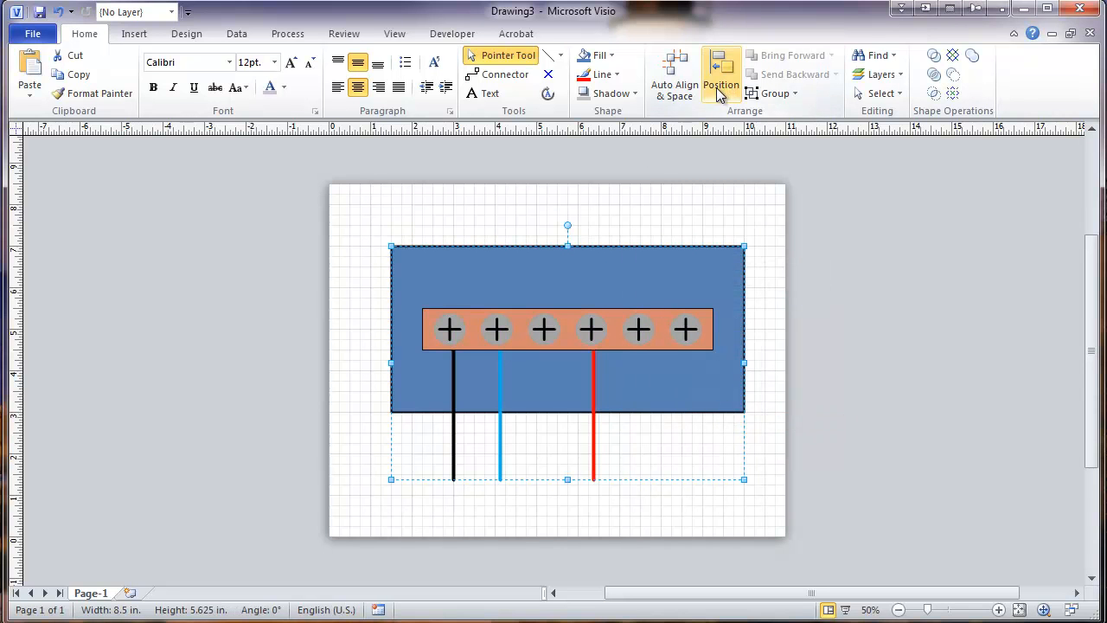
Mirror the grouped assembly left to right with Rotate Shapes > Flip Horizontal
{"action": "left_click", "coordinate": [720, 78]}
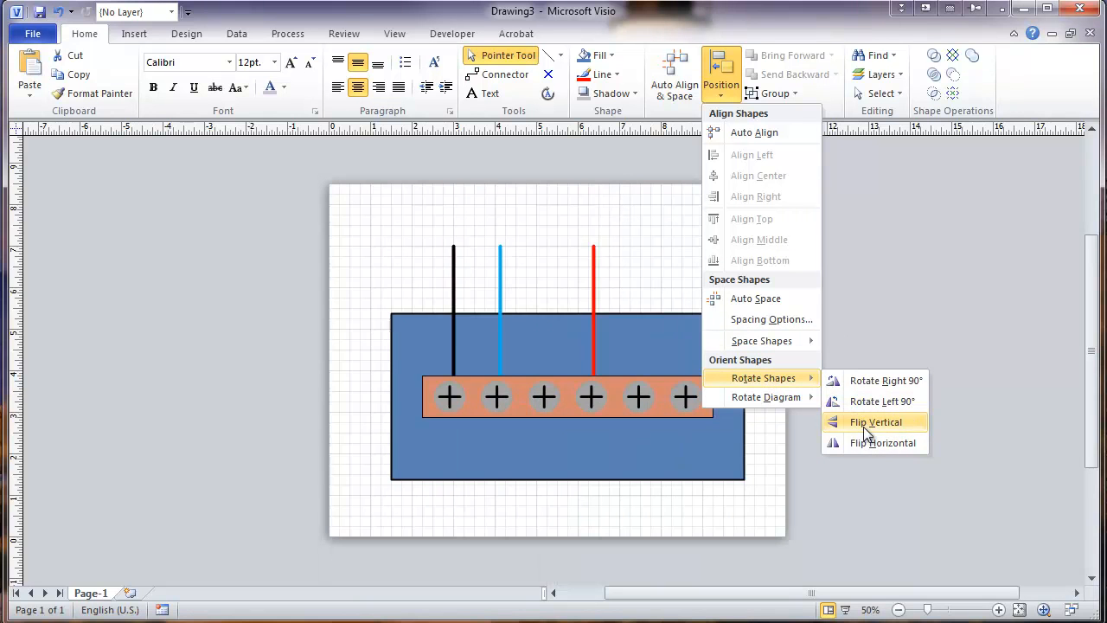
{"action": "left_click", "coordinate": [875, 422]}
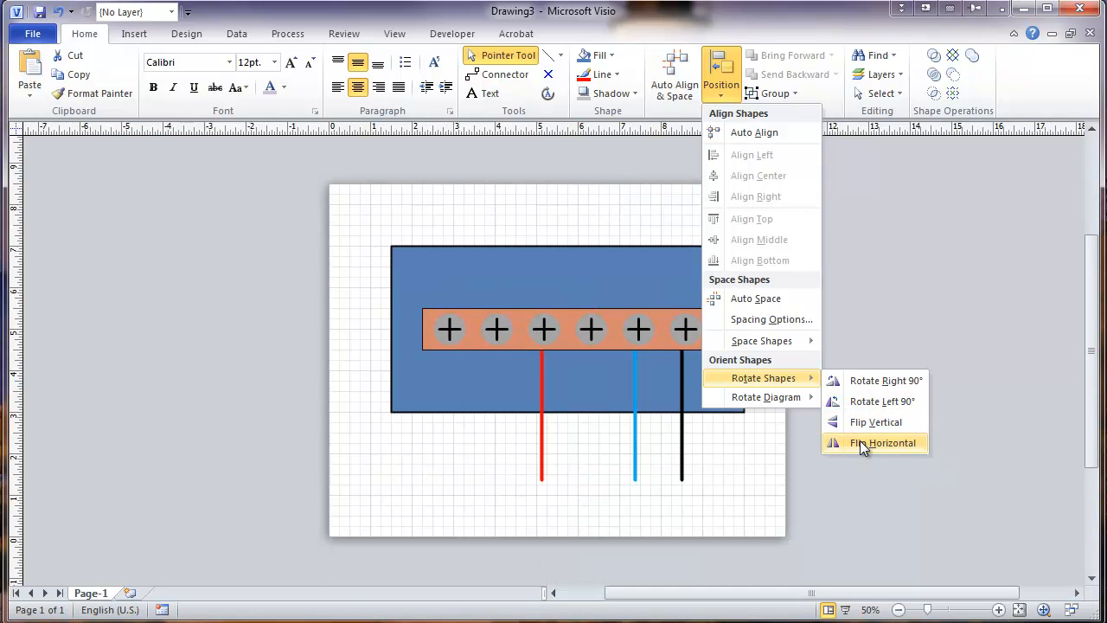
{"action": "mouse_move", "coordinate": [851, 449]}
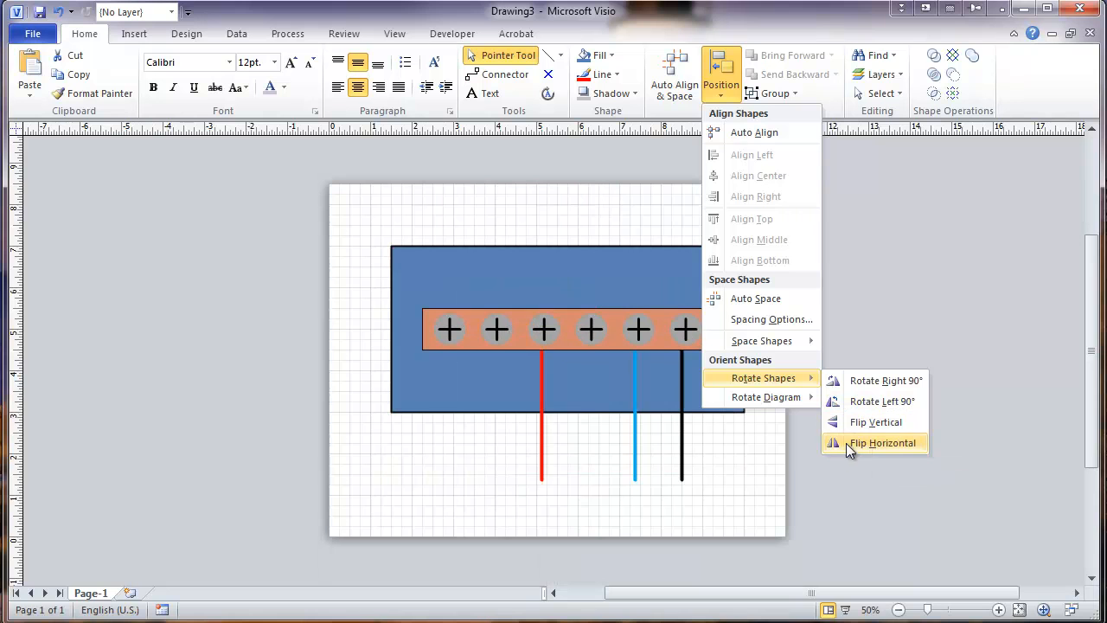
{"action": "left_click", "coordinate": [883, 443]}
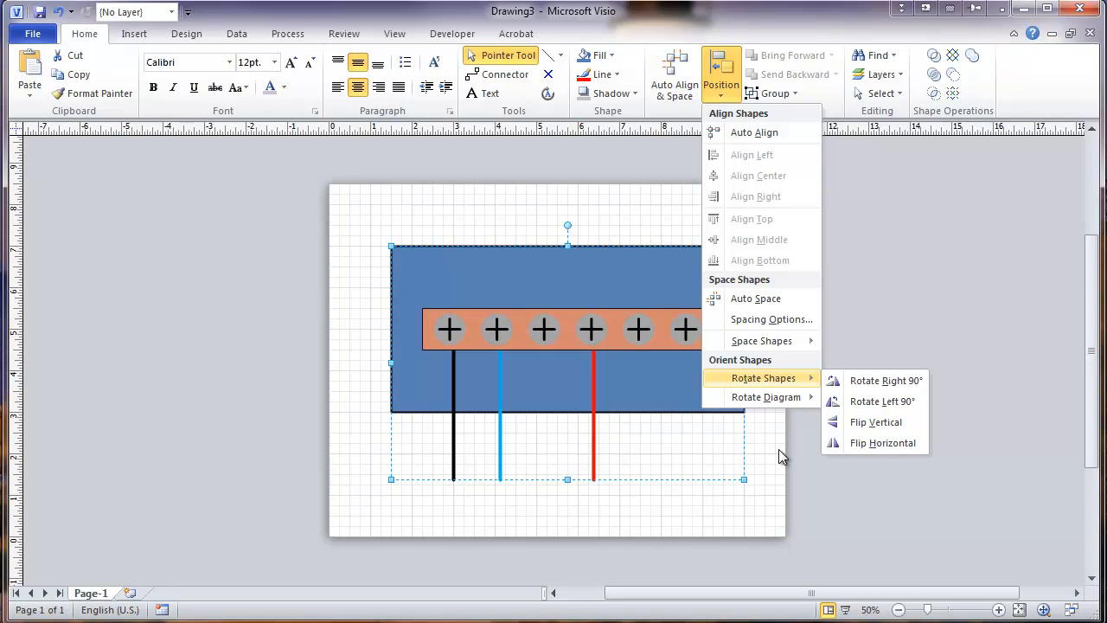
{"action": "left_click", "coordinate": [882, 442]}
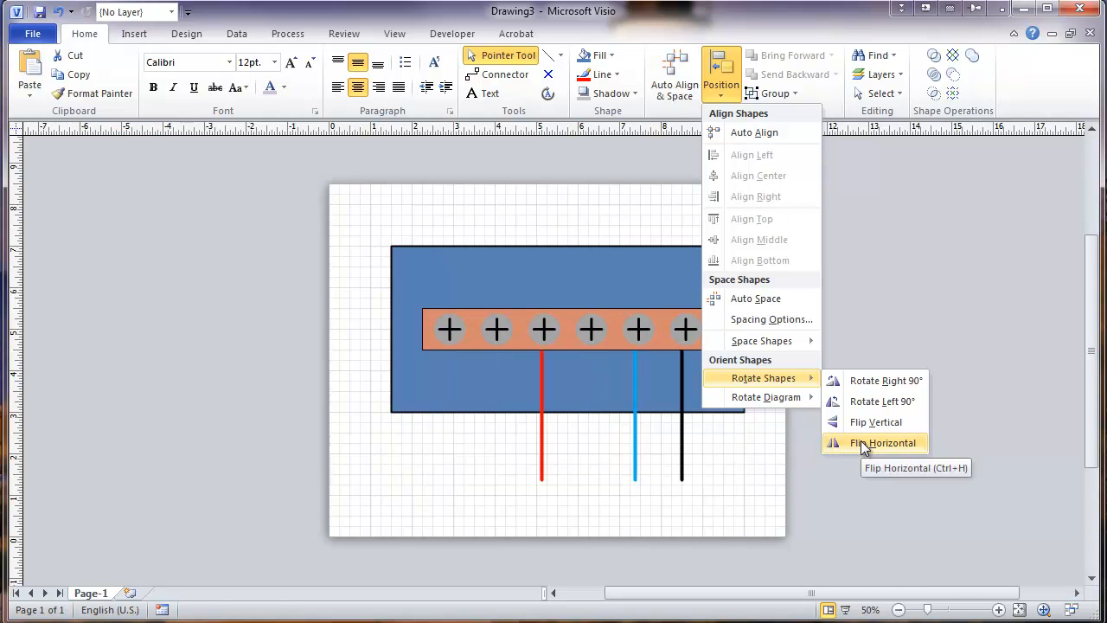
{"action": "left_click", "coordinate": [884, 443]}
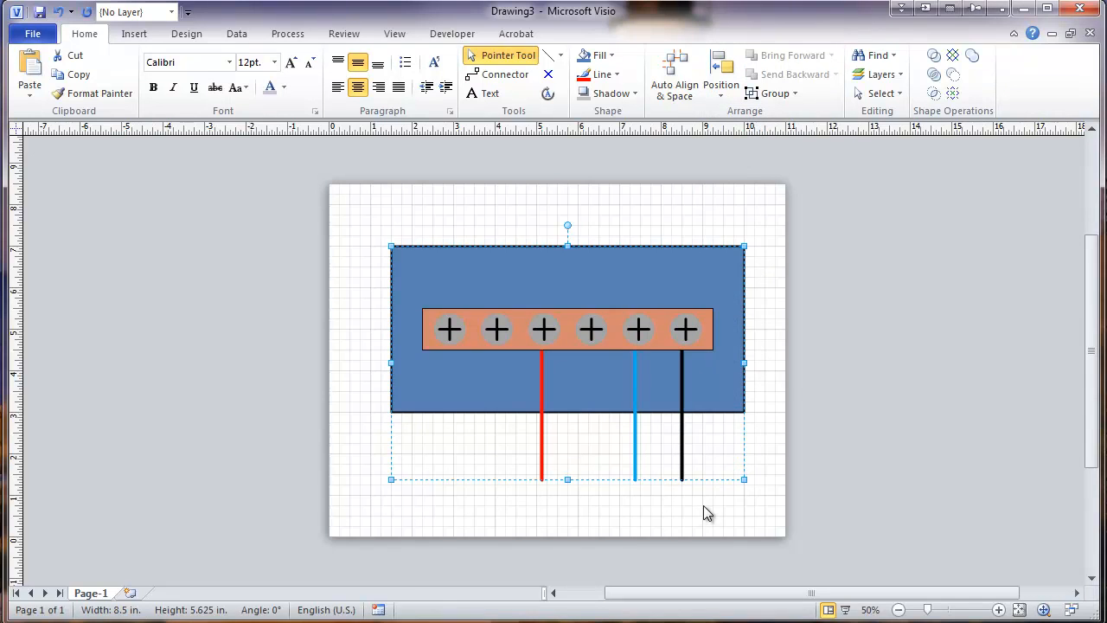
Move the mirrored assembly to the center of the page
{"action": "left_click", "coordinate": [701, 505]}
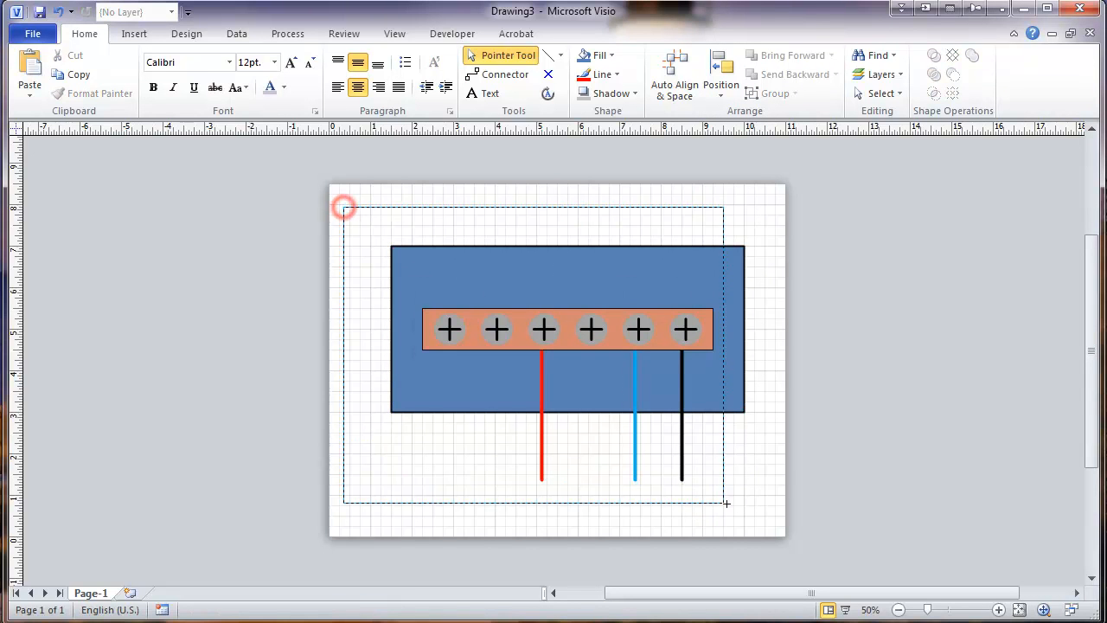
{"action": "left_click", "coordinate": [519, 249]}
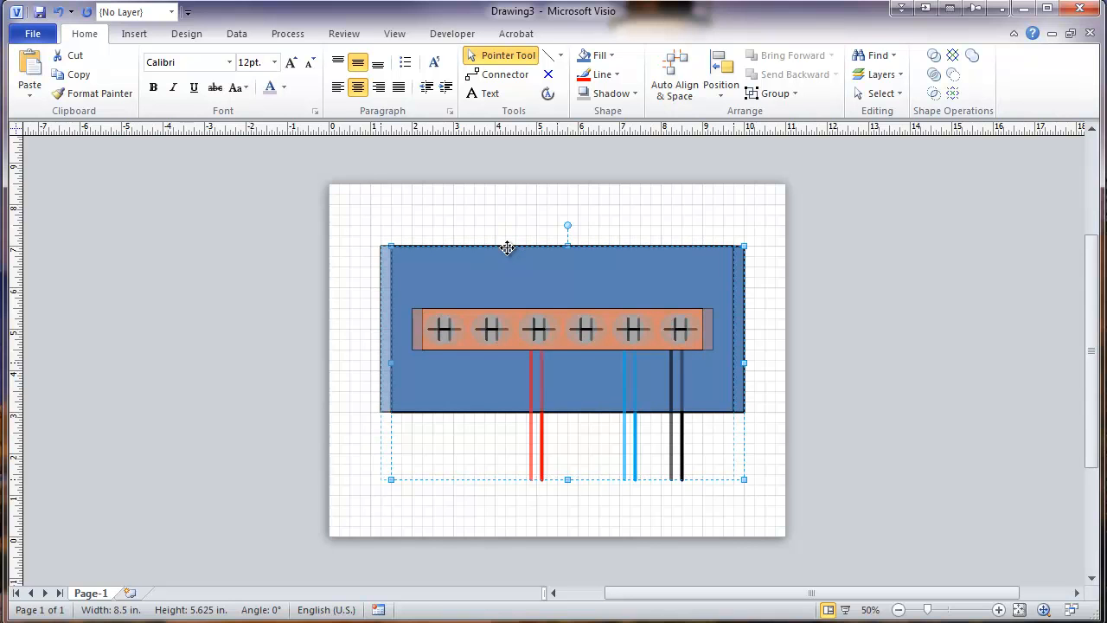
{"action": "left_click", "coordinate": [501, 384]}
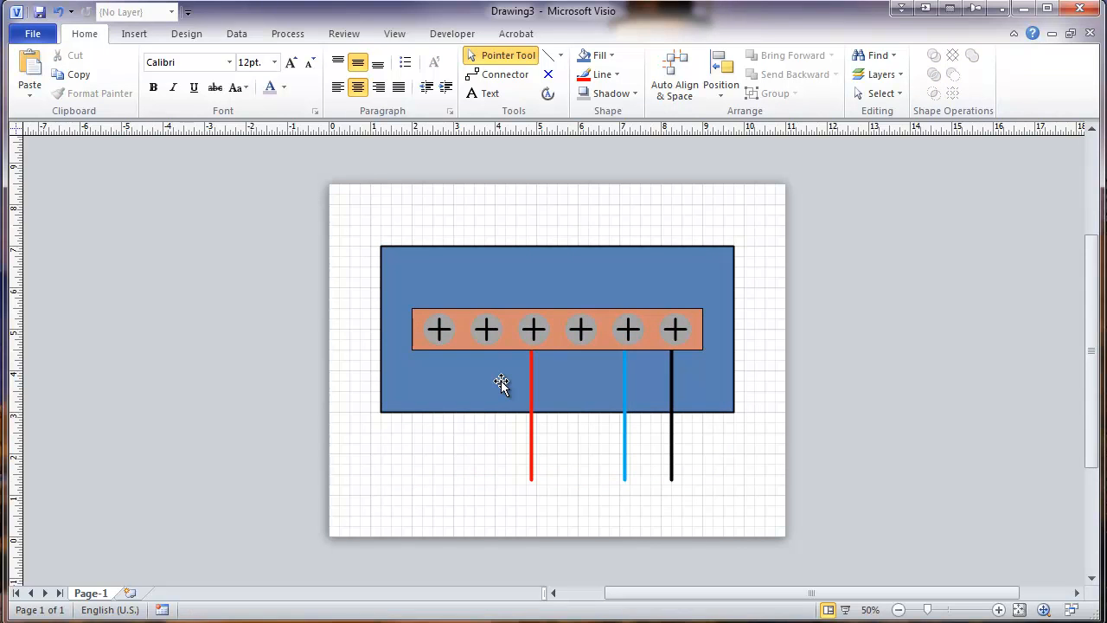
{"action": "mouse_move", "coordinate": [456, 457]}
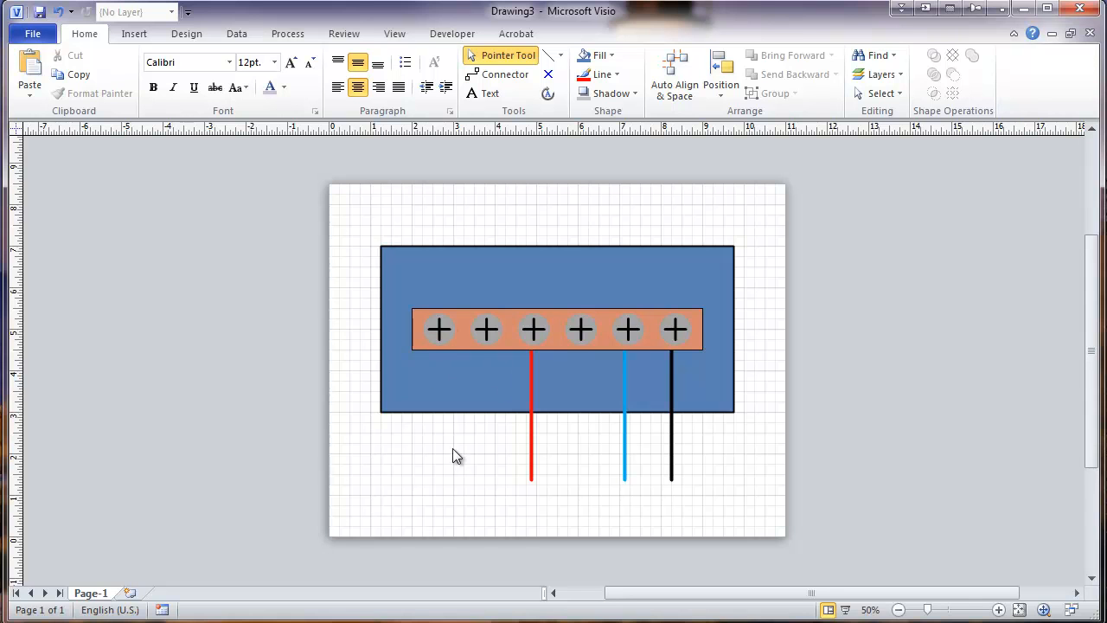
{"action": "mouse_move", "coordinate": [470, 440]}
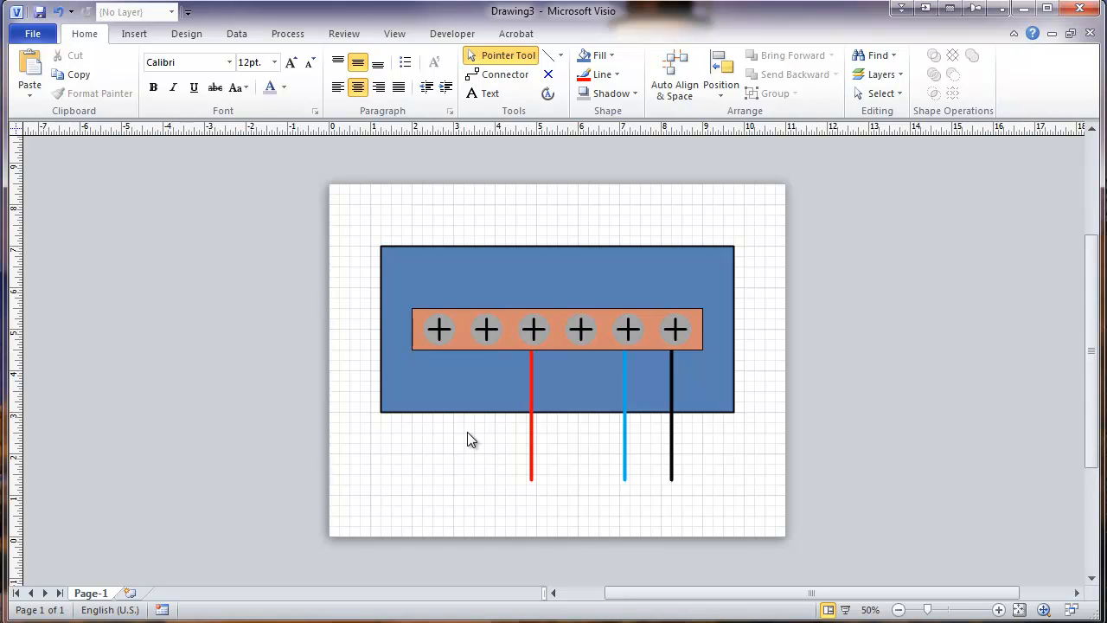
{"action": "mouse_move", "coordinate": [465, 436]}
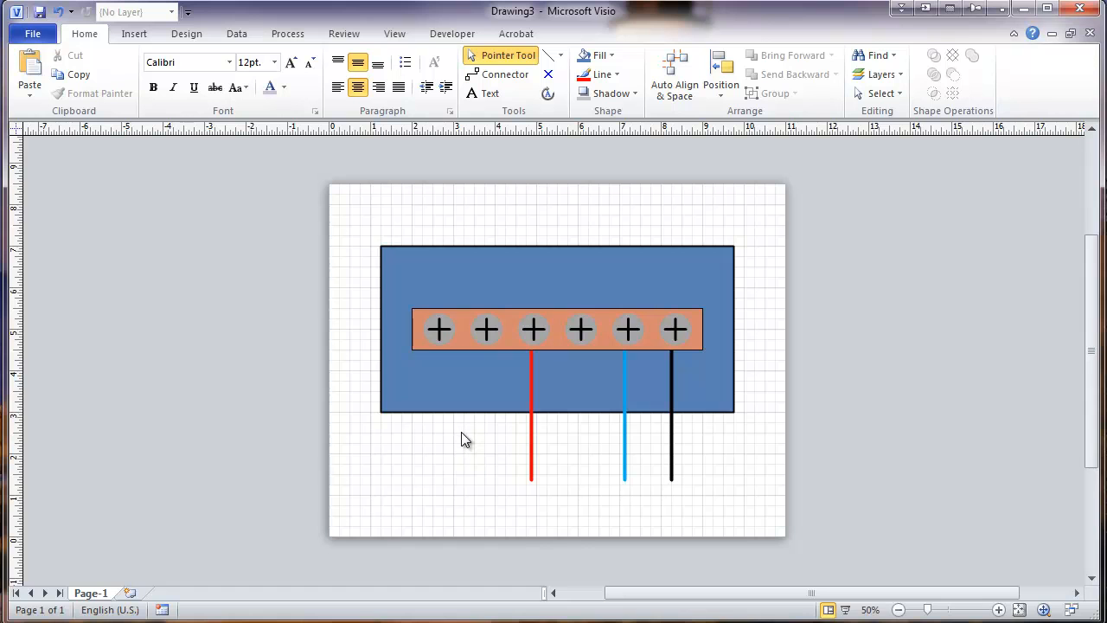
{"action": "mouse_move", "coordinate": [467, 413]}
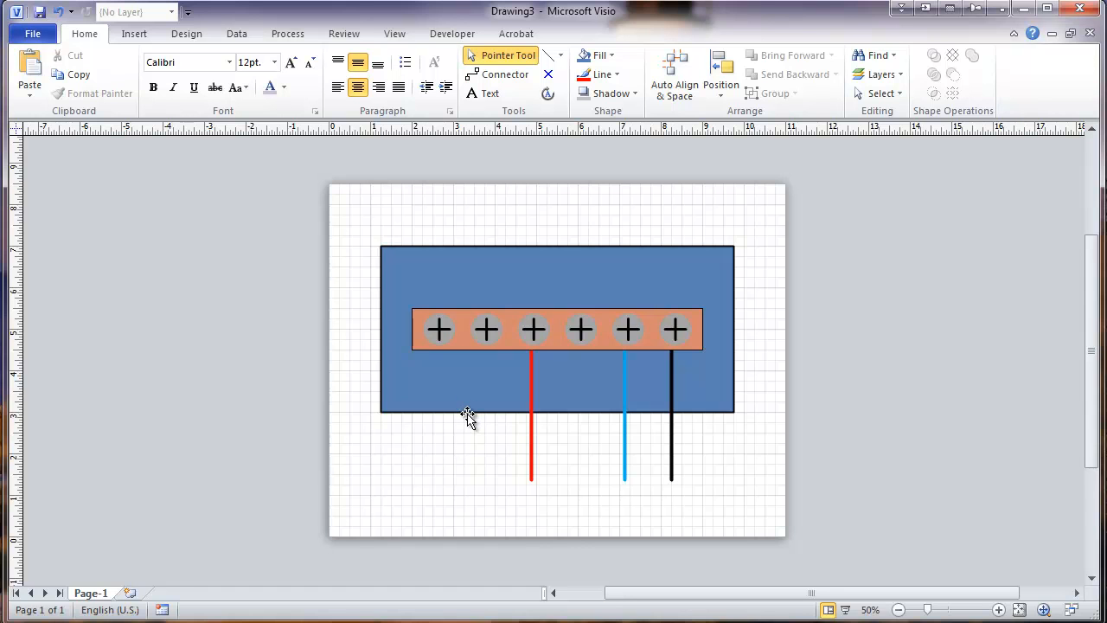
{"action": "mouse_move", "coordinate": [491, 457]}
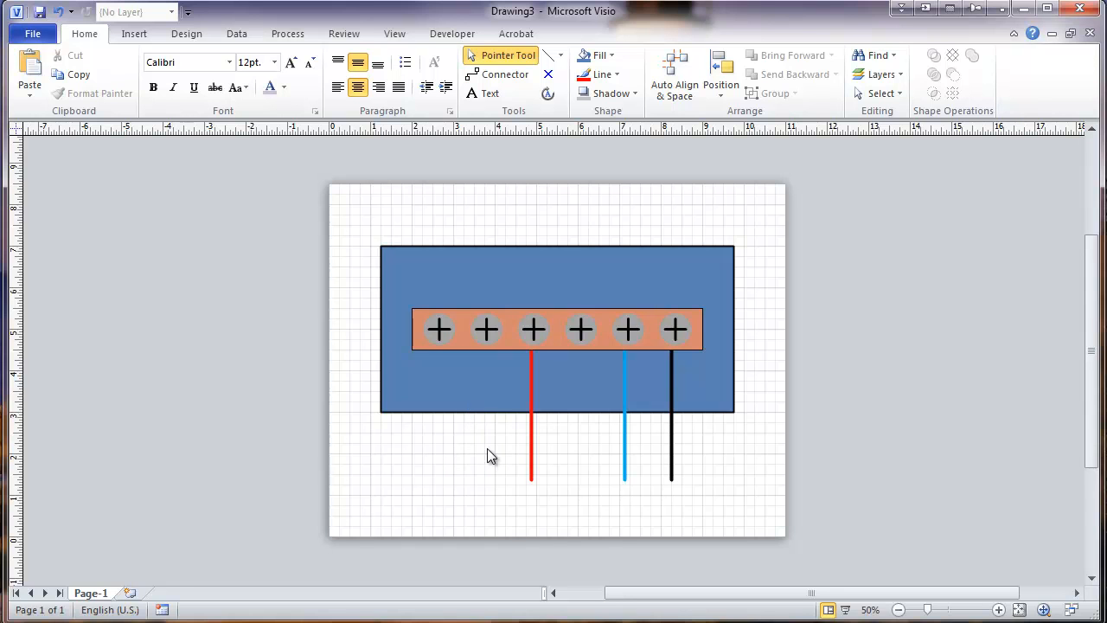
{"action": "mouse_move", "coordinate": [491, 456]}
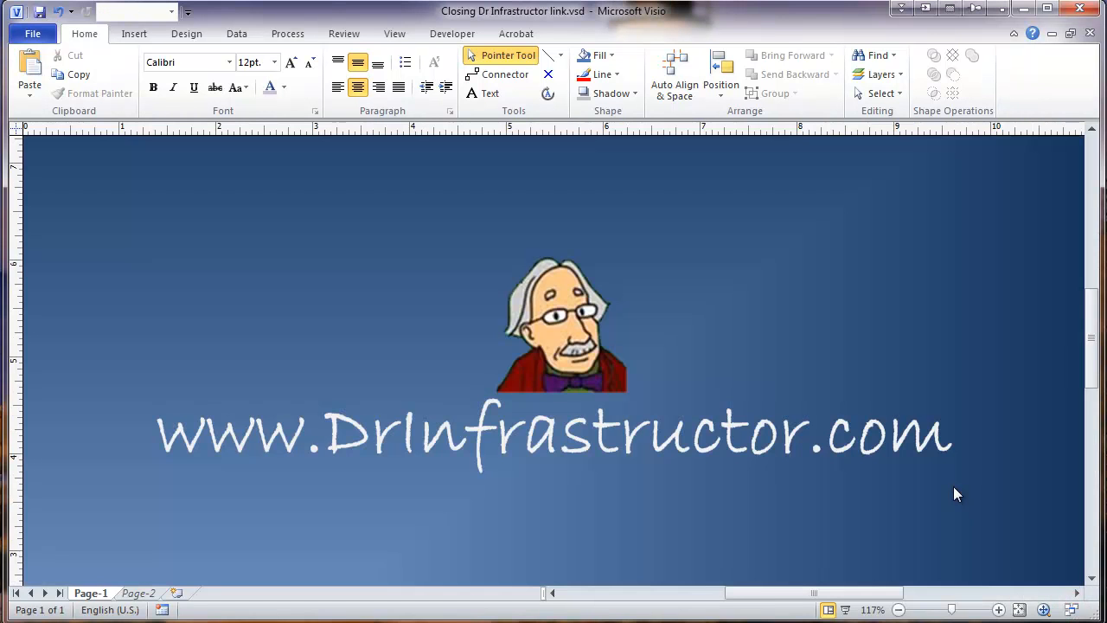
{"action": "mouse_move", "coordinate": [937, 114]}
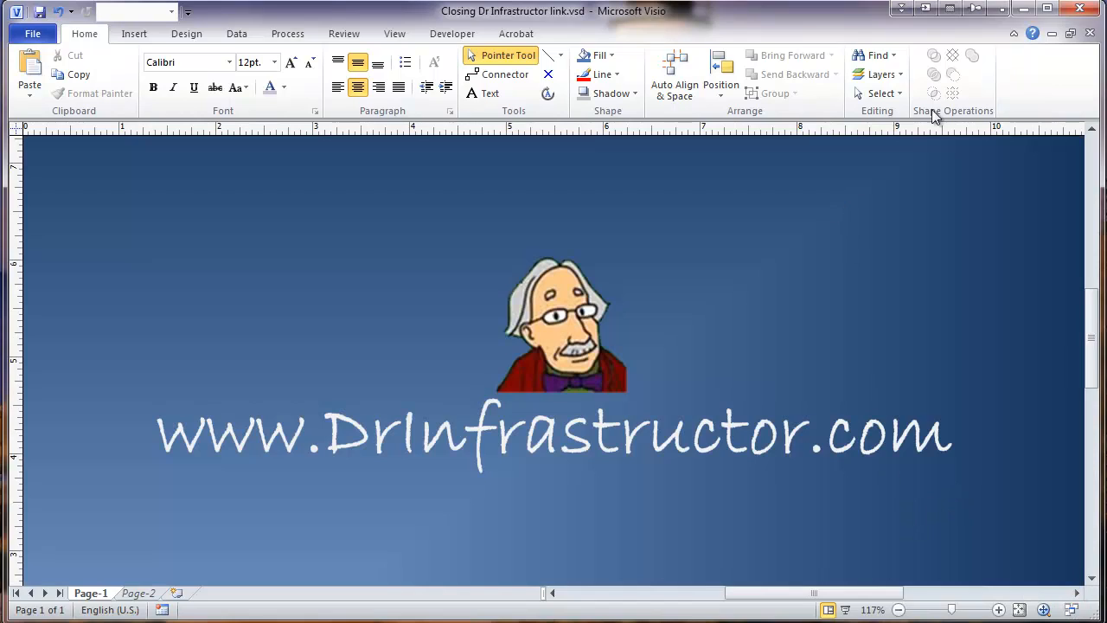